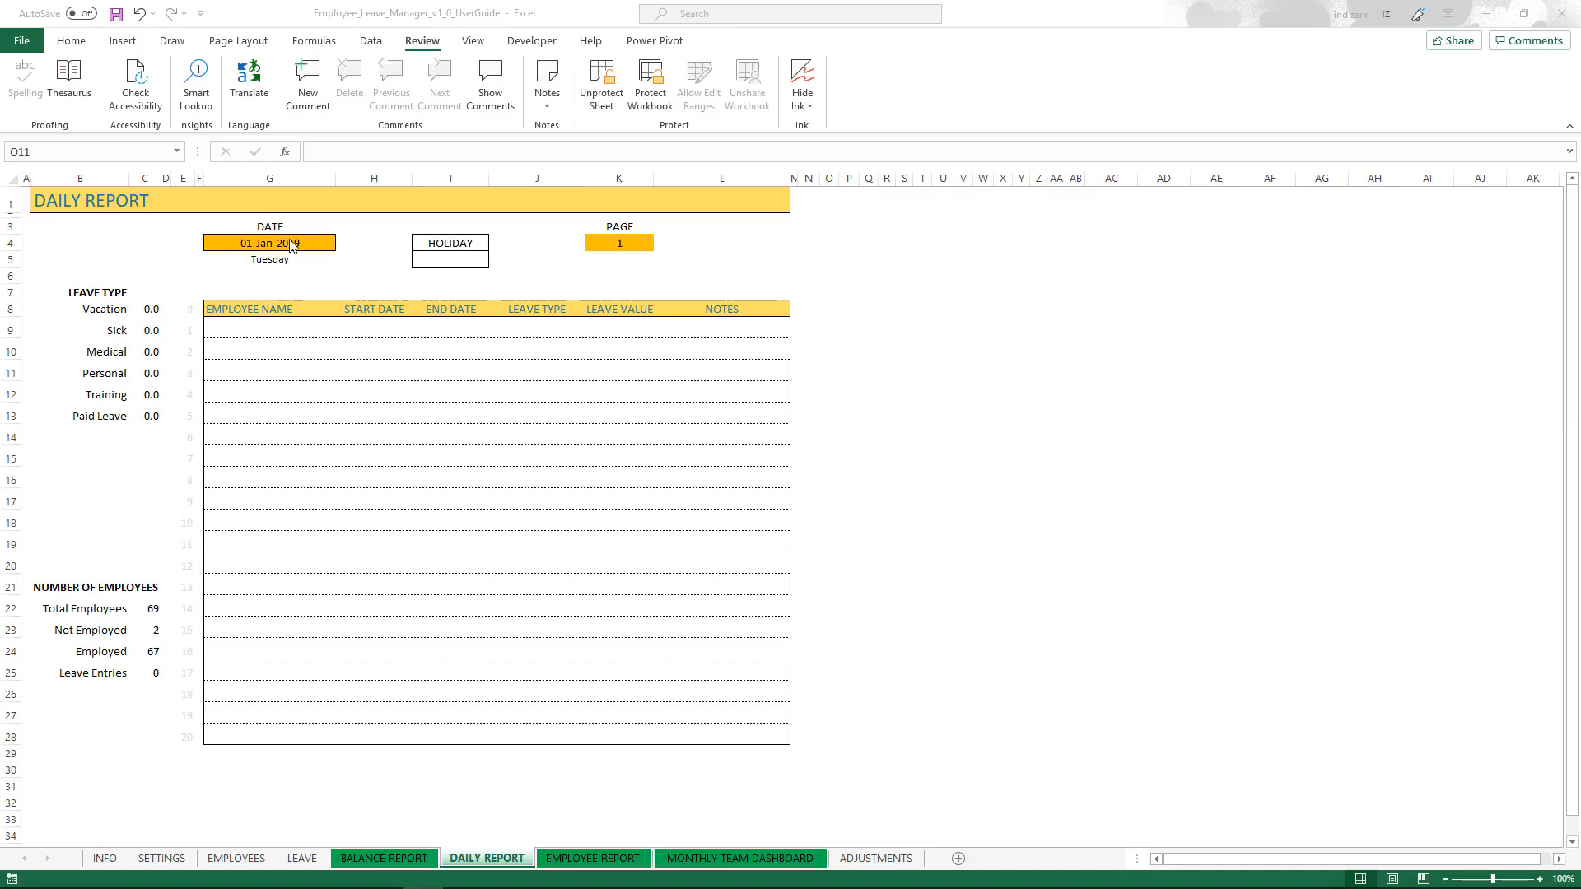
Enter 7/3/2019 as the report DATE so 03-Jul-2019's four leave entries appear.
click(269, 242)
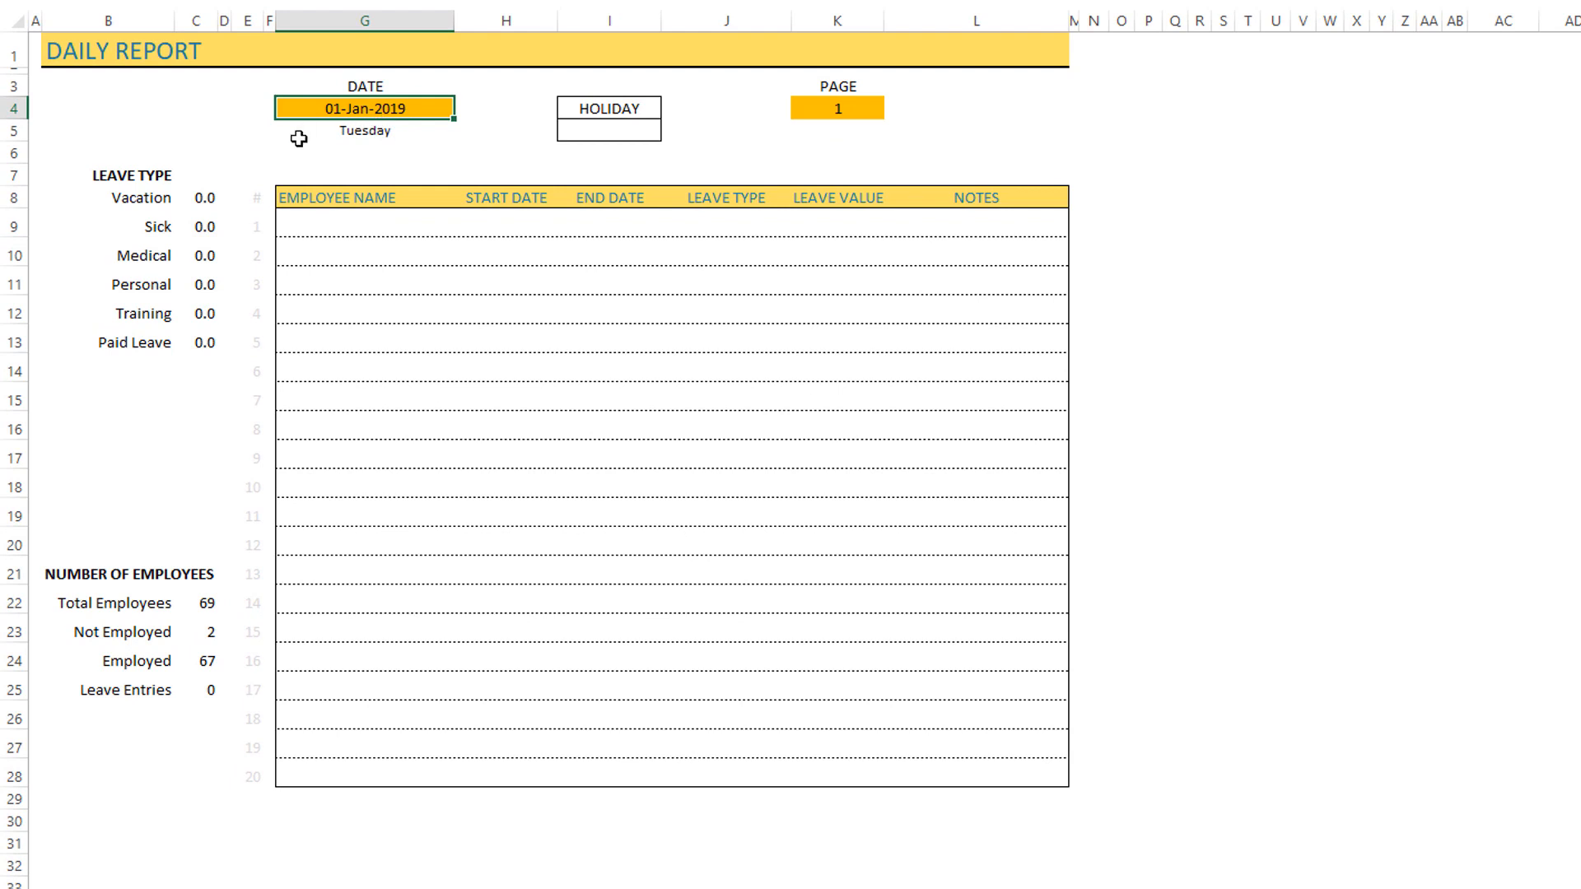
mouse_move(429, 296)
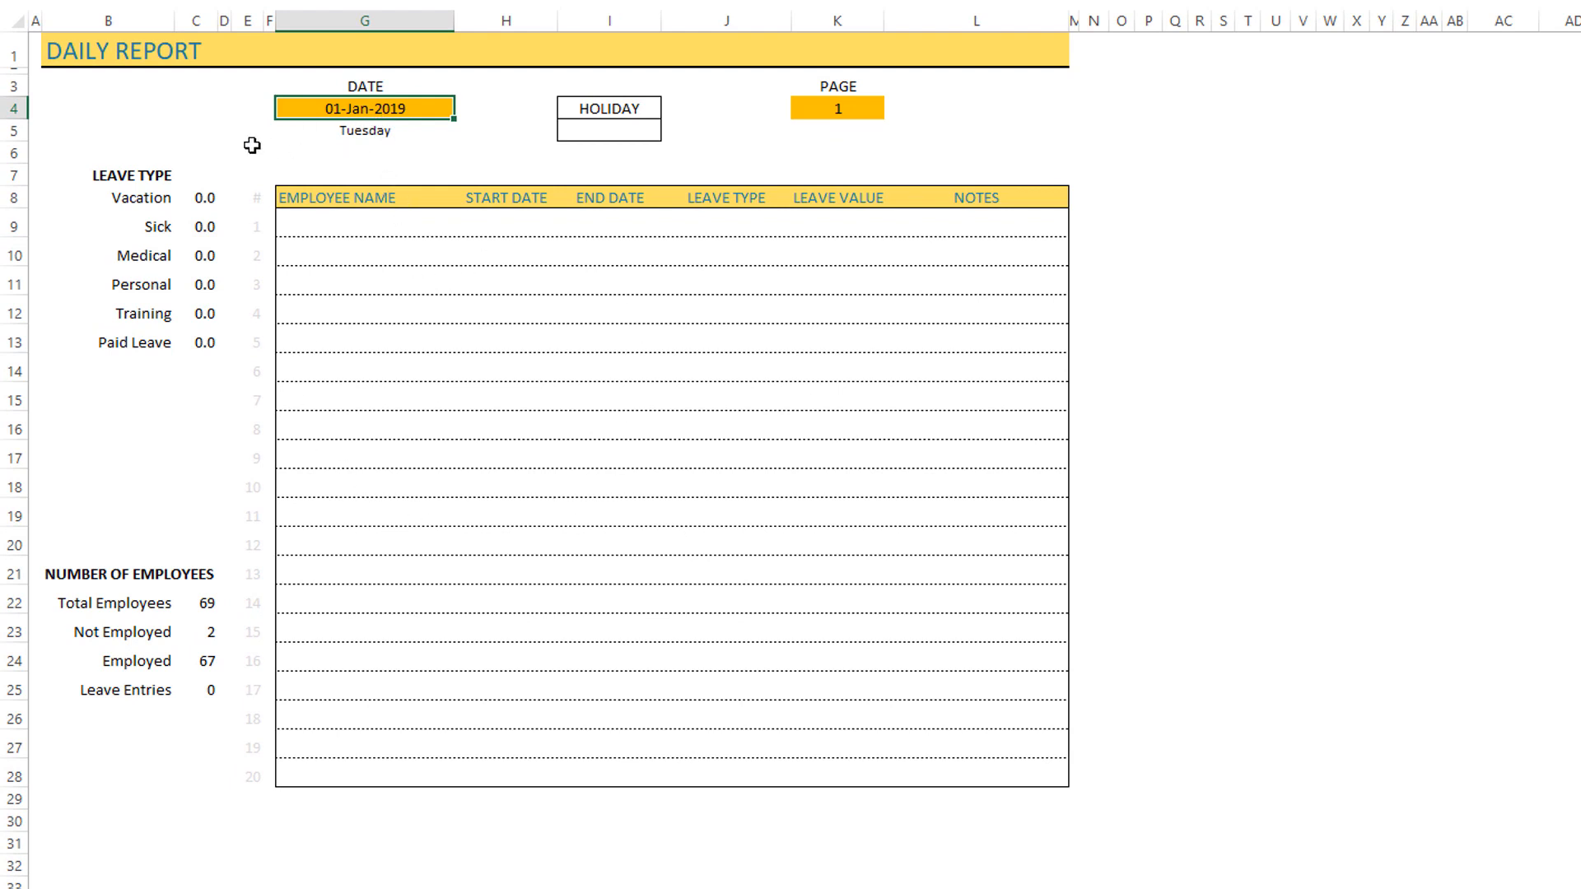
mouse_move(431, 108)
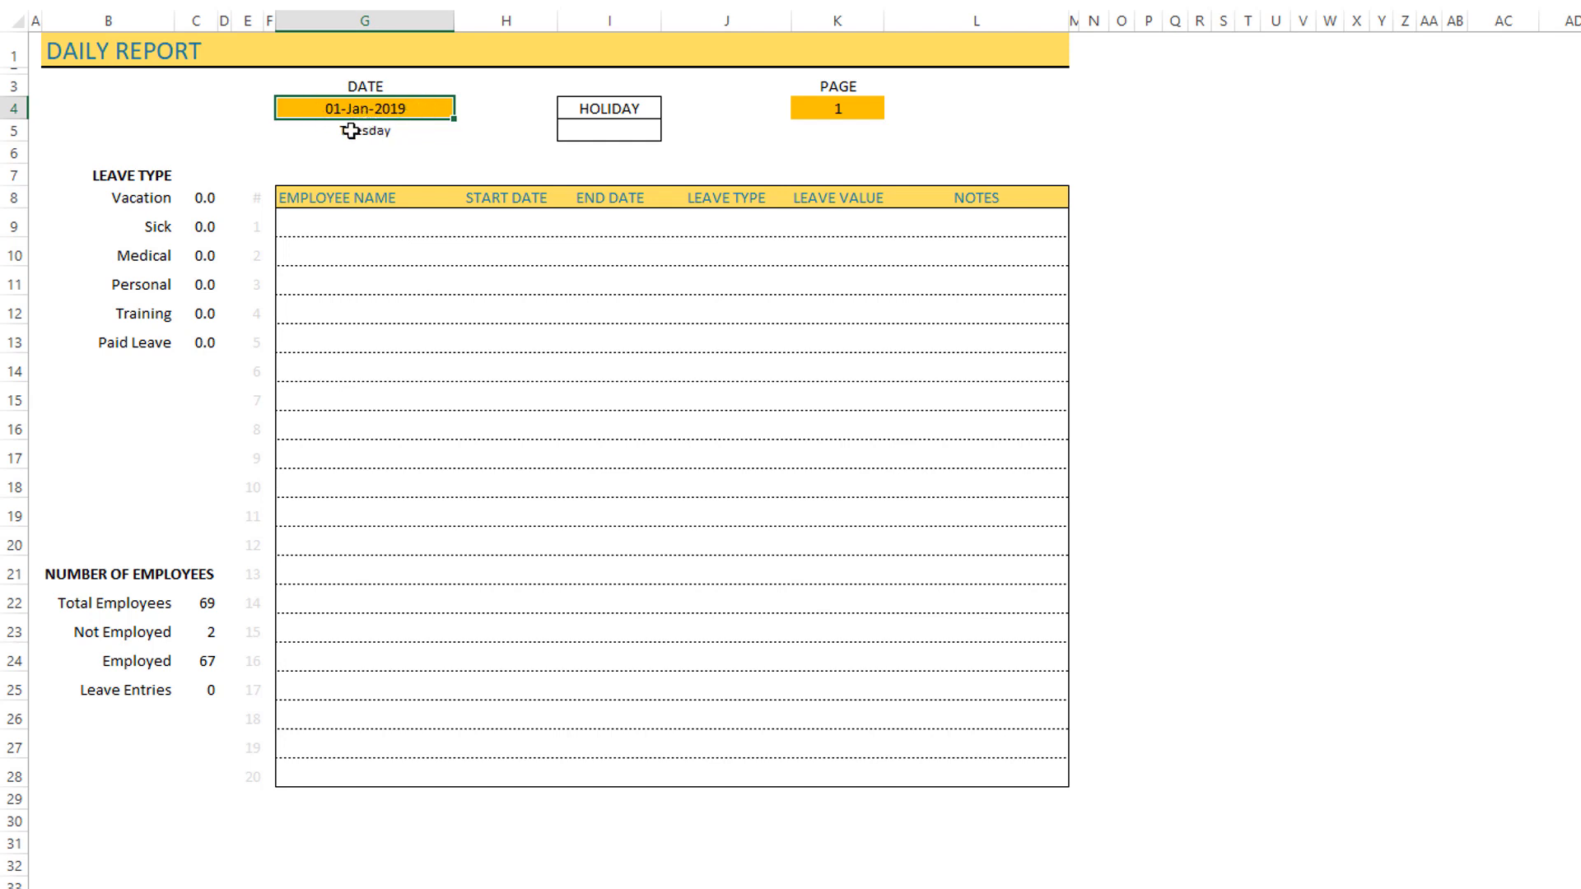
click(607, 109)
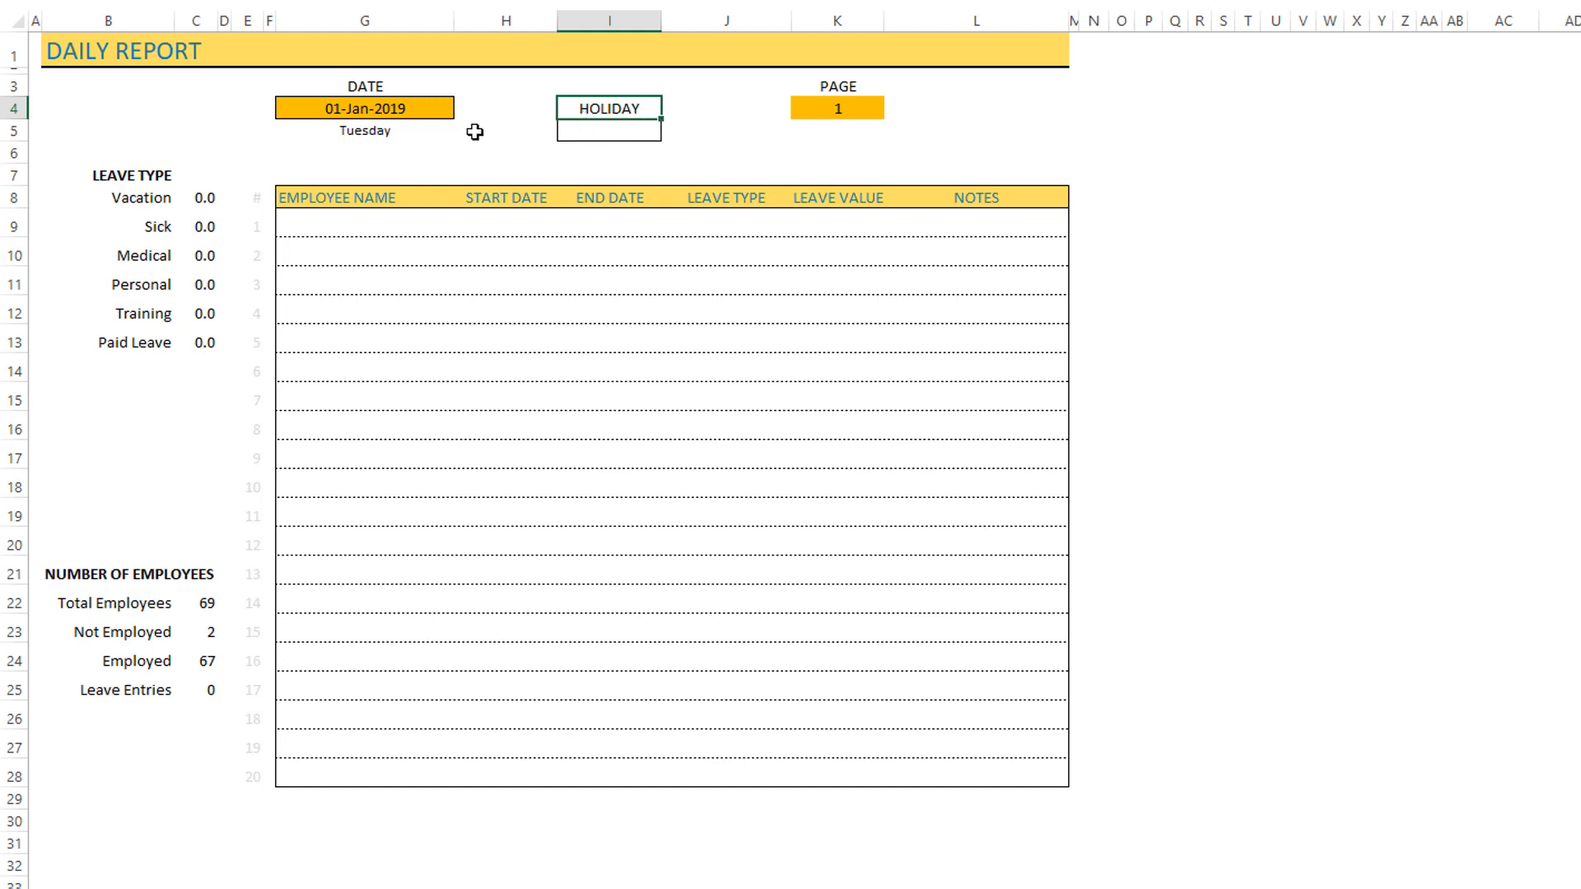
click(610, 133)
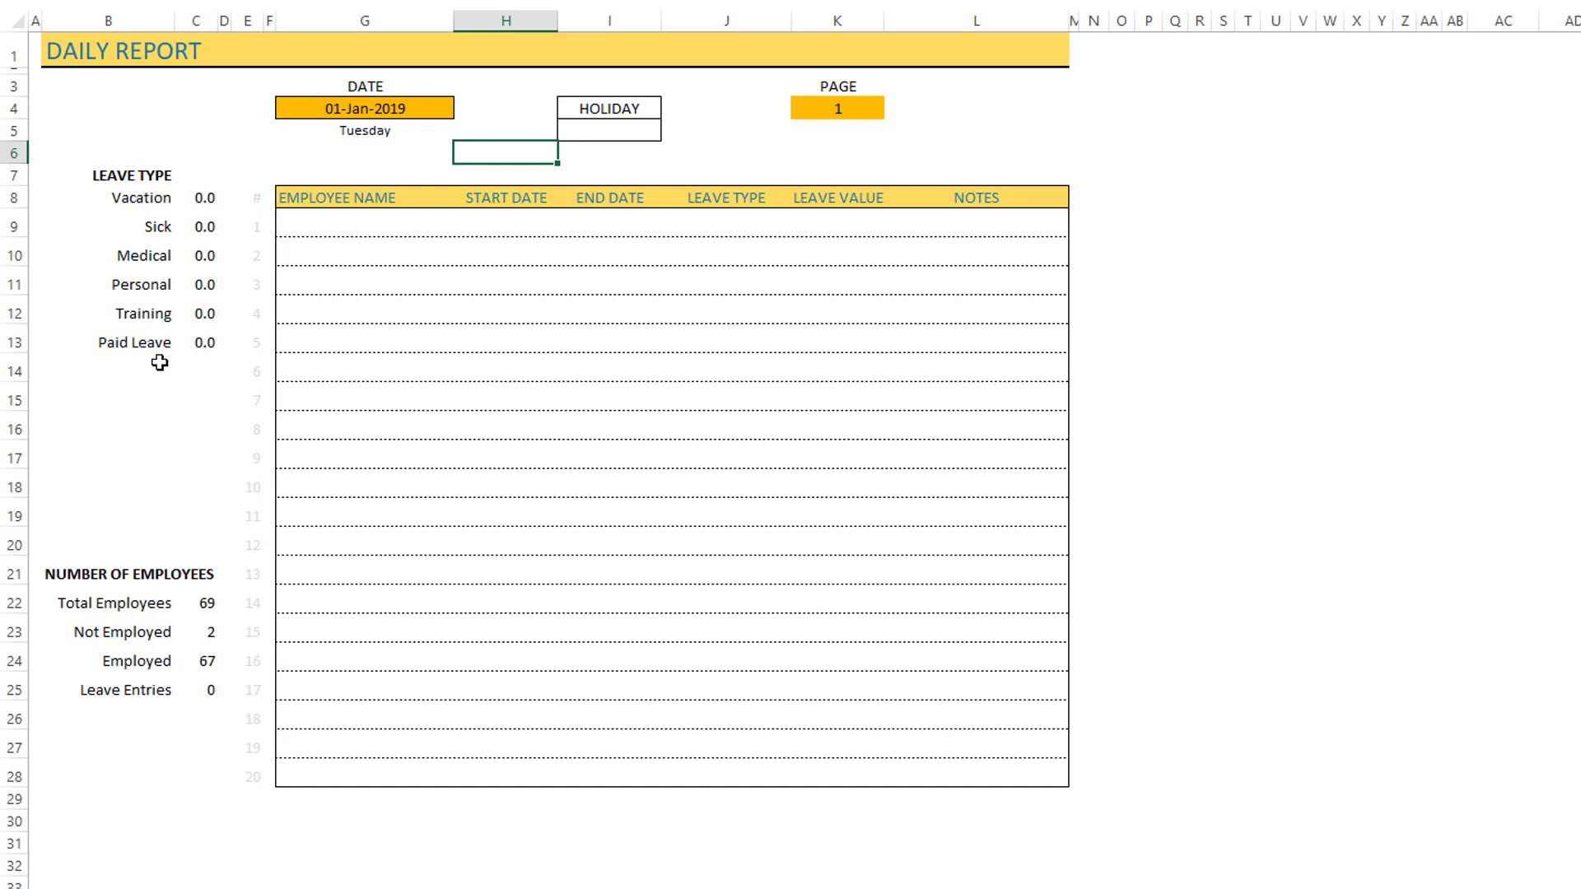
mouse_move(169, 203)
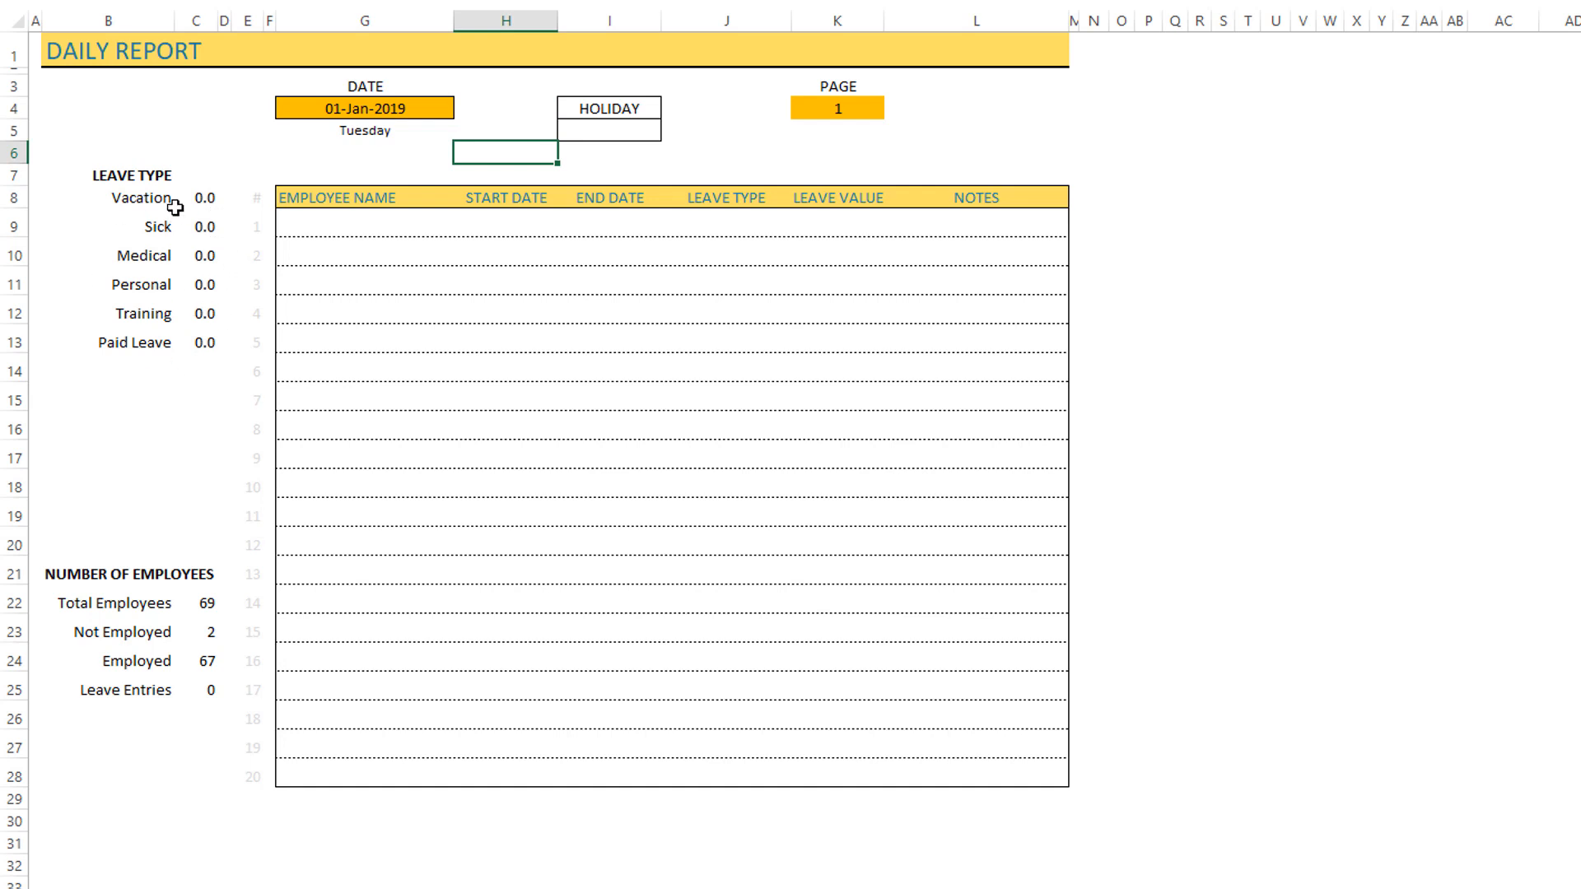
mouse_move(201, 343)
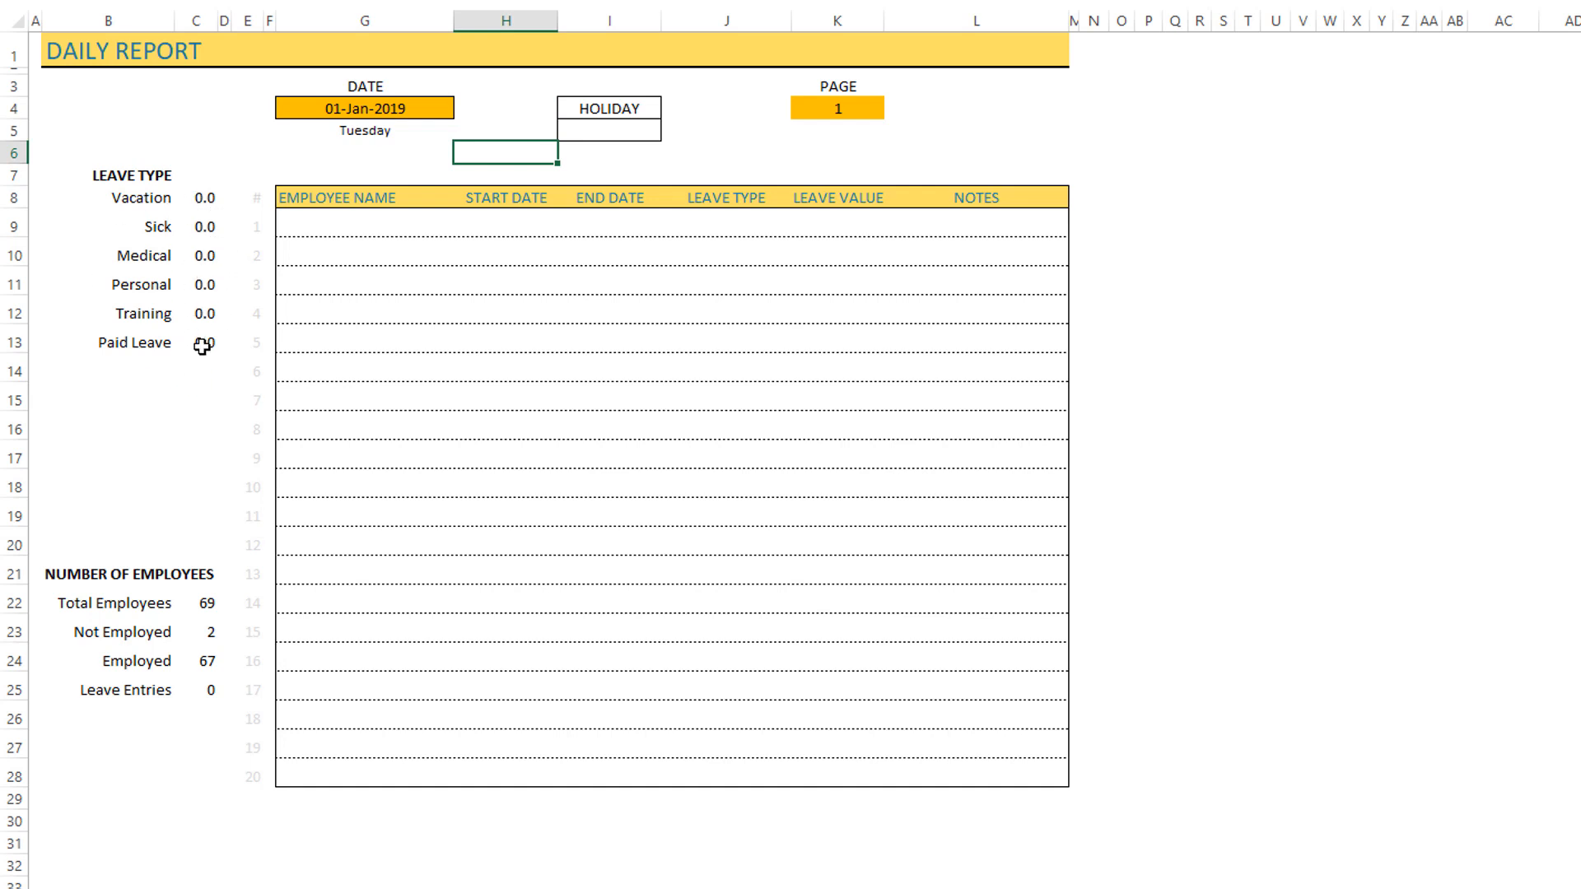
mouse_move(164, 610)
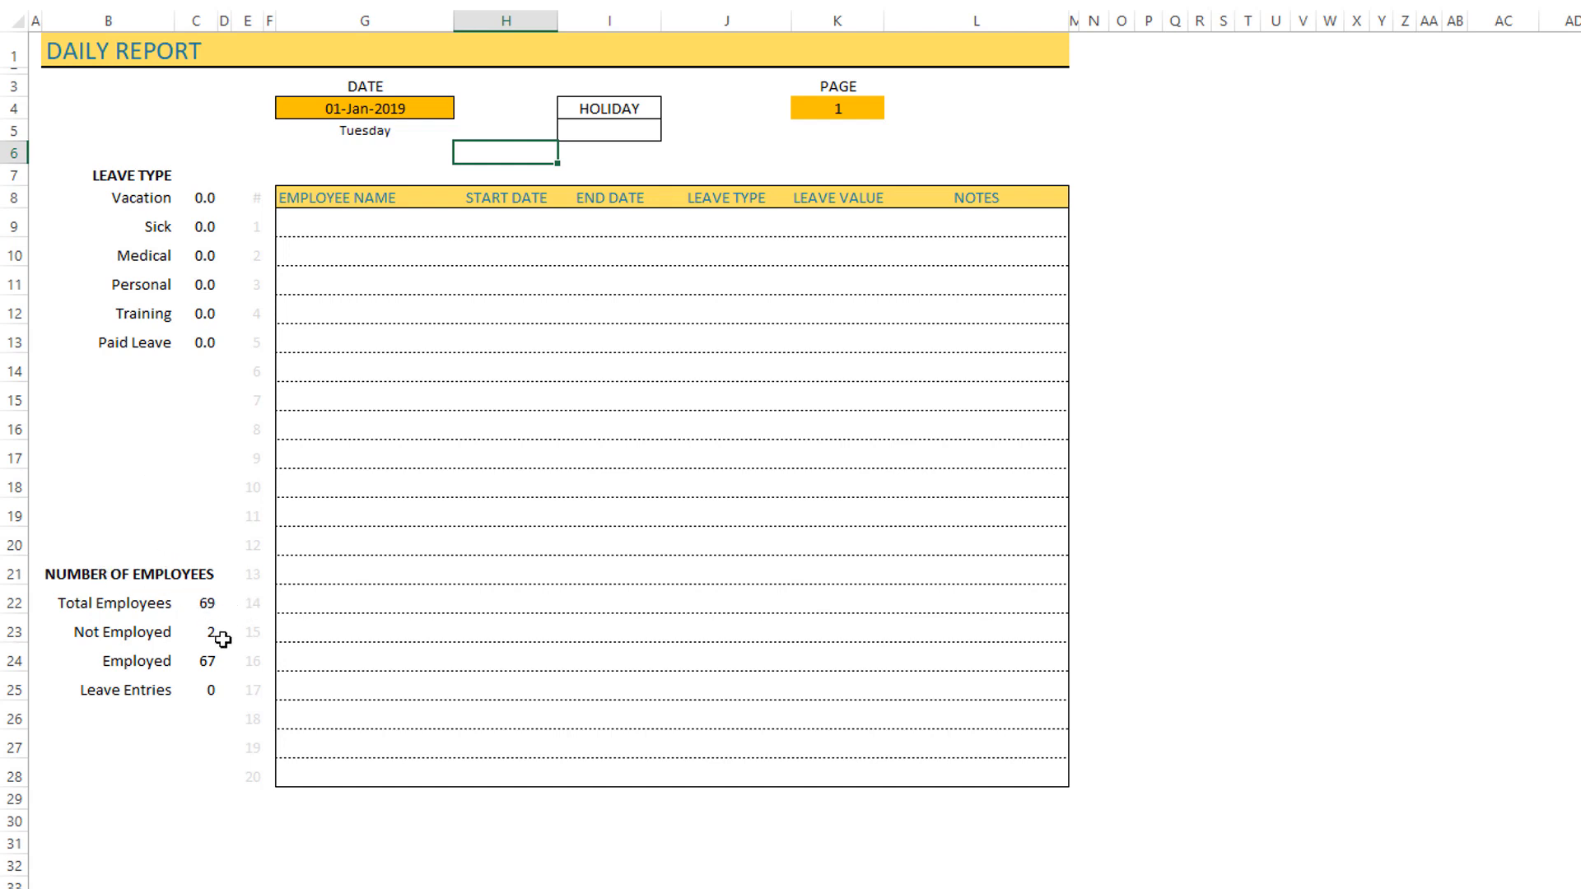
mouse_move(338, 333)
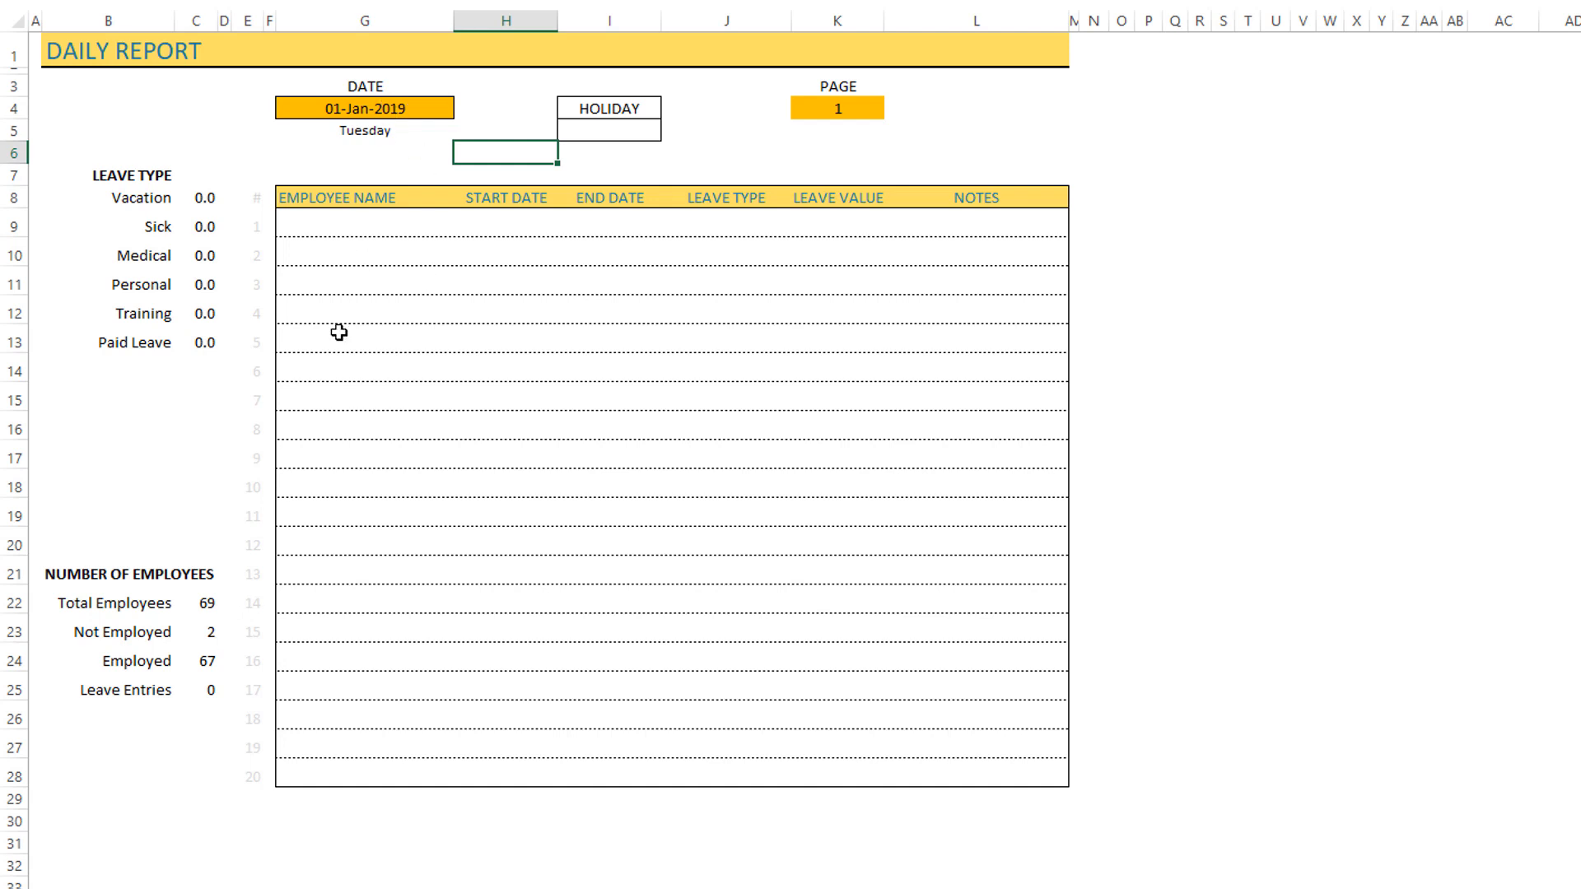
mouse_move(227, 664)
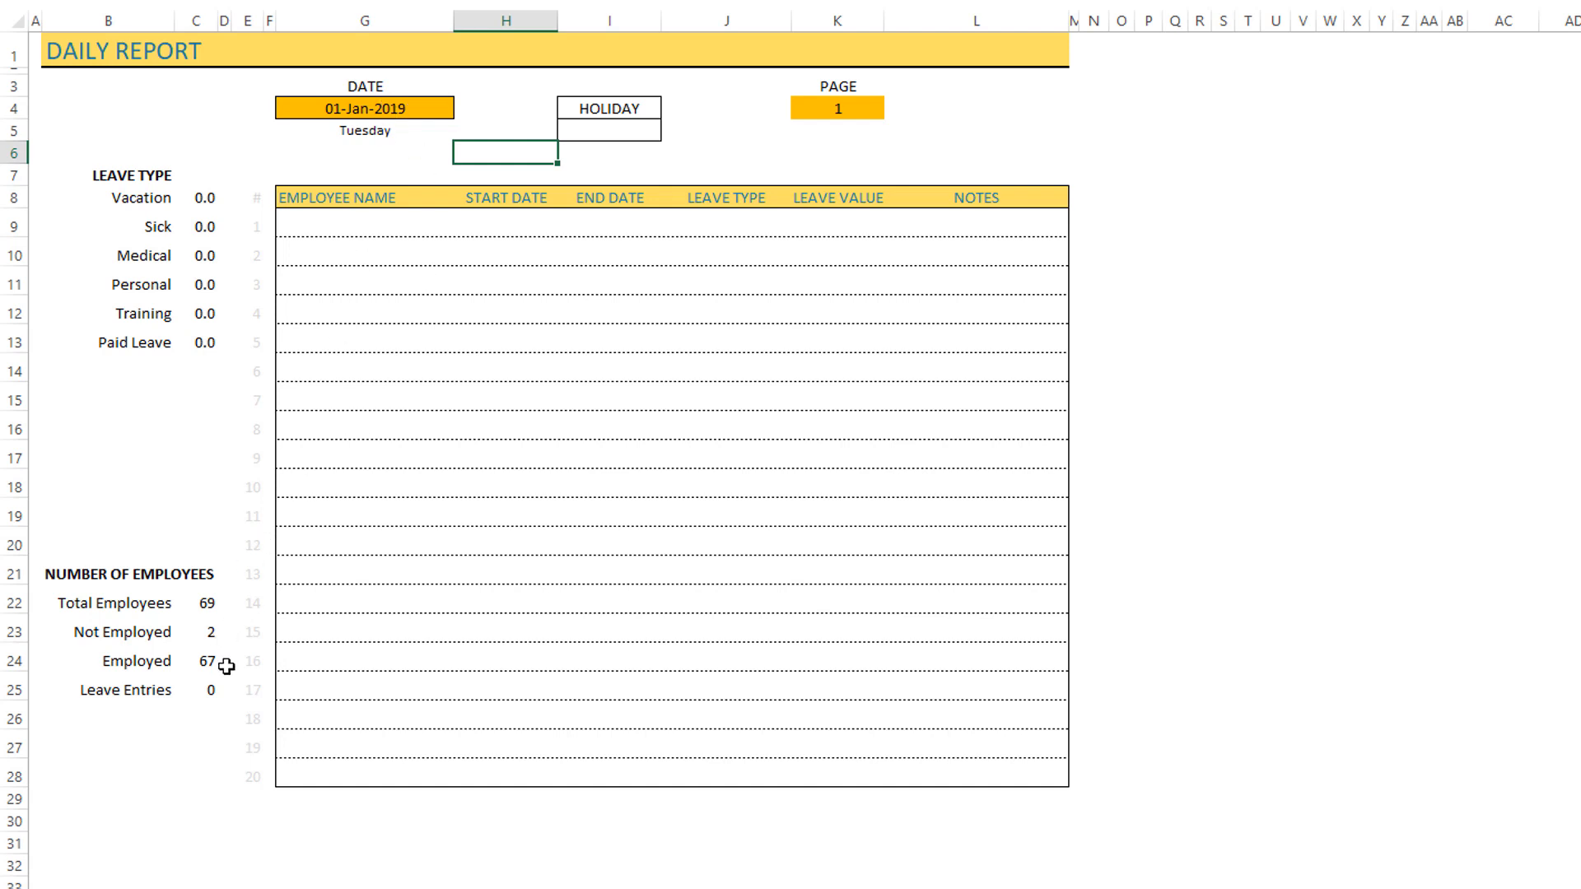
mouse_move(245, 664)
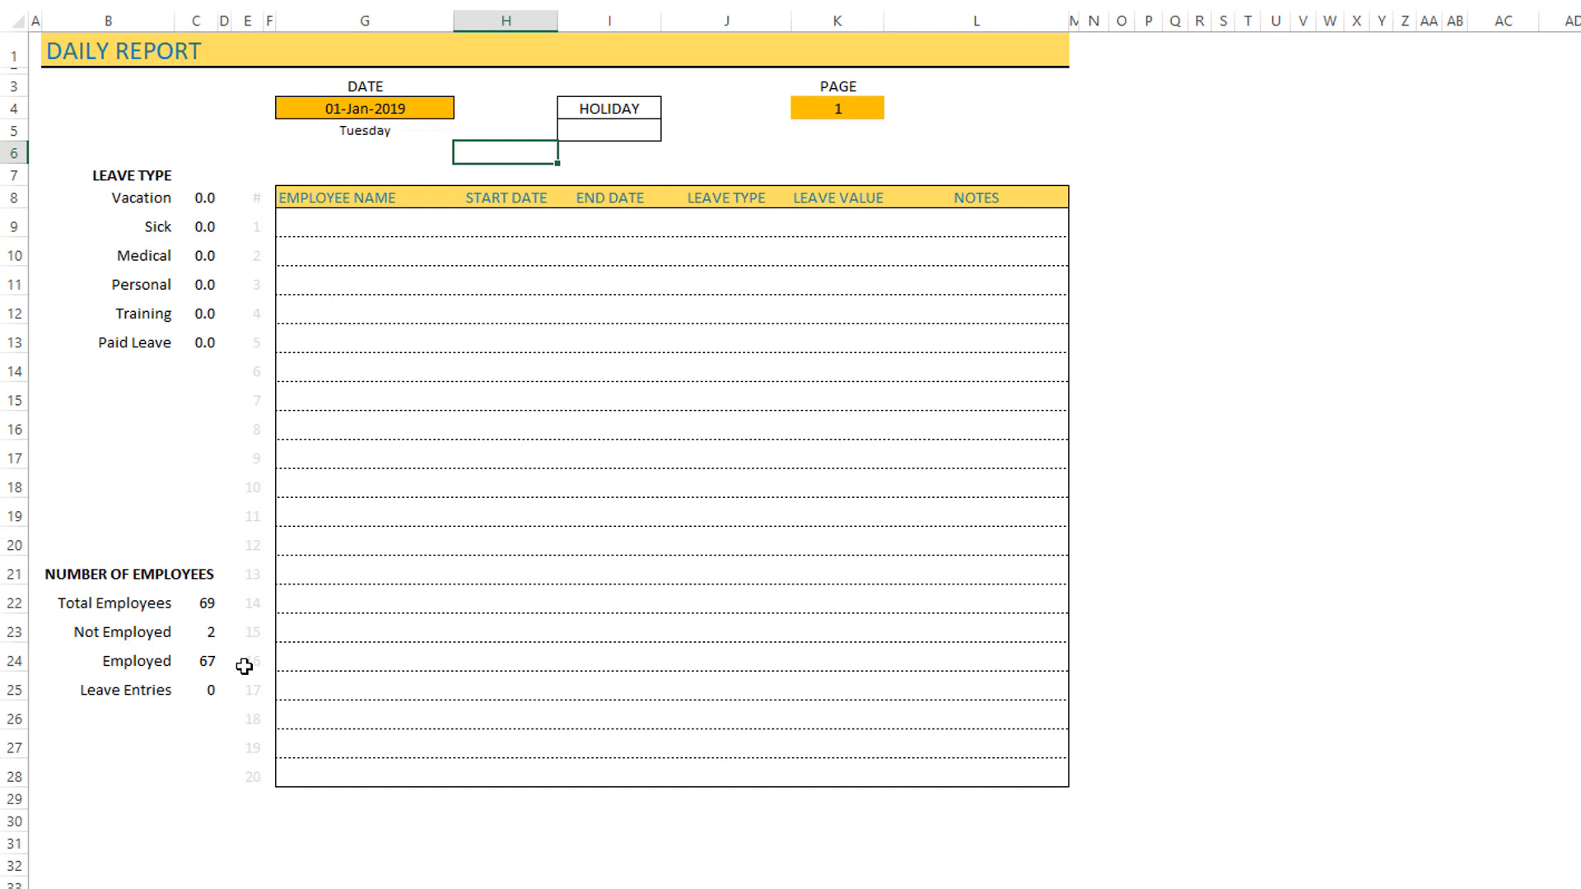
mouse_move(155, 725)
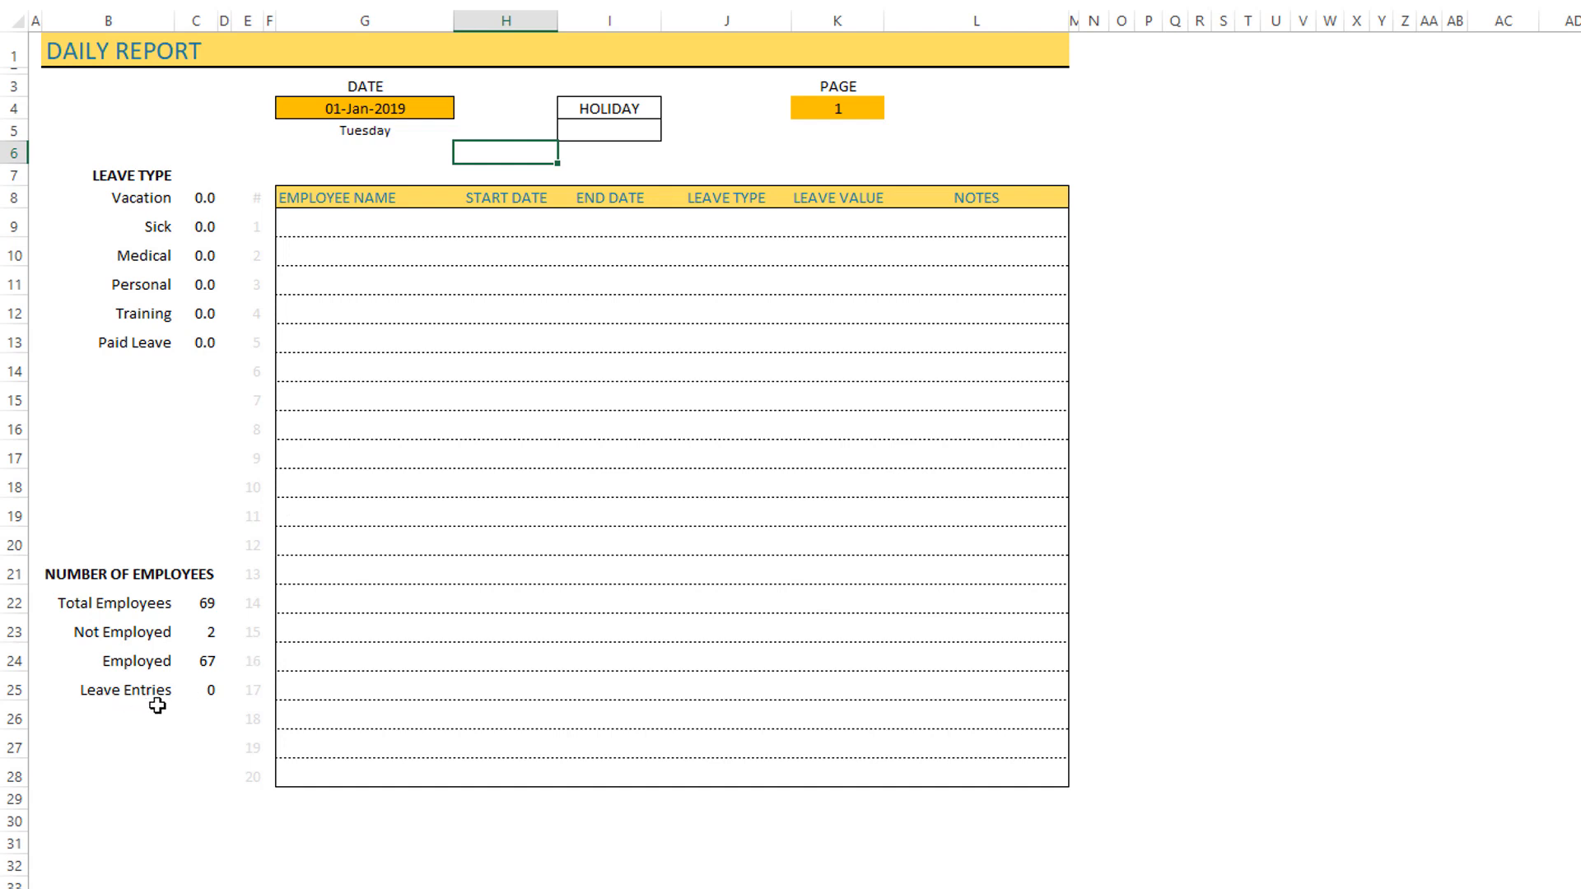
mouse_move(236, 586)
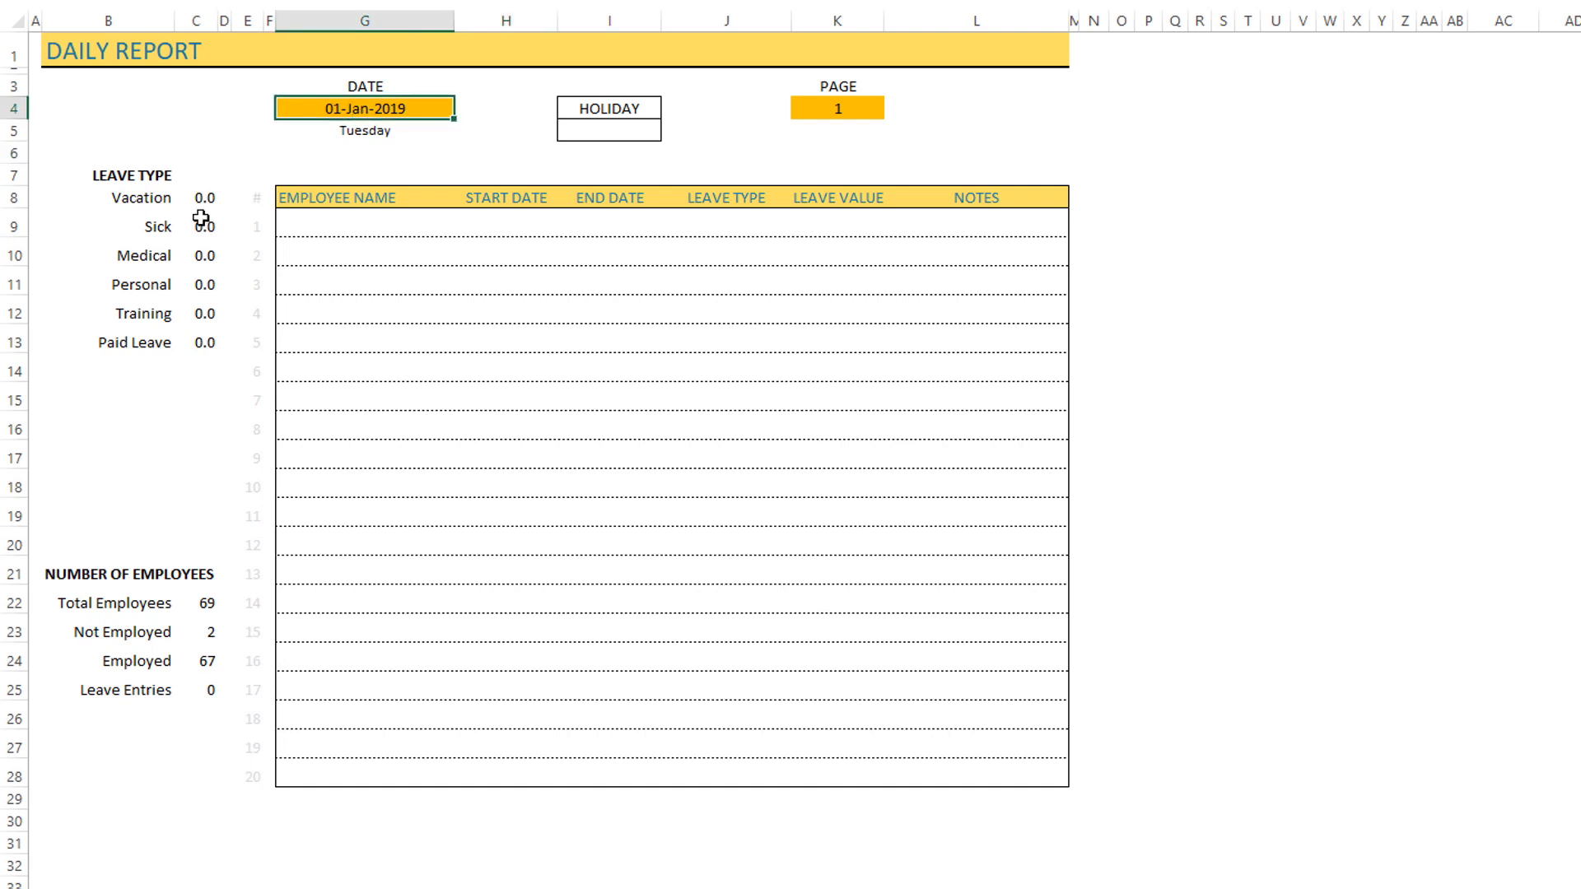
text(7/3/2019)
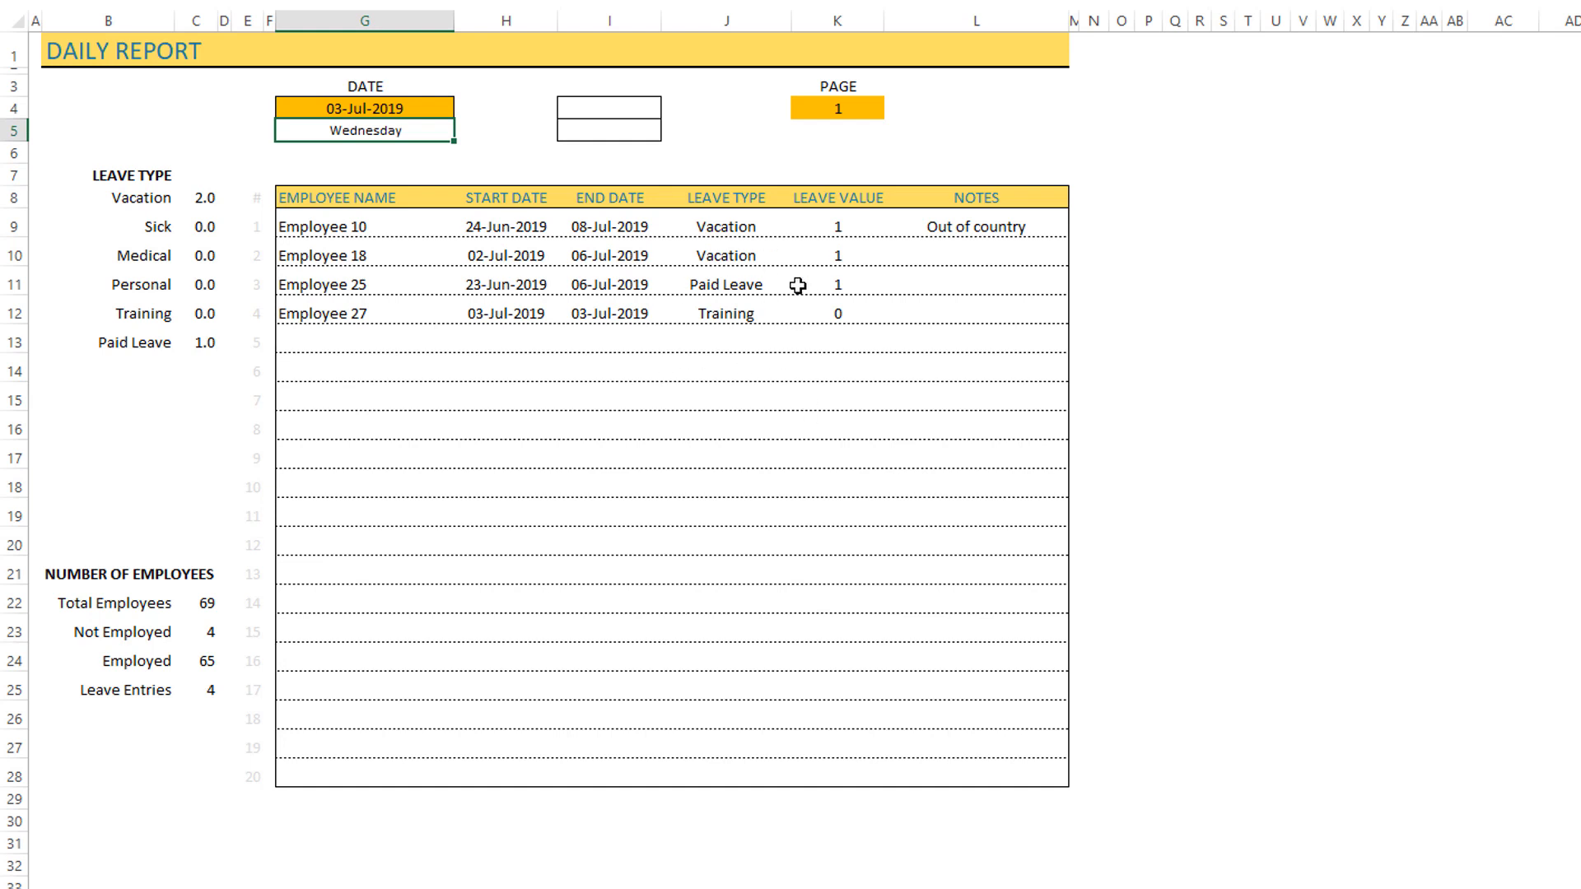
mouse_move(386, 306)
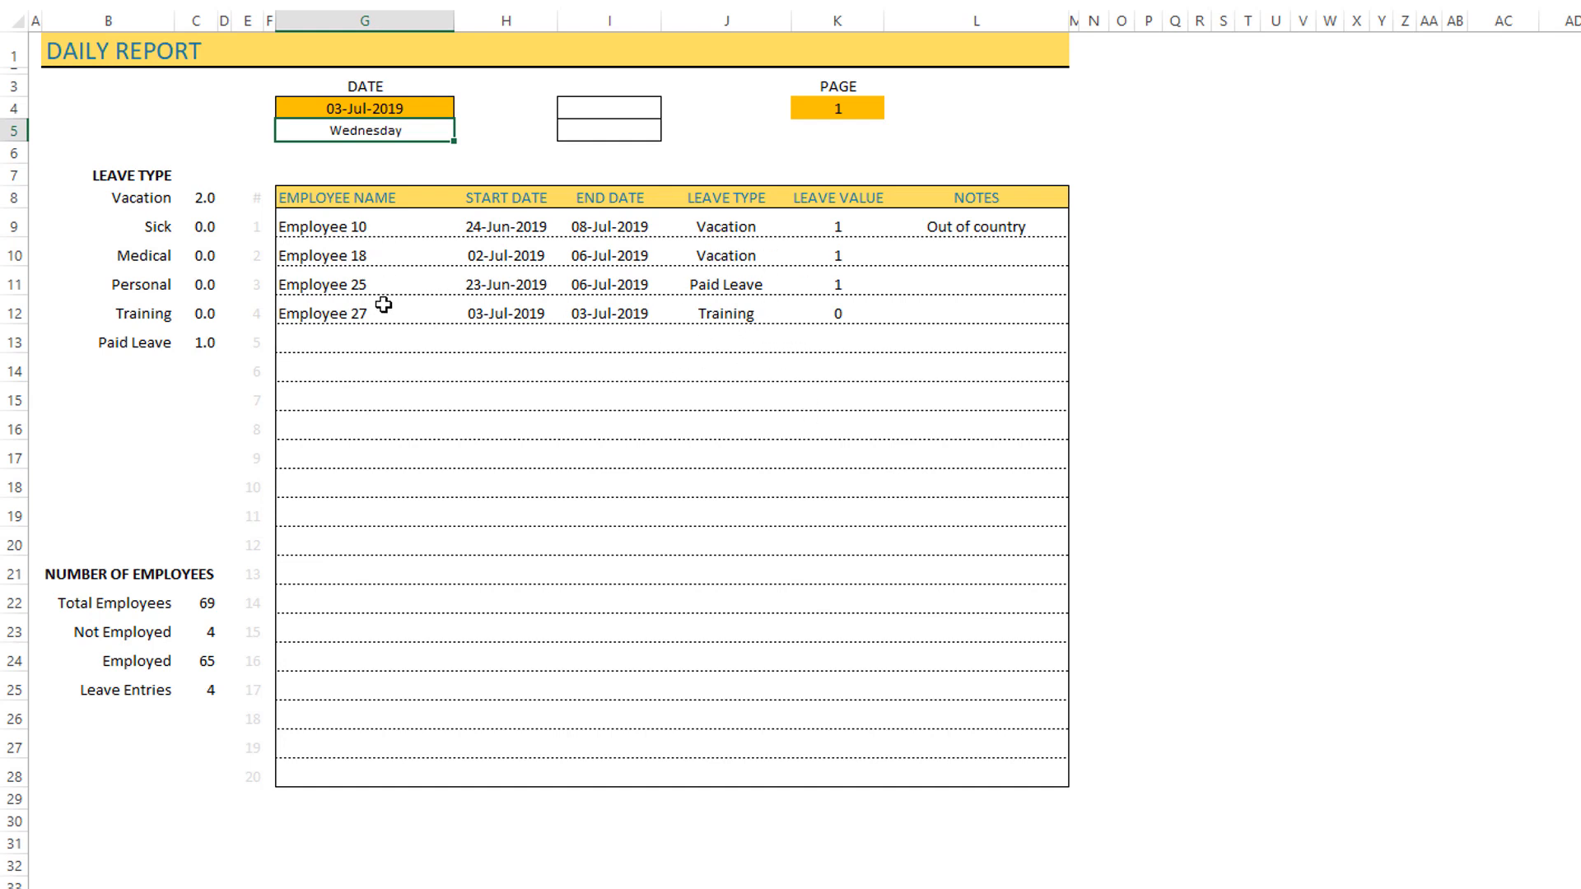
mouse_move(210, 723)
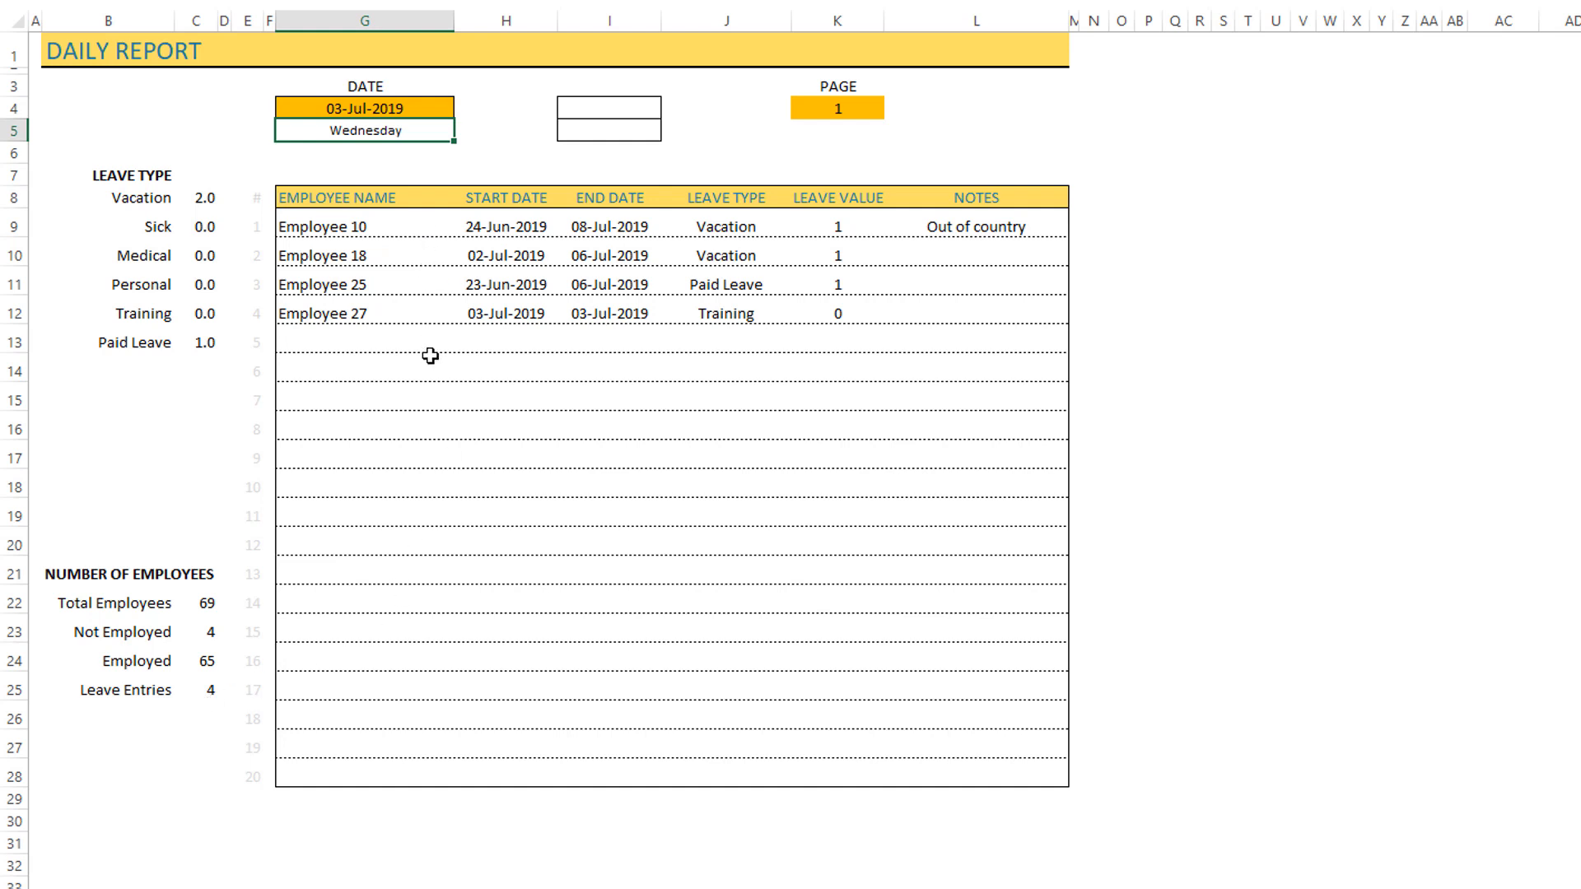
mouse_move(450, 507)
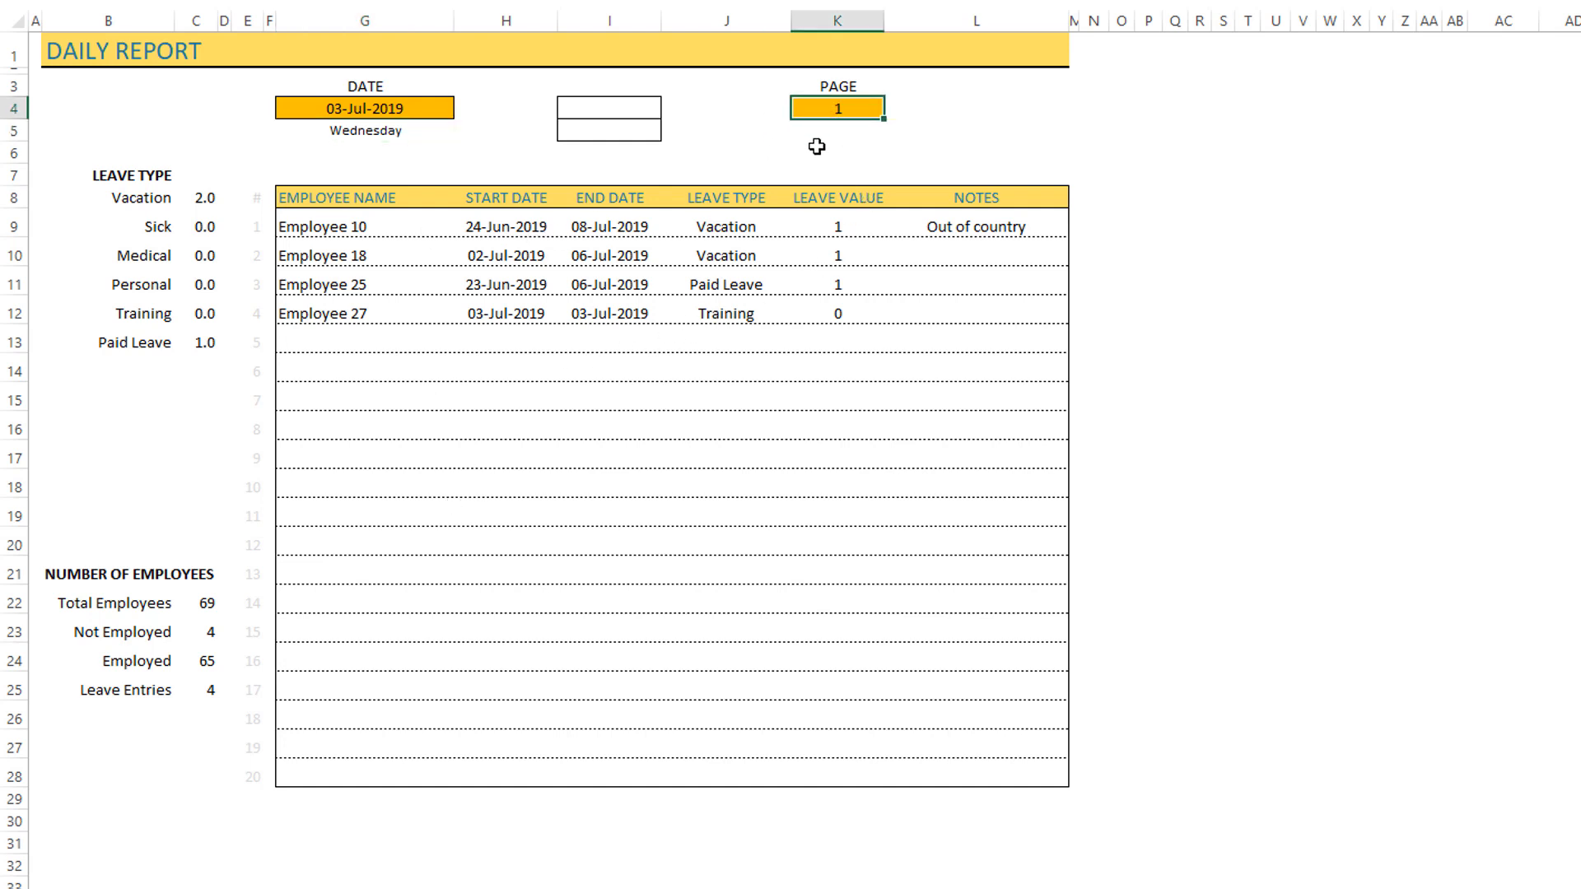
text(2)
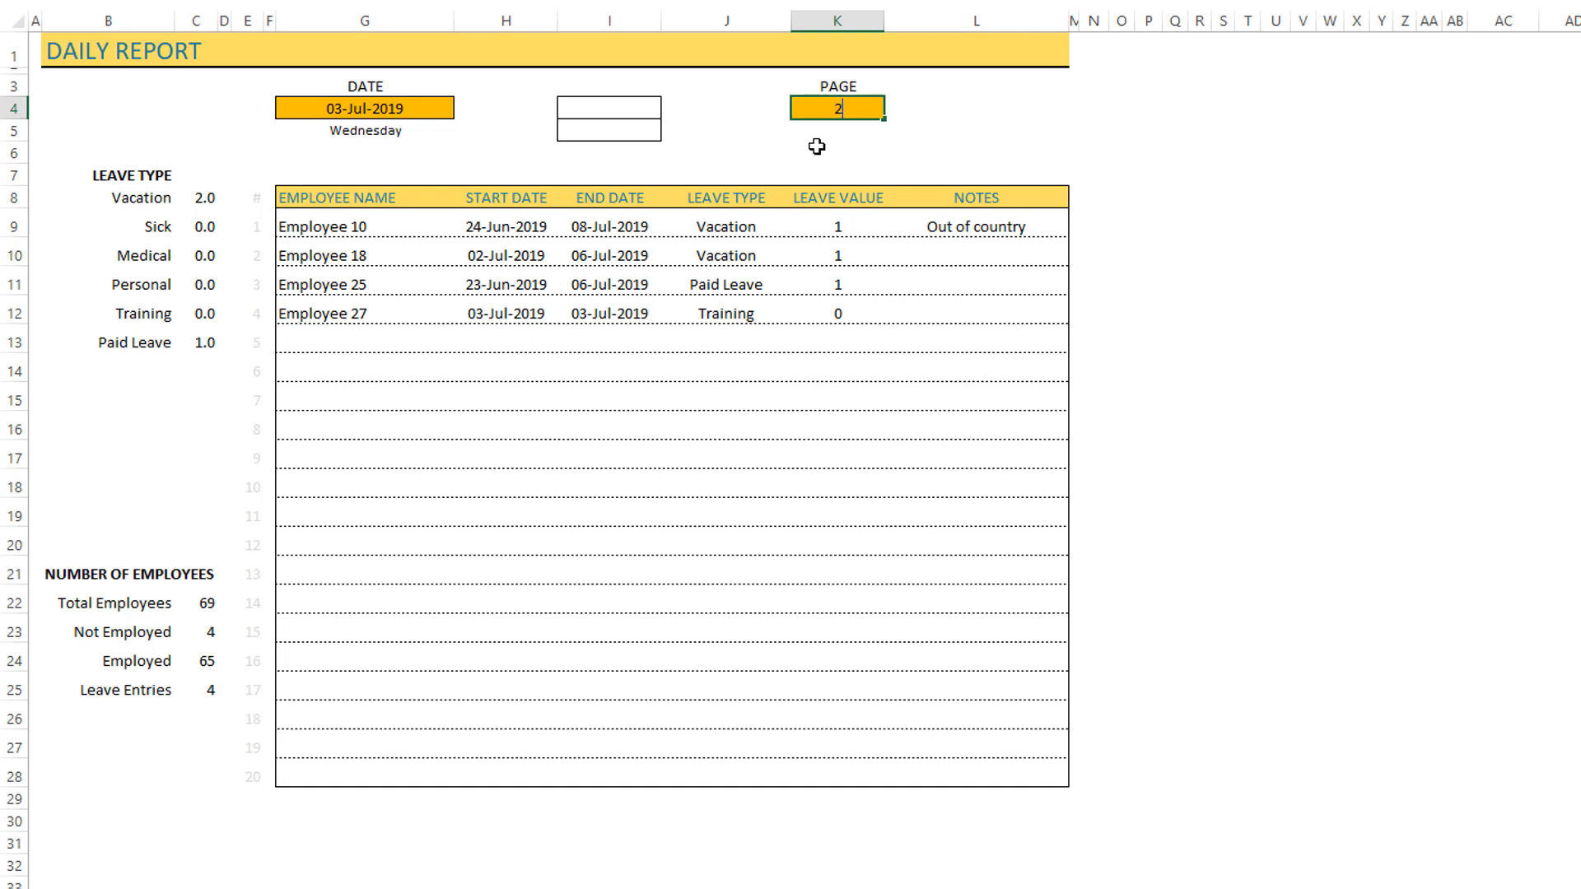
text(1)
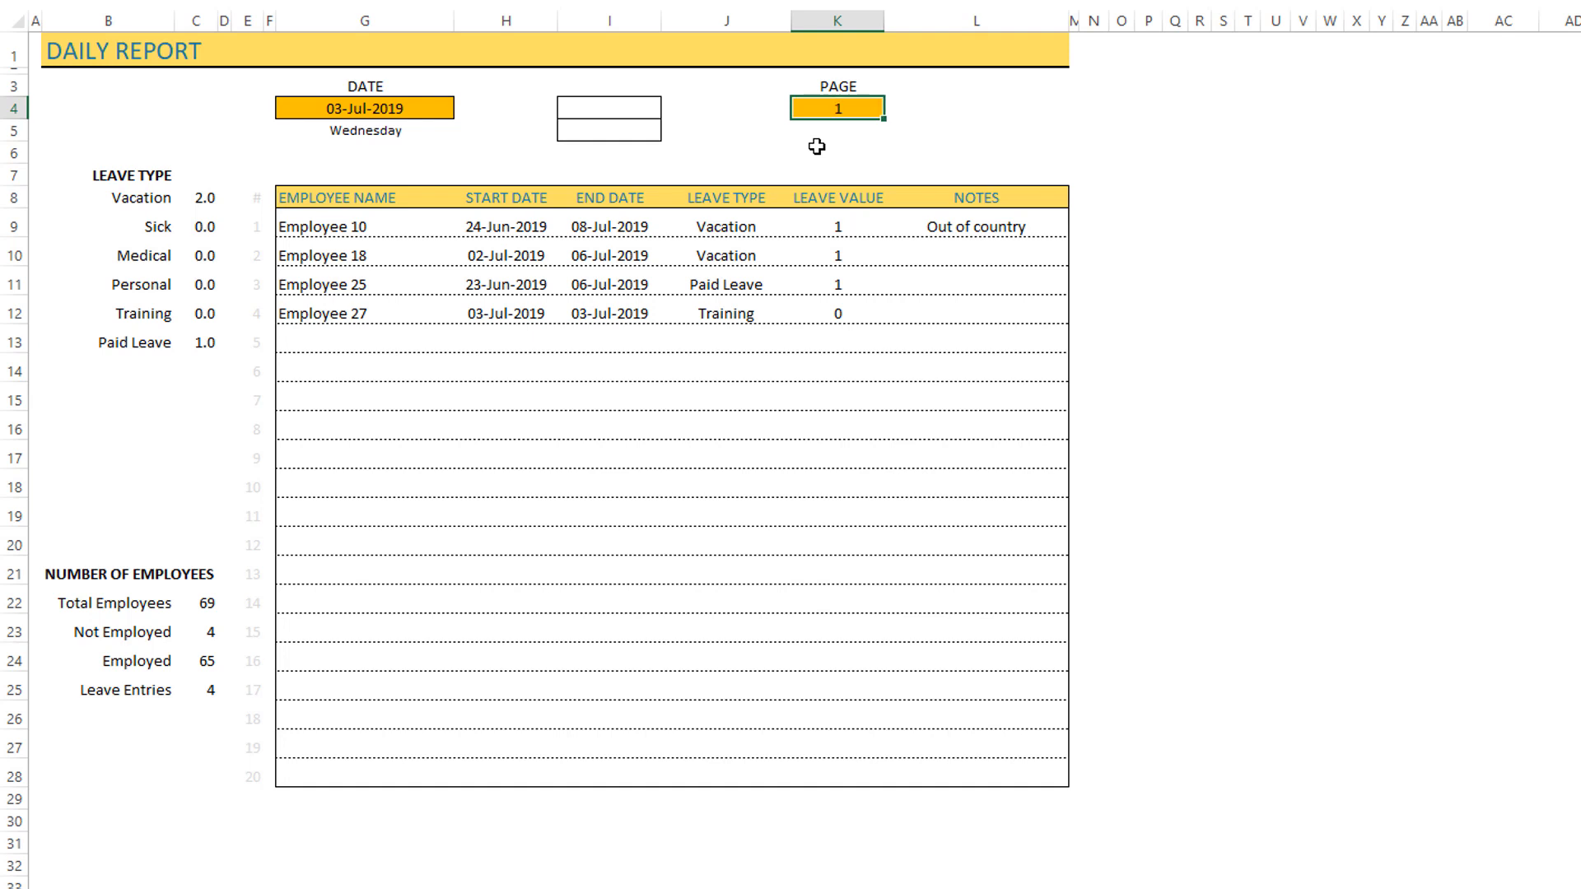
mouse_move(372, 335)
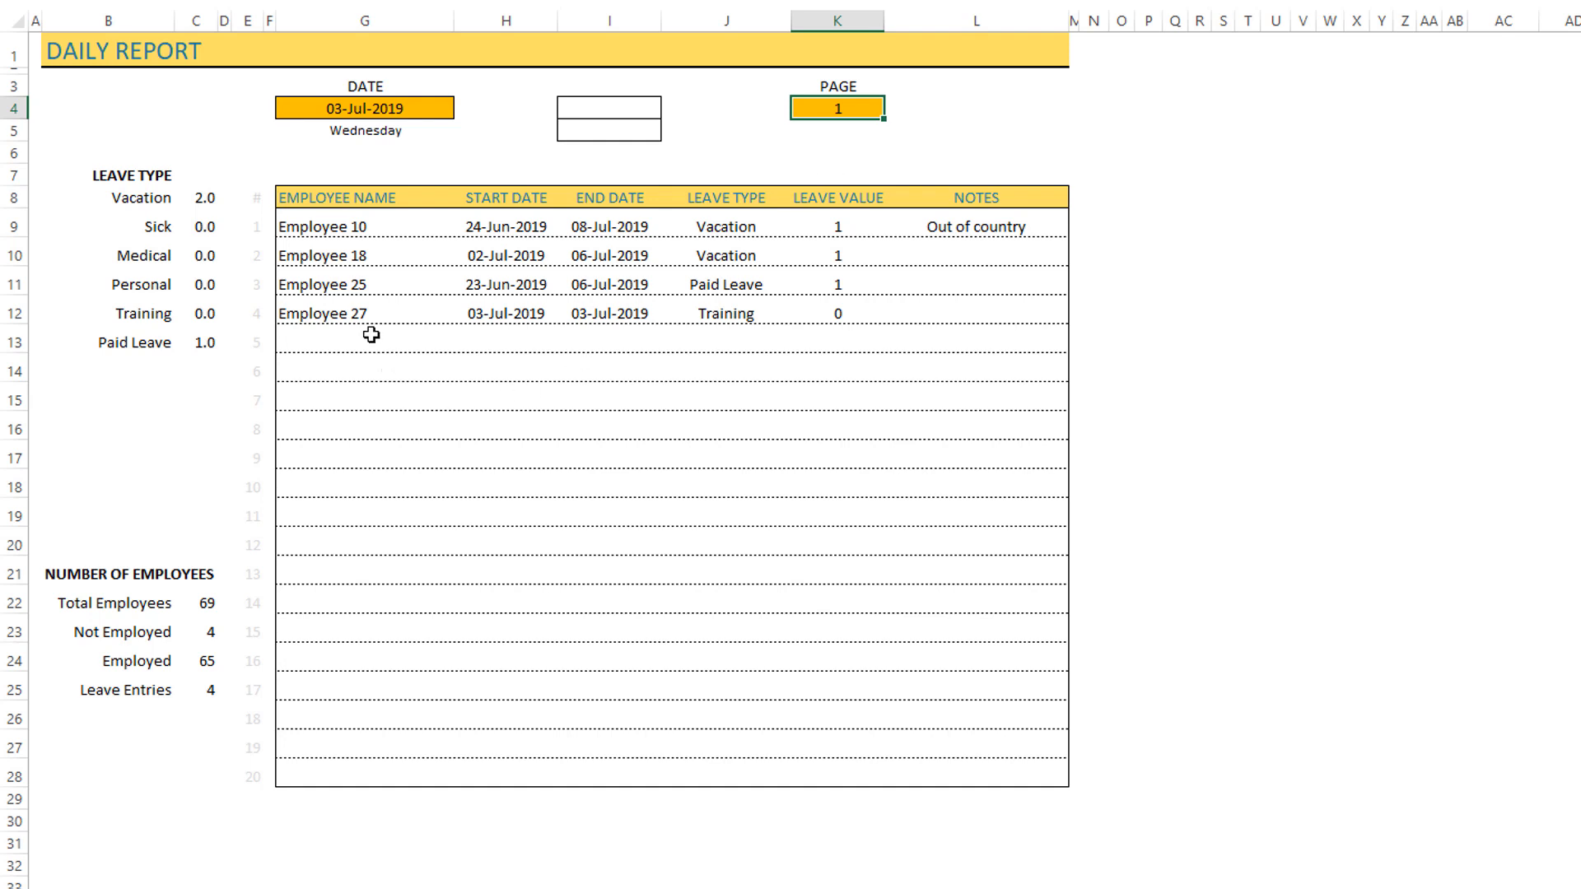
mouse_move(253, 251)
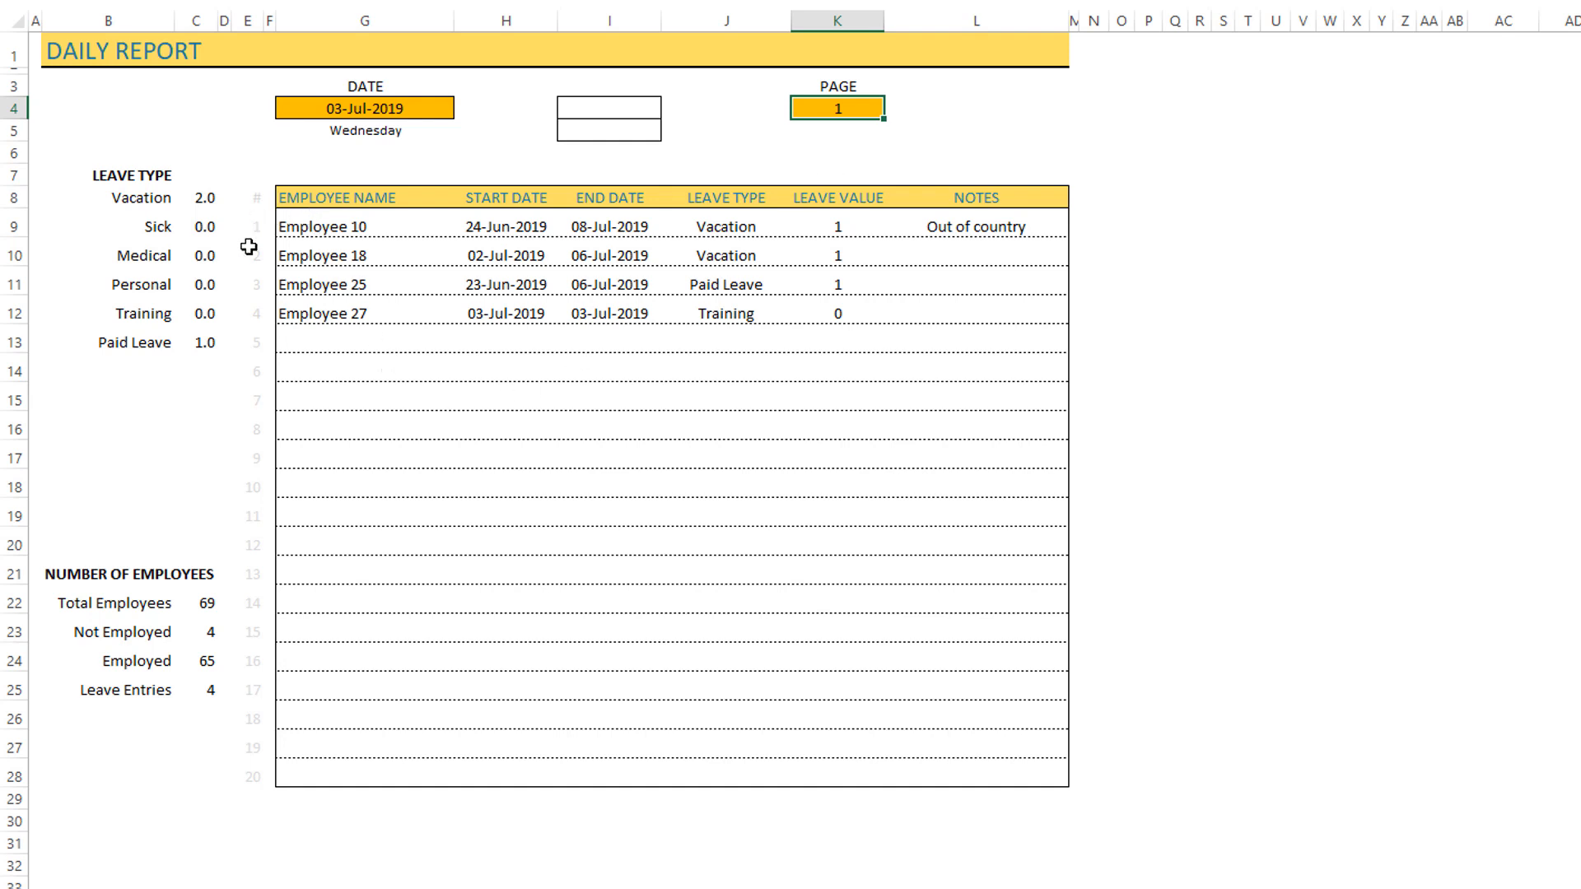
mouse_move(358, 789)
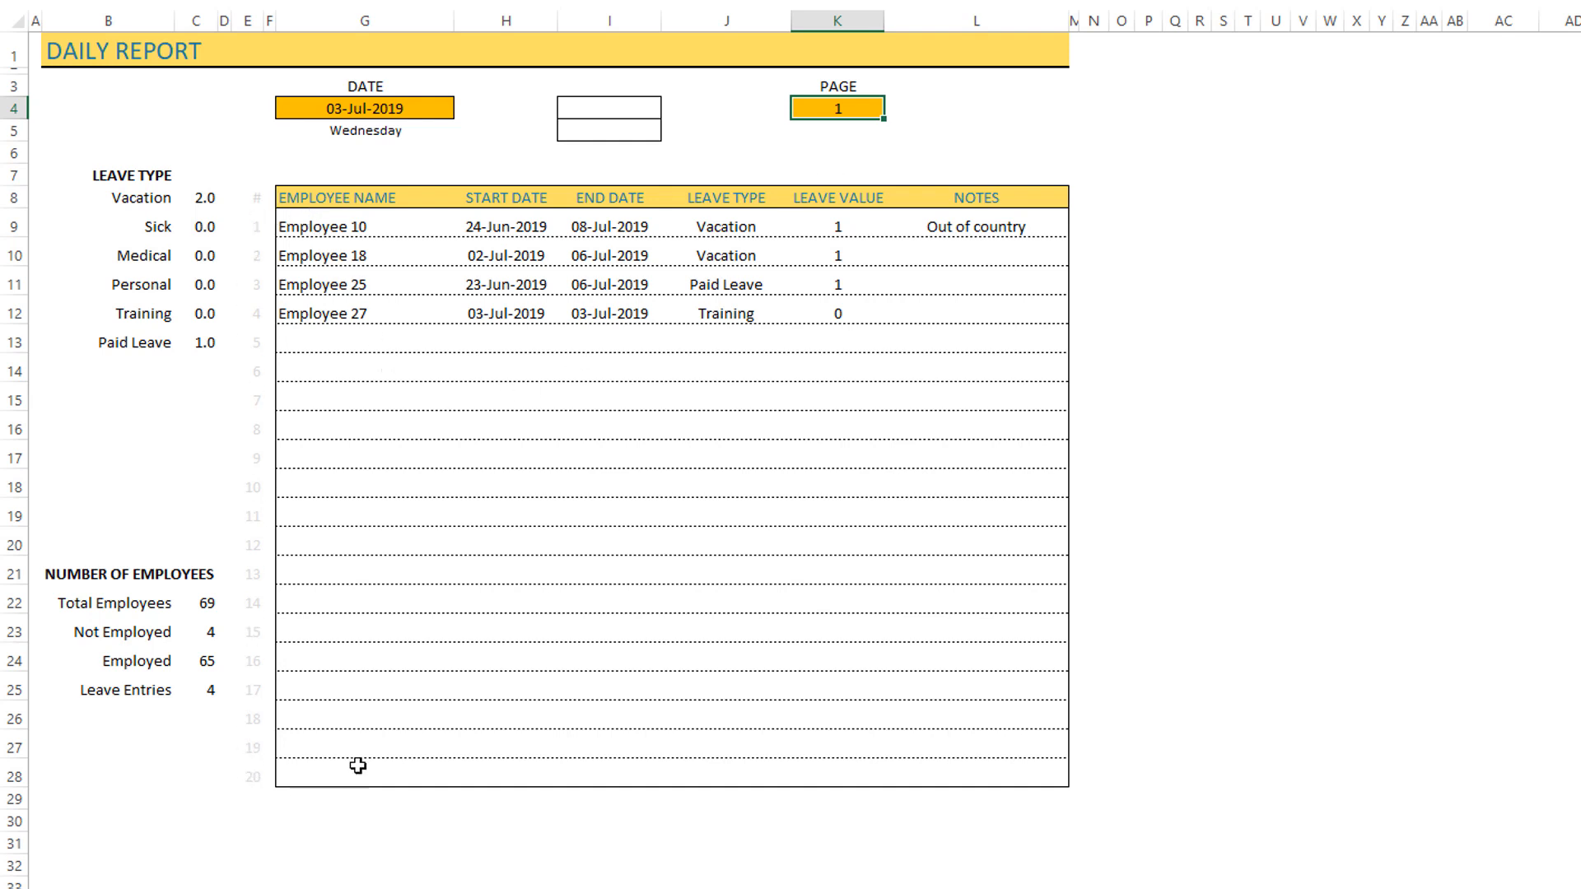
mouse_move(880, 168)
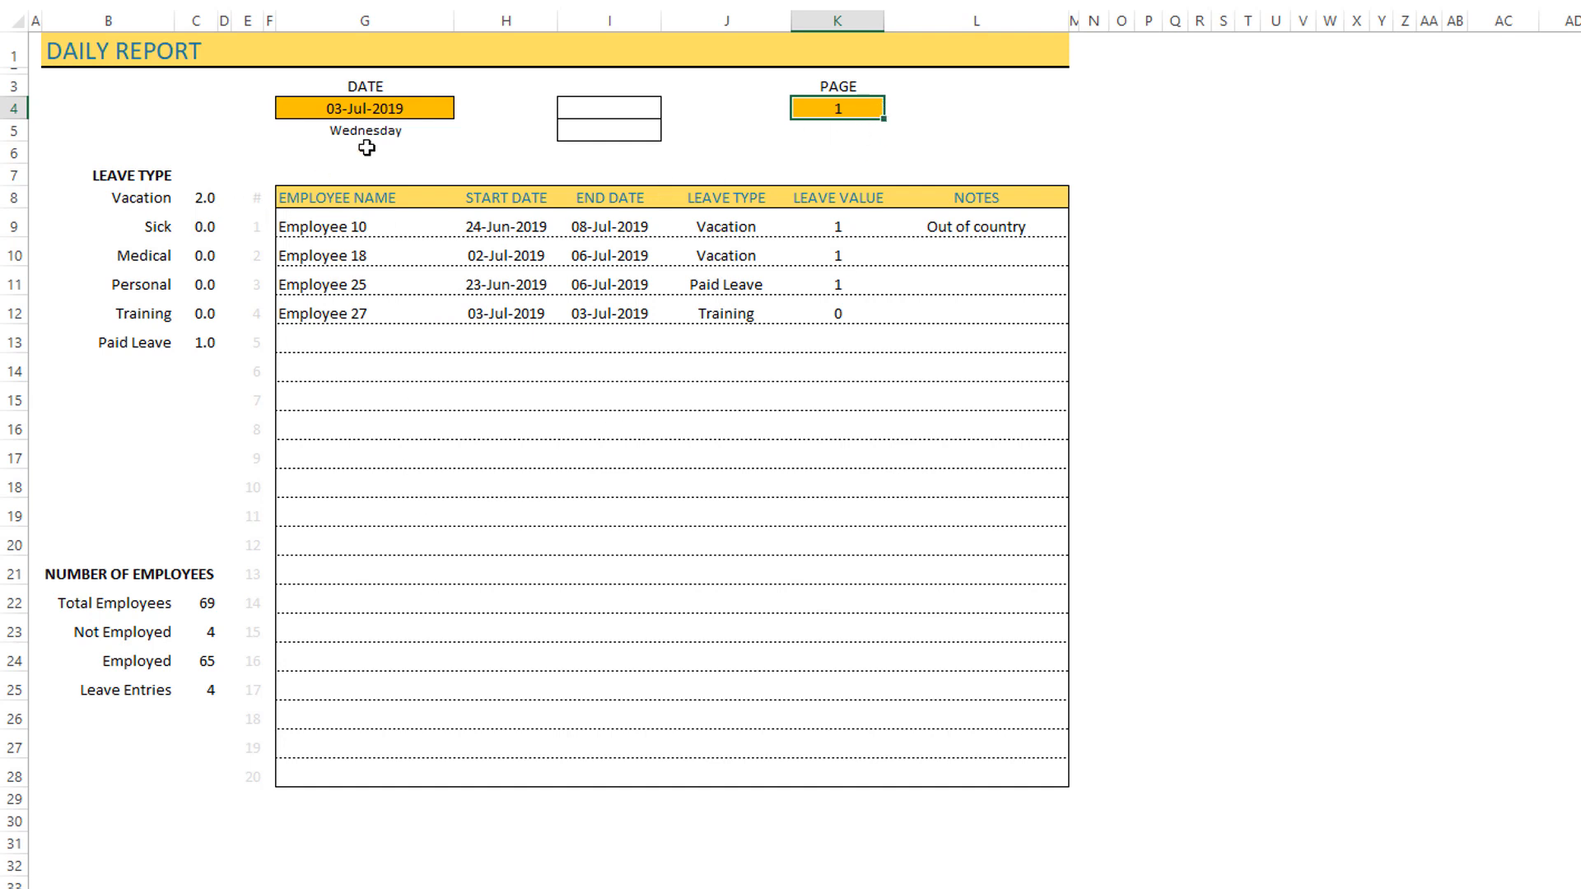
mouse_move(188, 199)
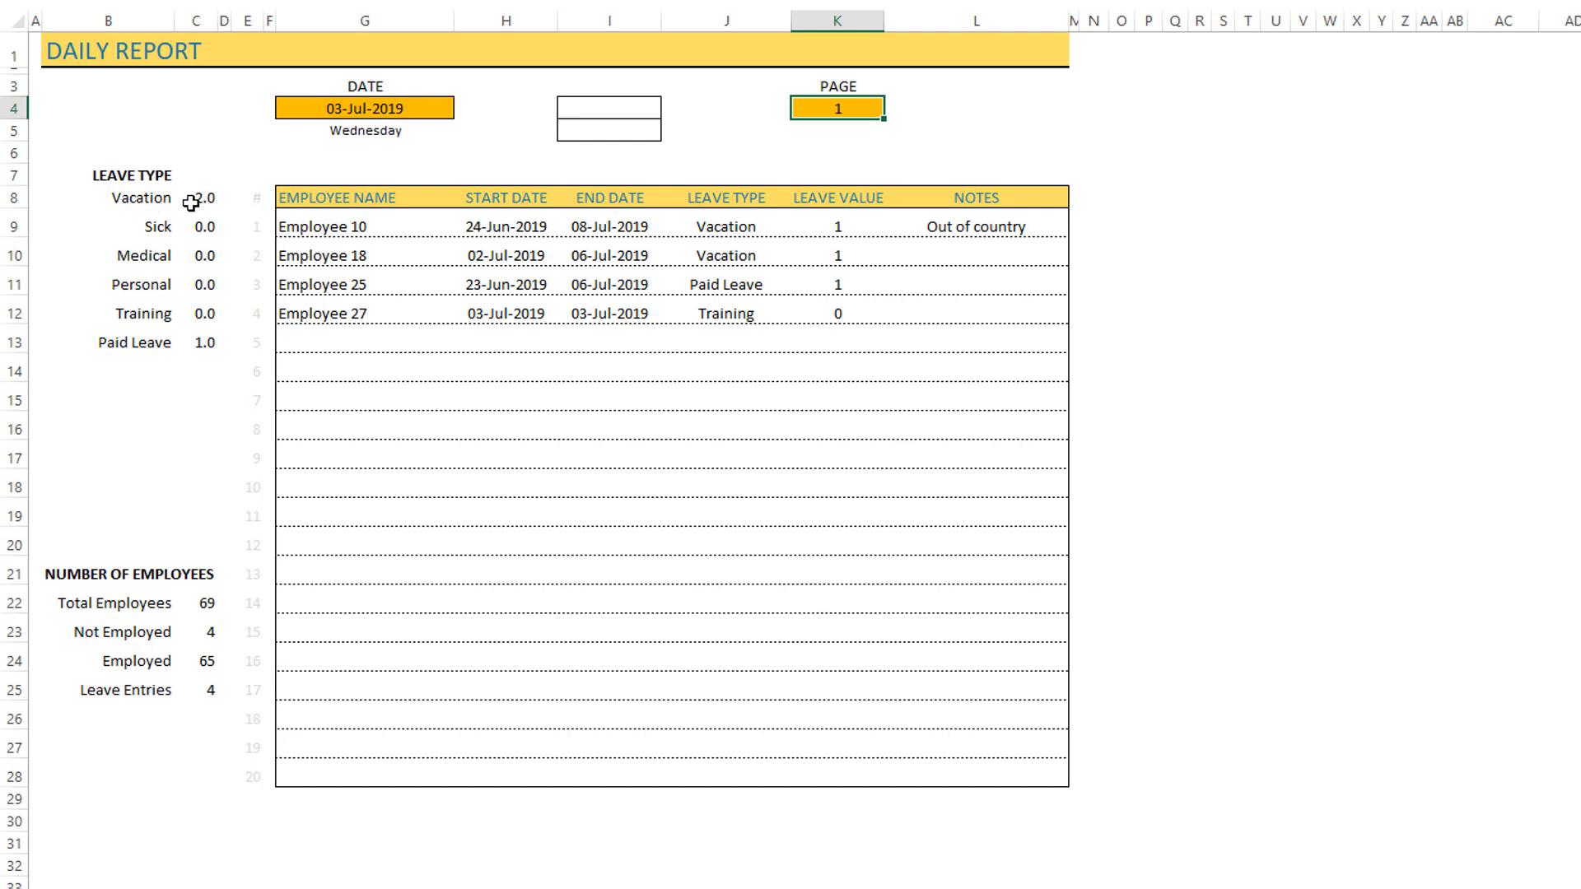
mouse_move(188, 226)
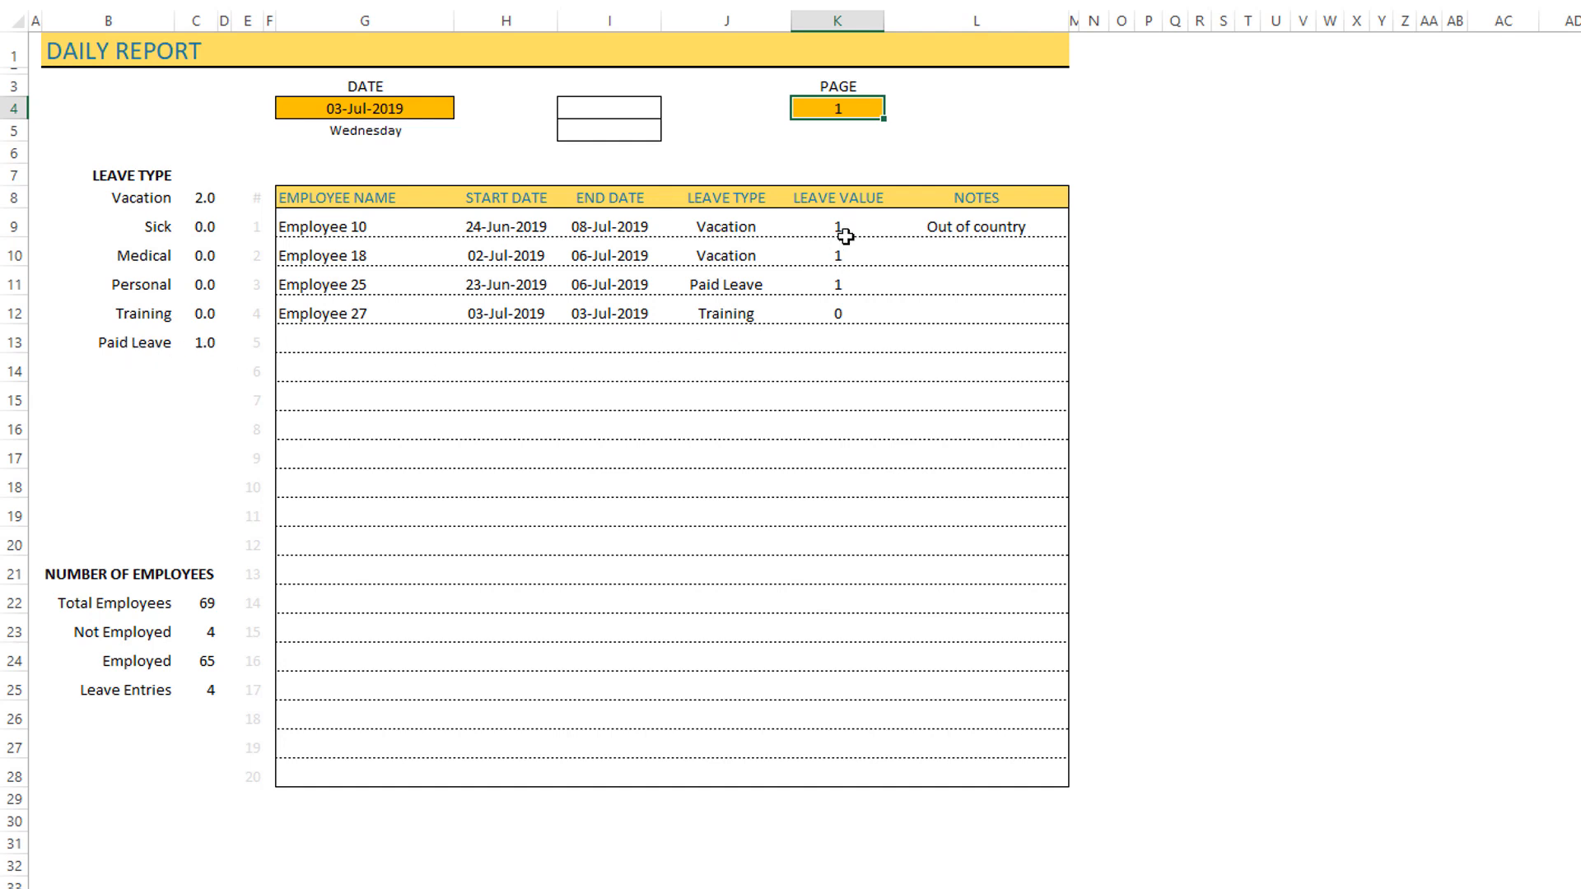
mouse_move(849, 287)
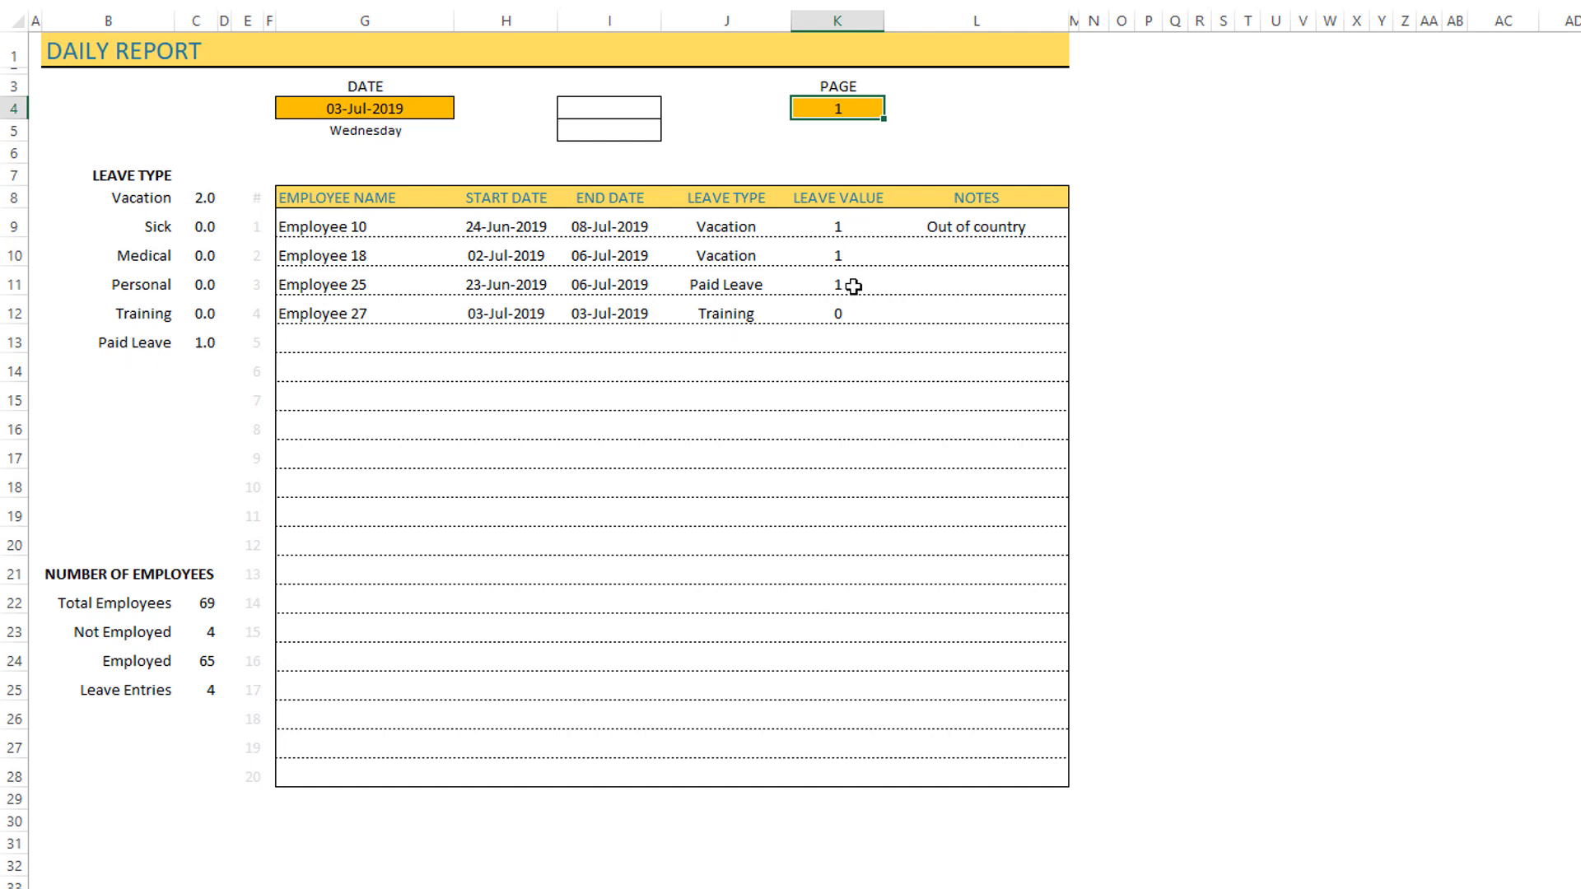
mouse_move(789, 320)
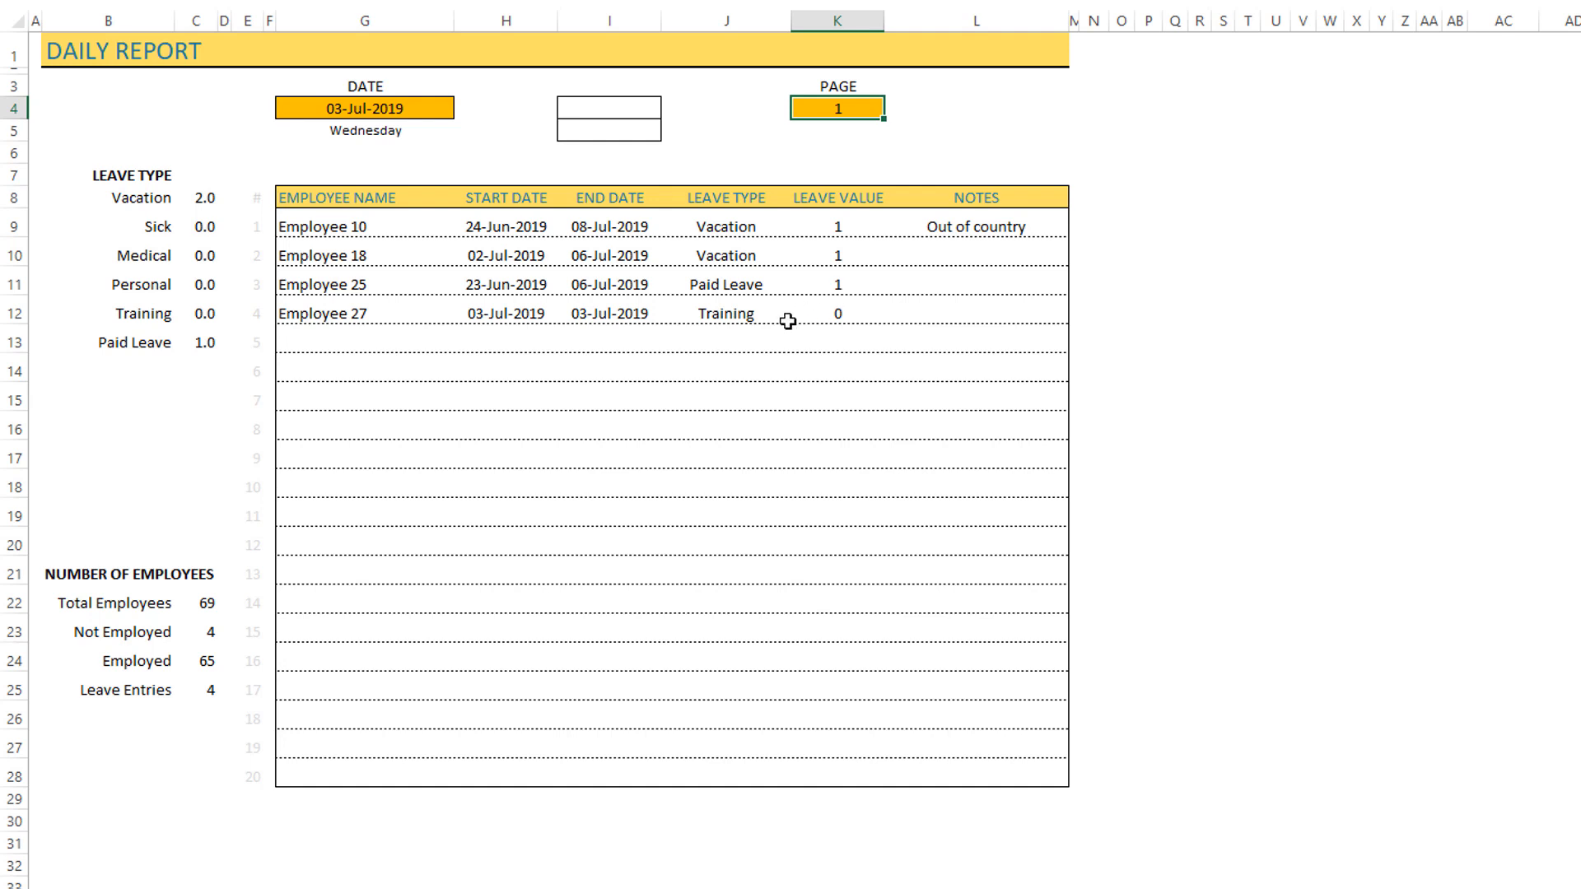
mouse_move(738, 316)
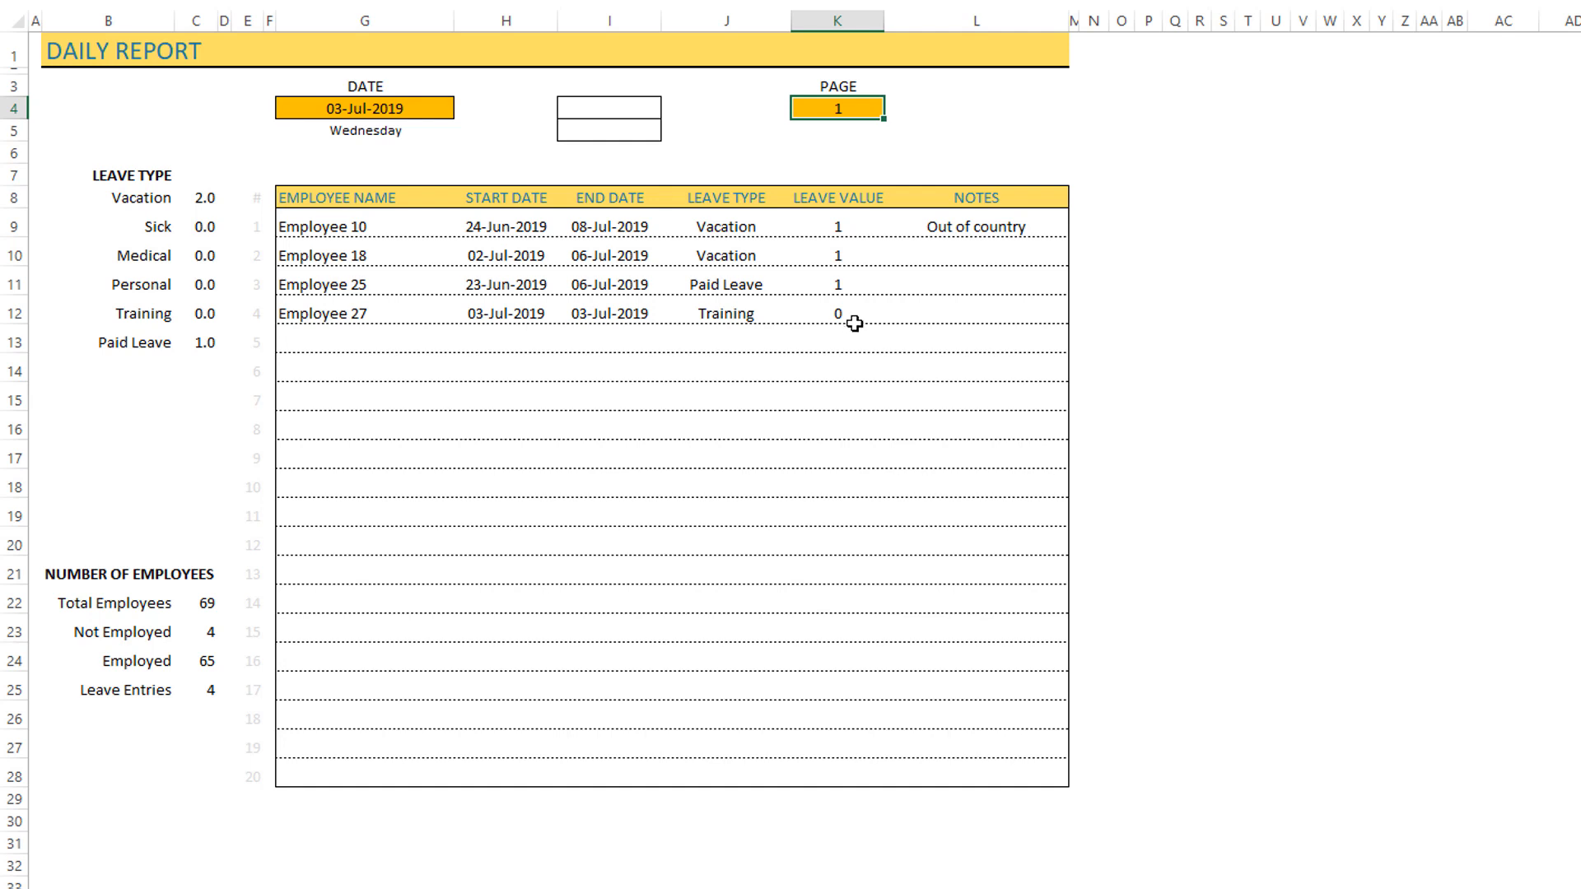
mouse_move(853, 330)
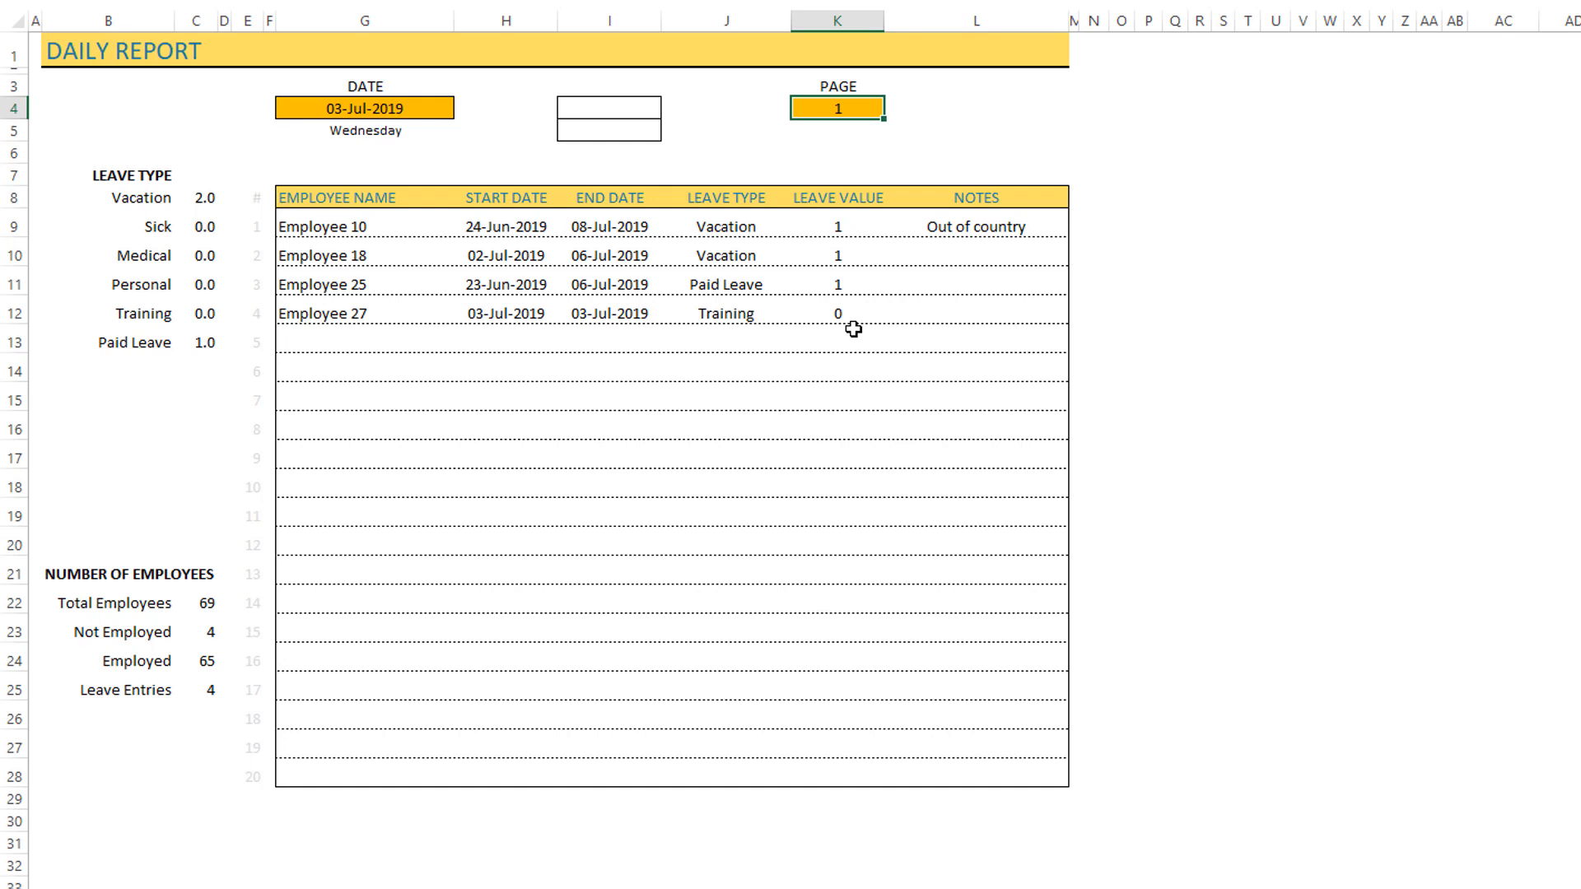
mouse_move(586, 323)
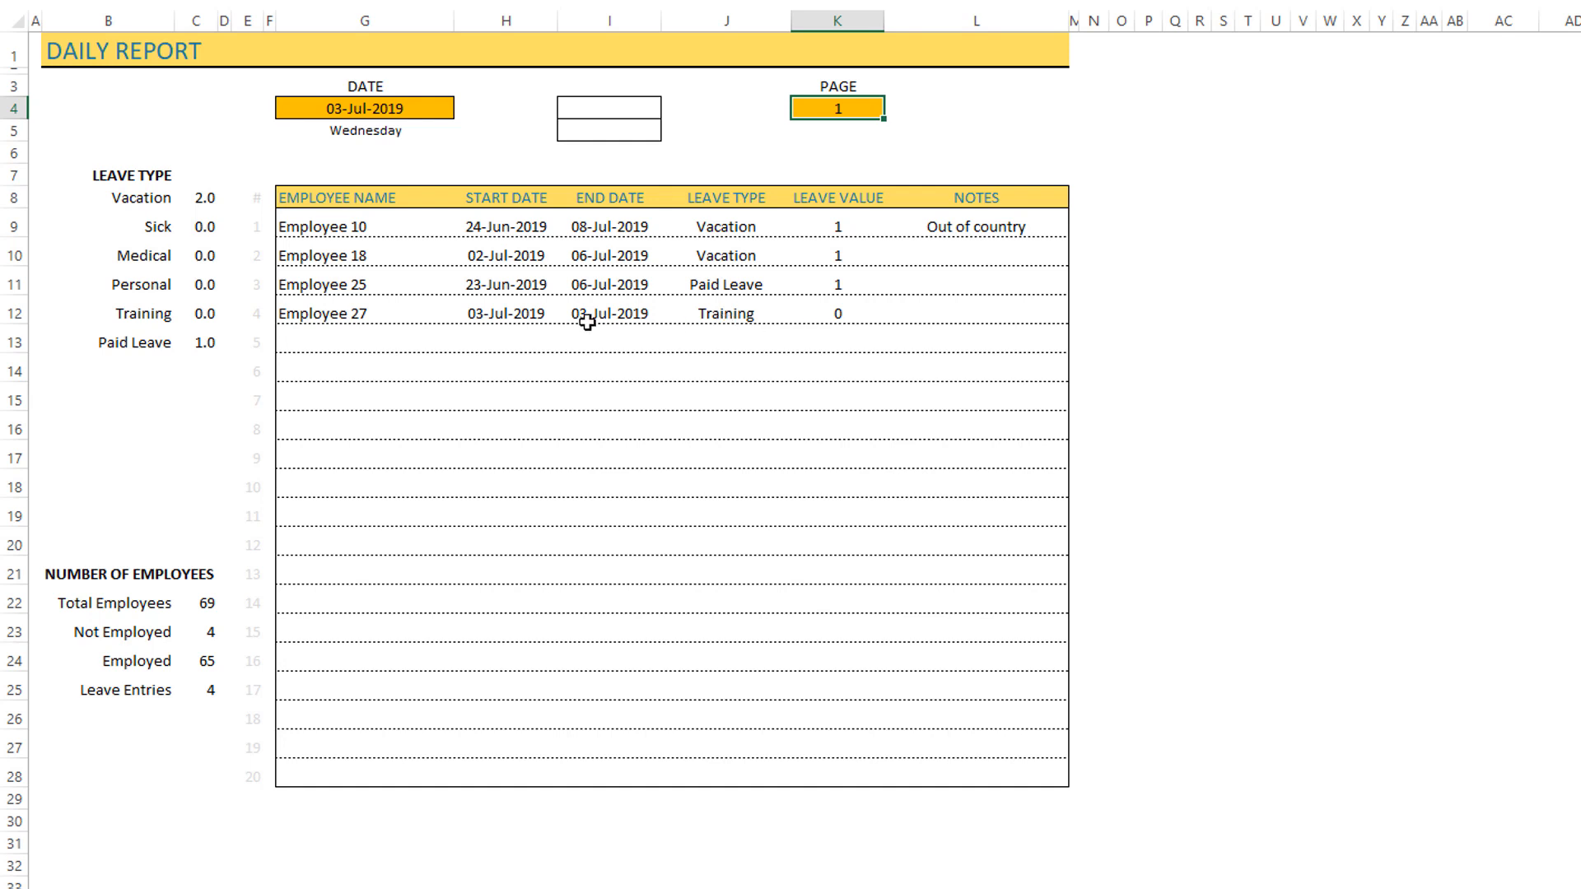
mouse_move(735, 321)
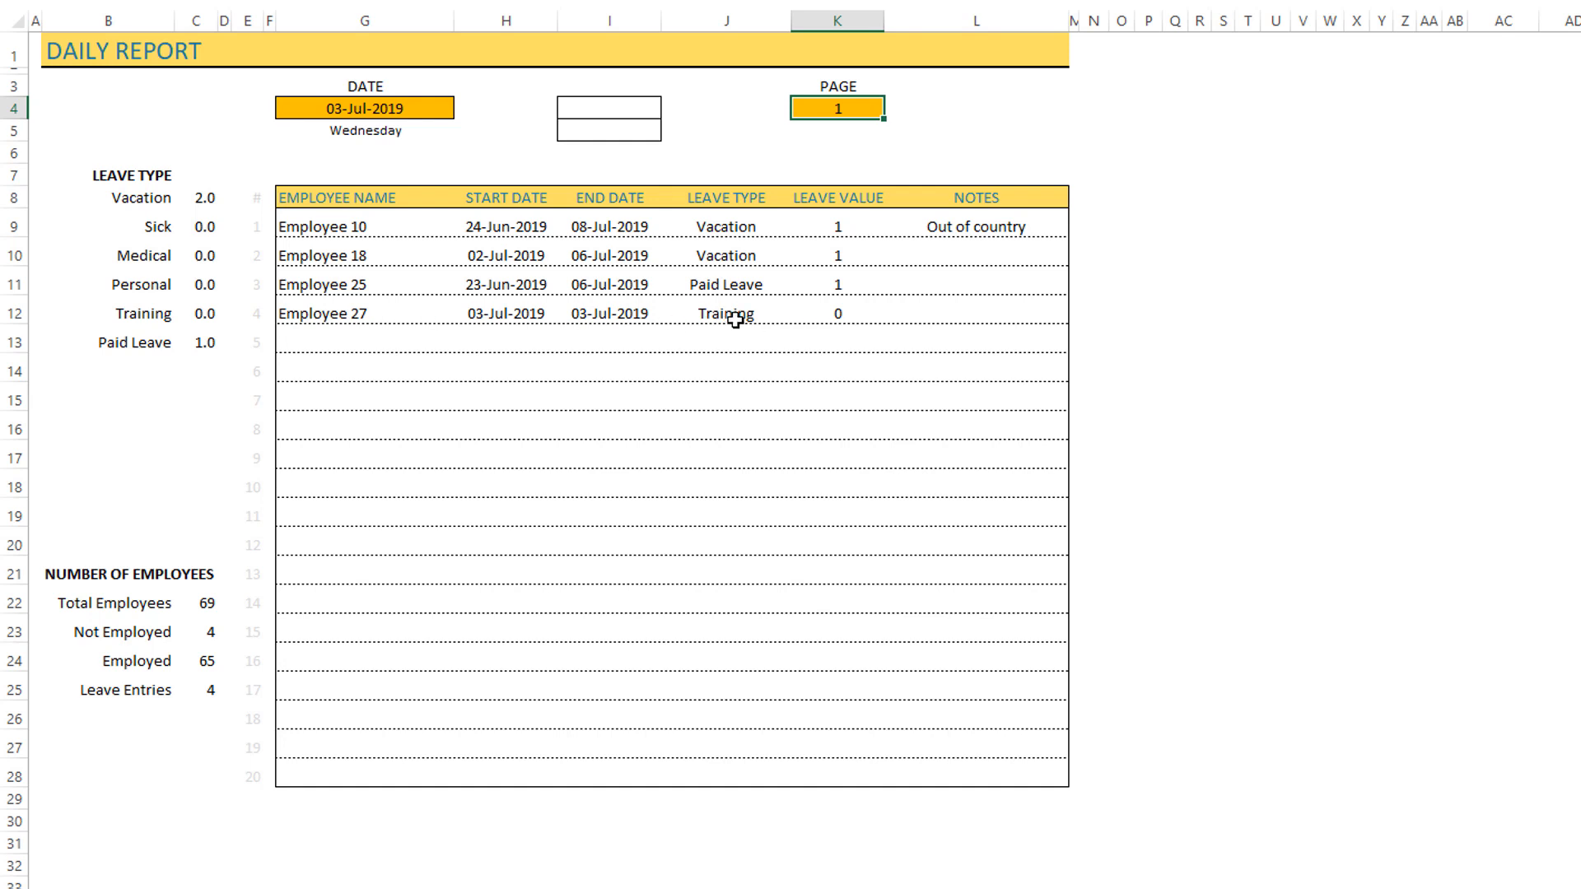
mouse_move(739, 326)
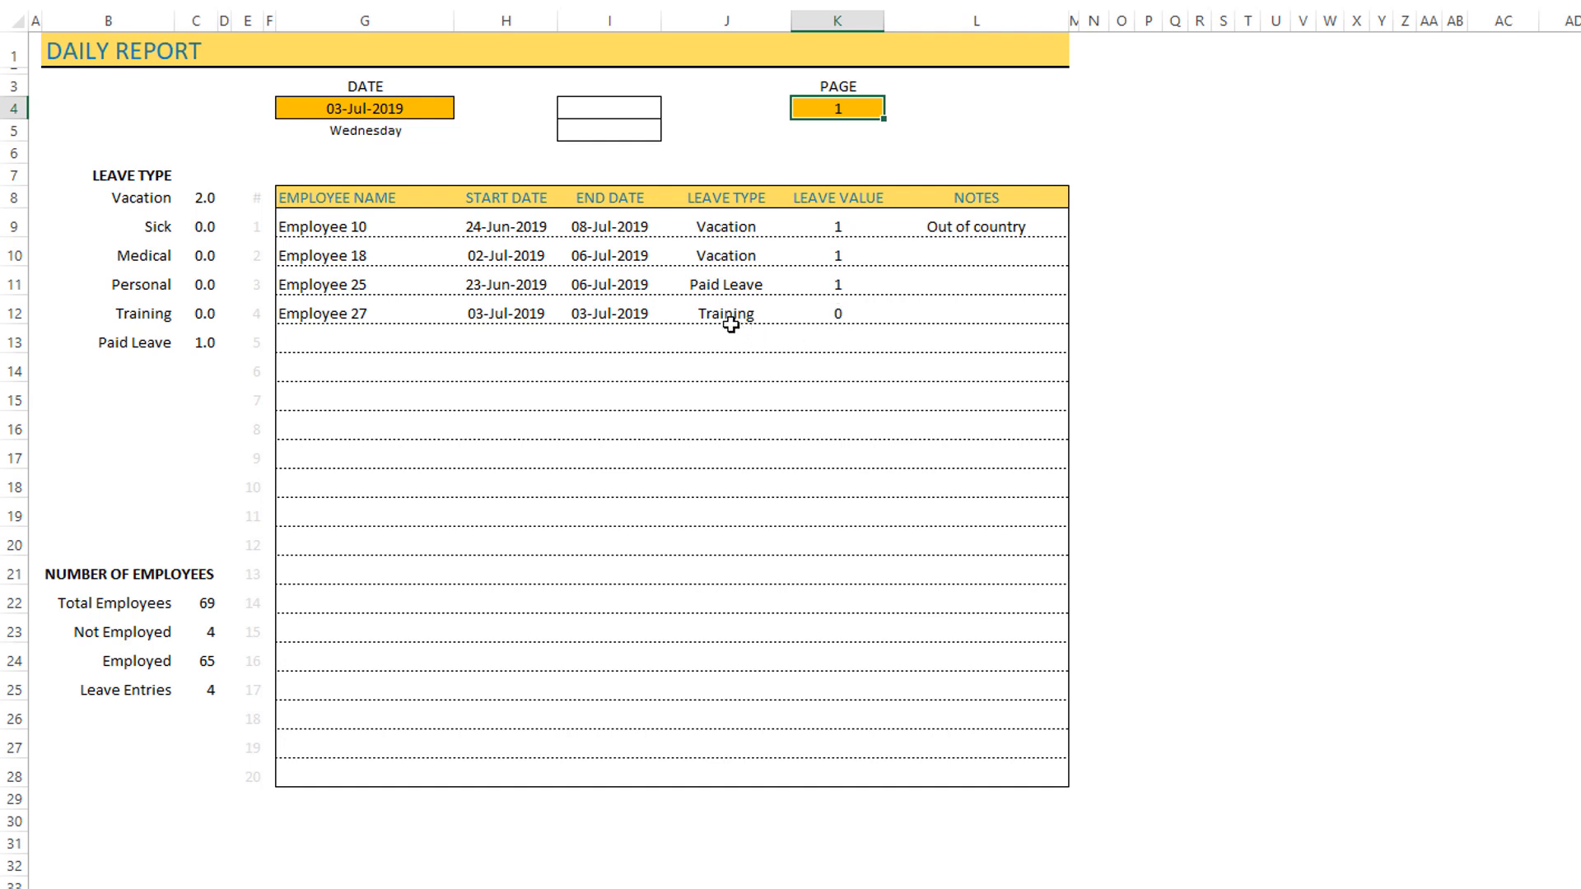
mouse_move(299, 328)
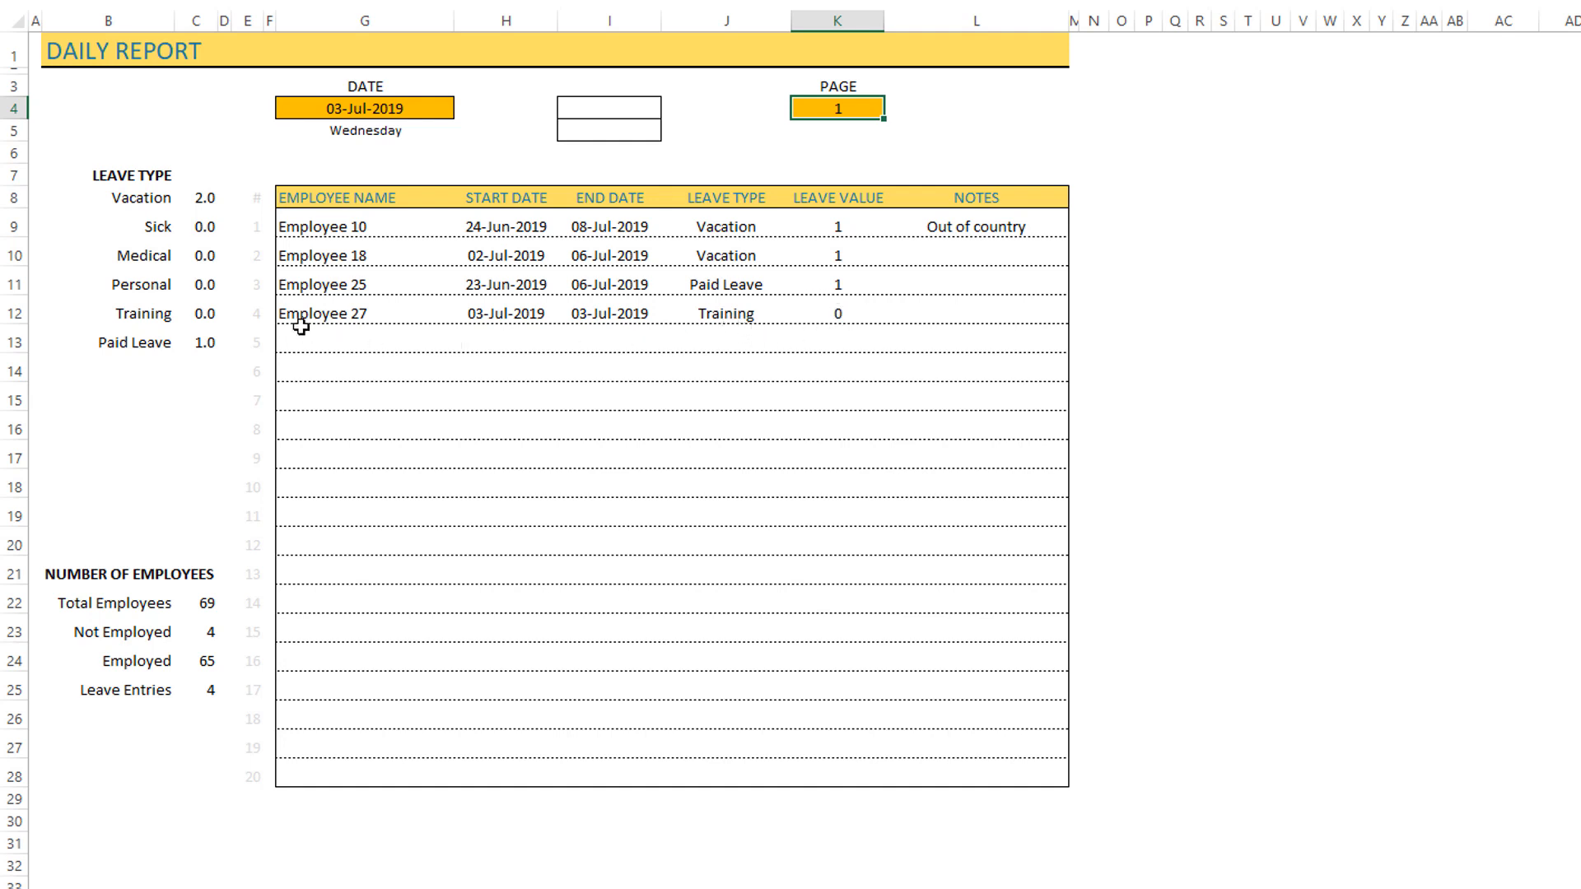
mouse_move(619, 440)
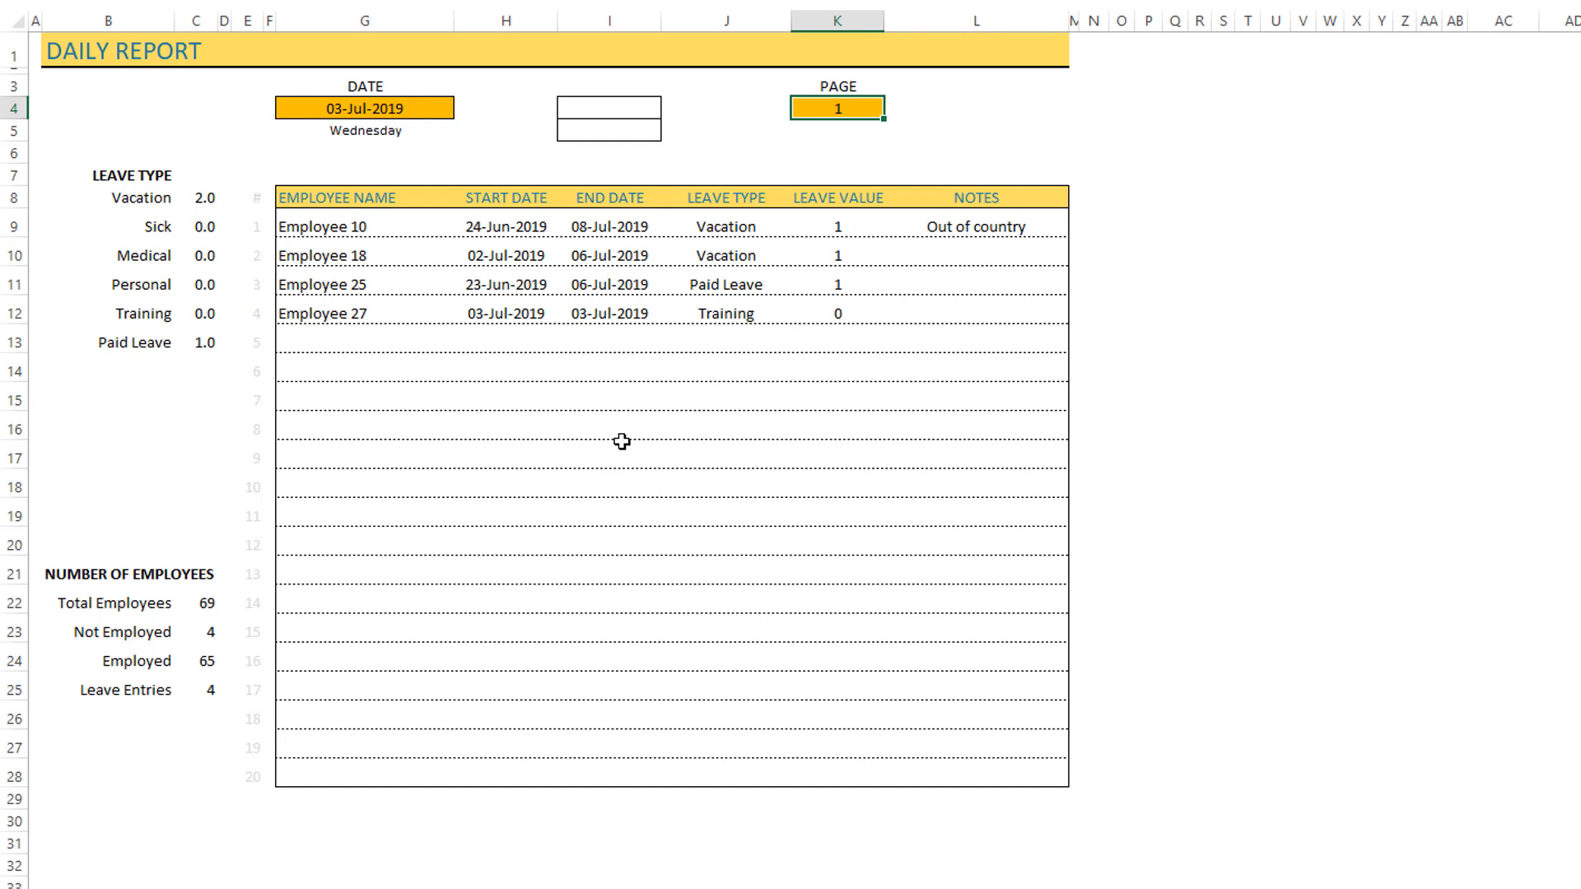
mouse_move(705, 408)
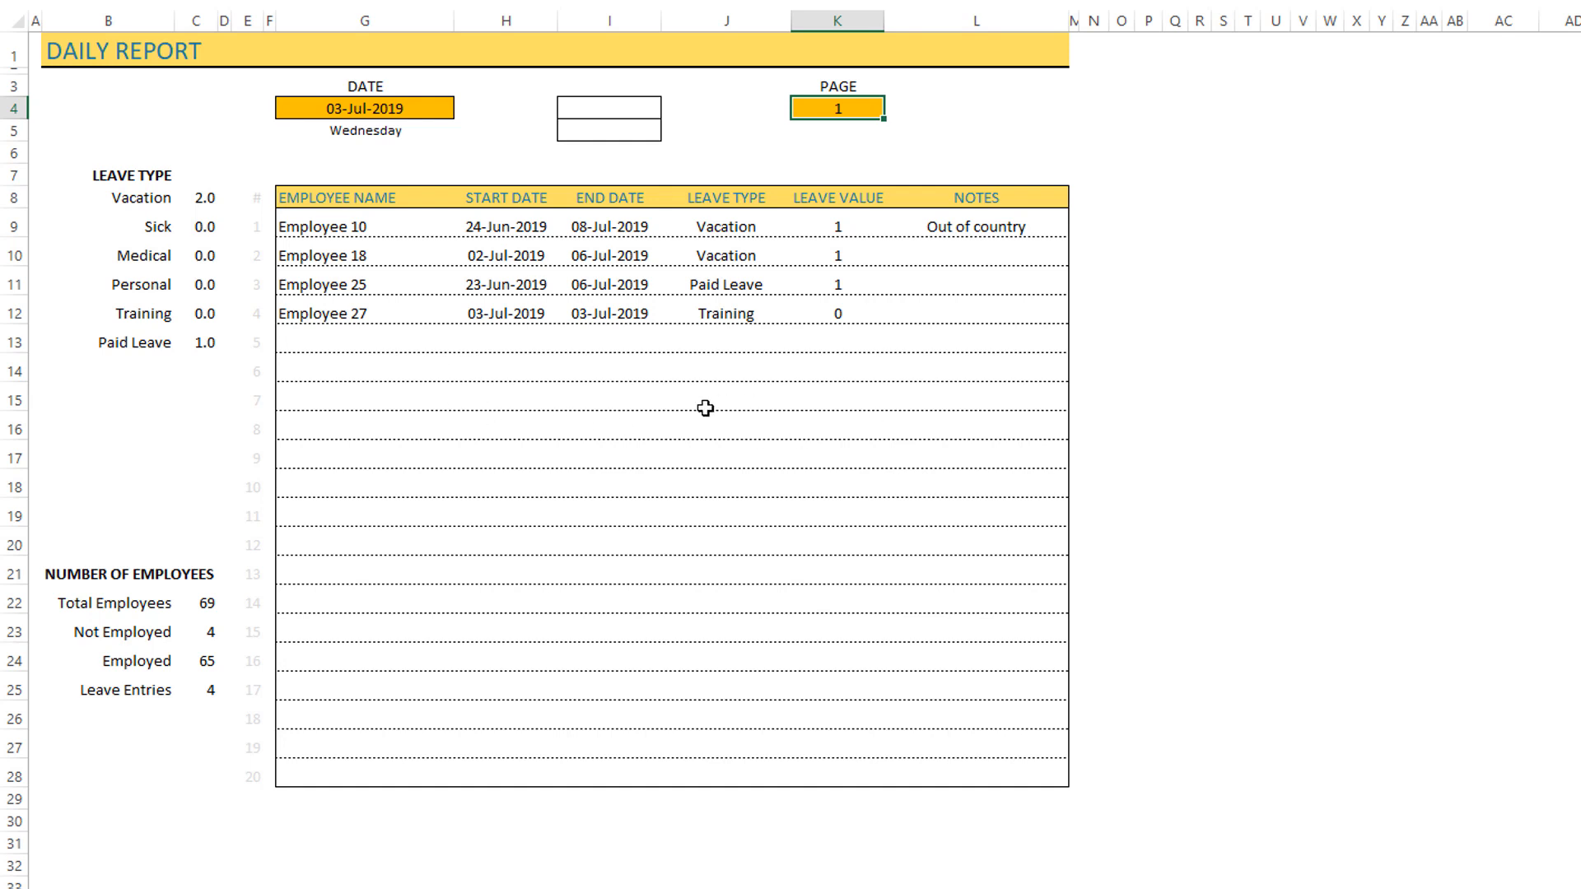
mouse_move(510, 866)
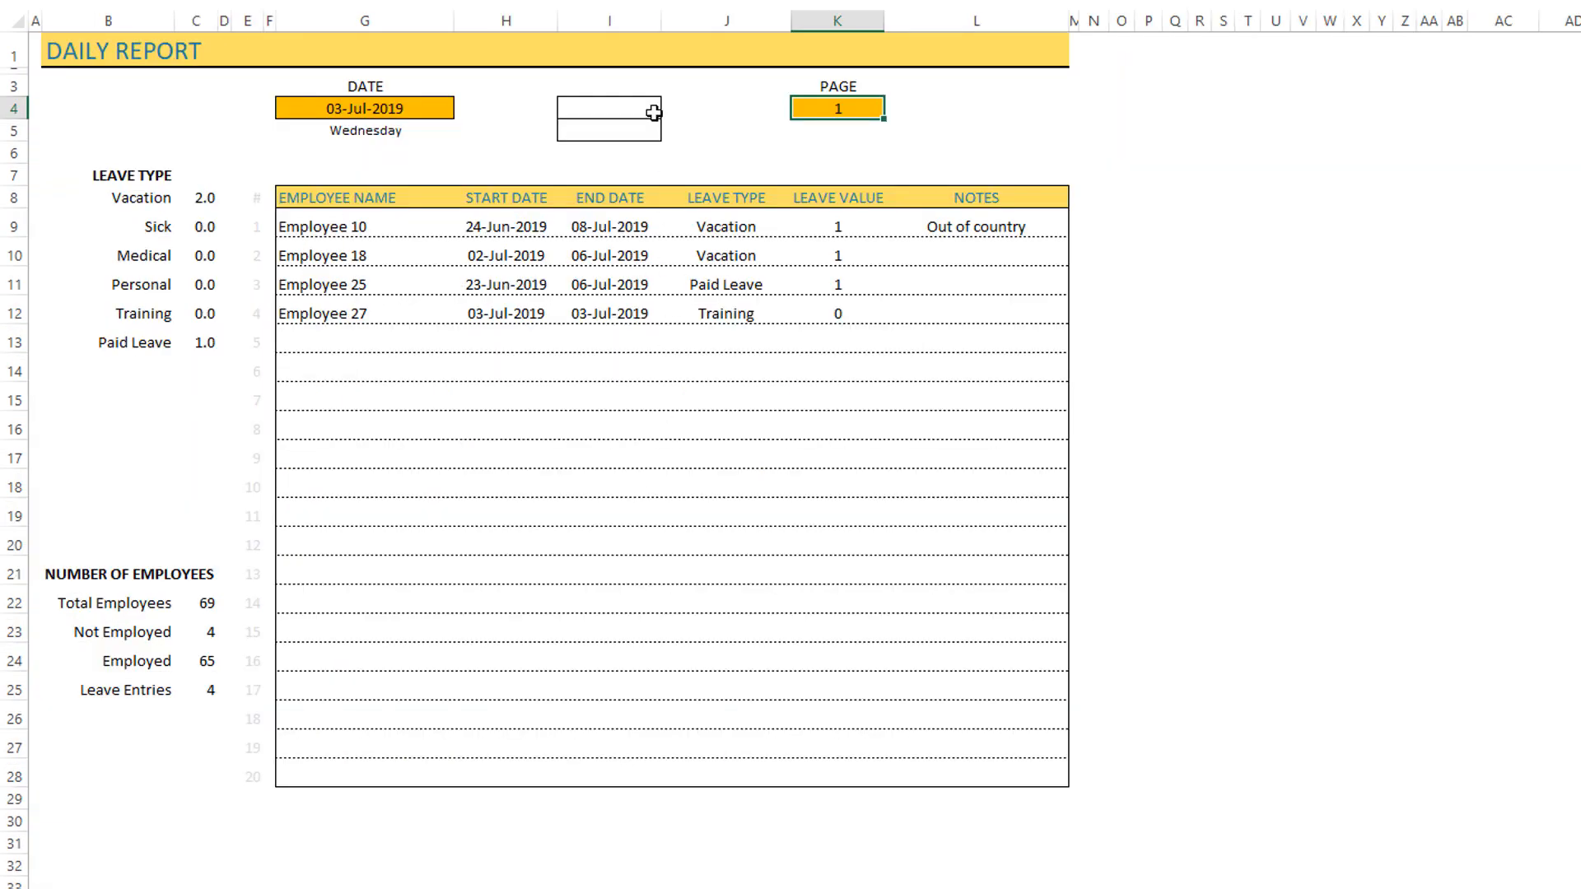
mouse_move(415, 107)
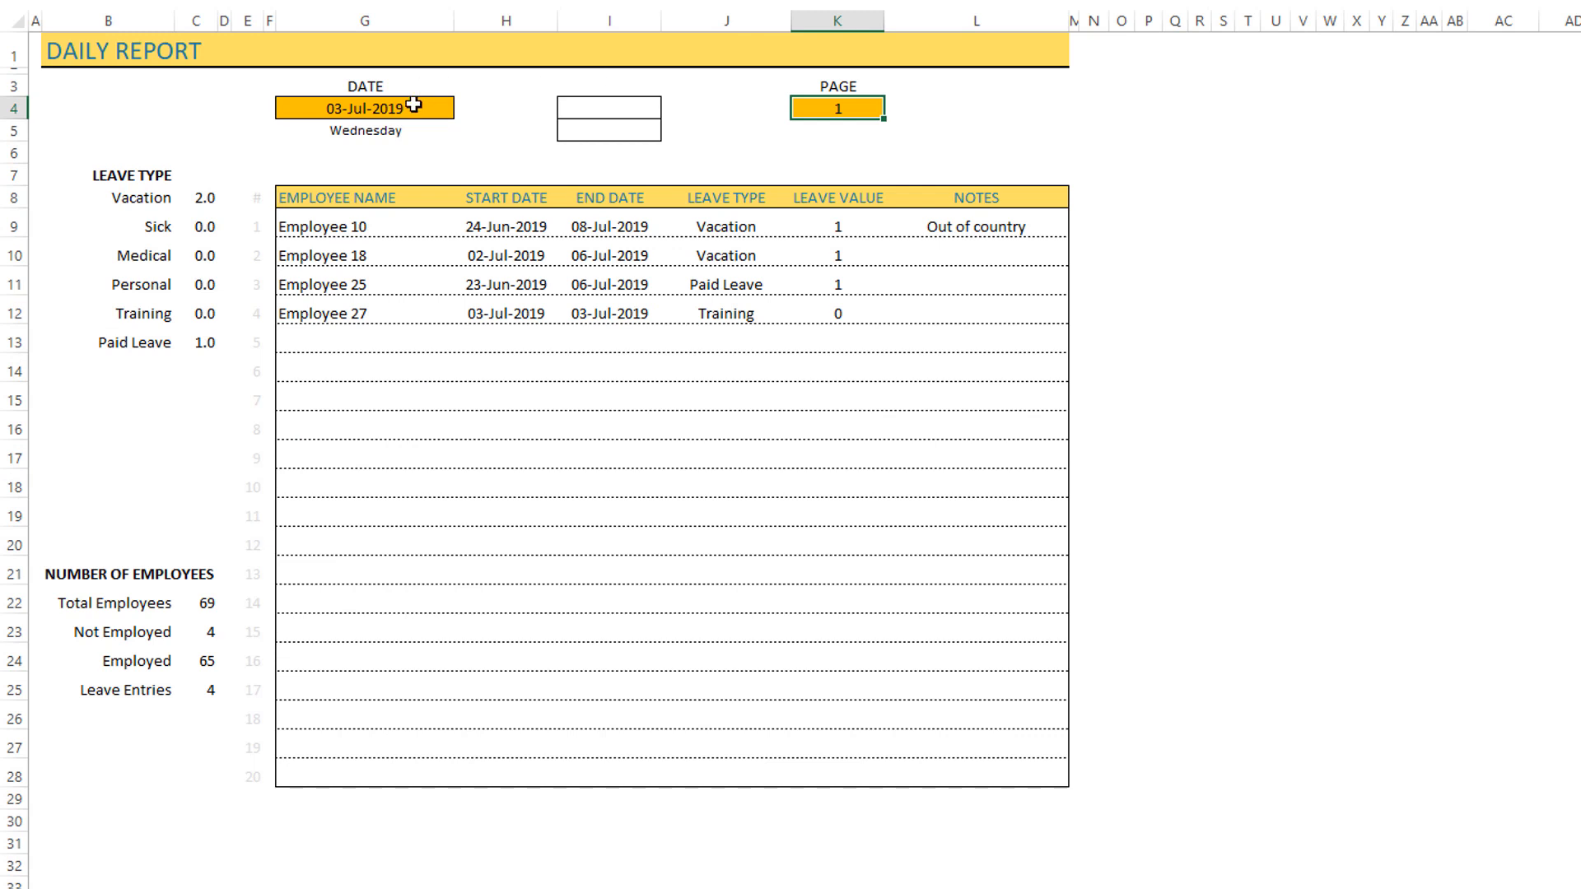
click(367, 109)
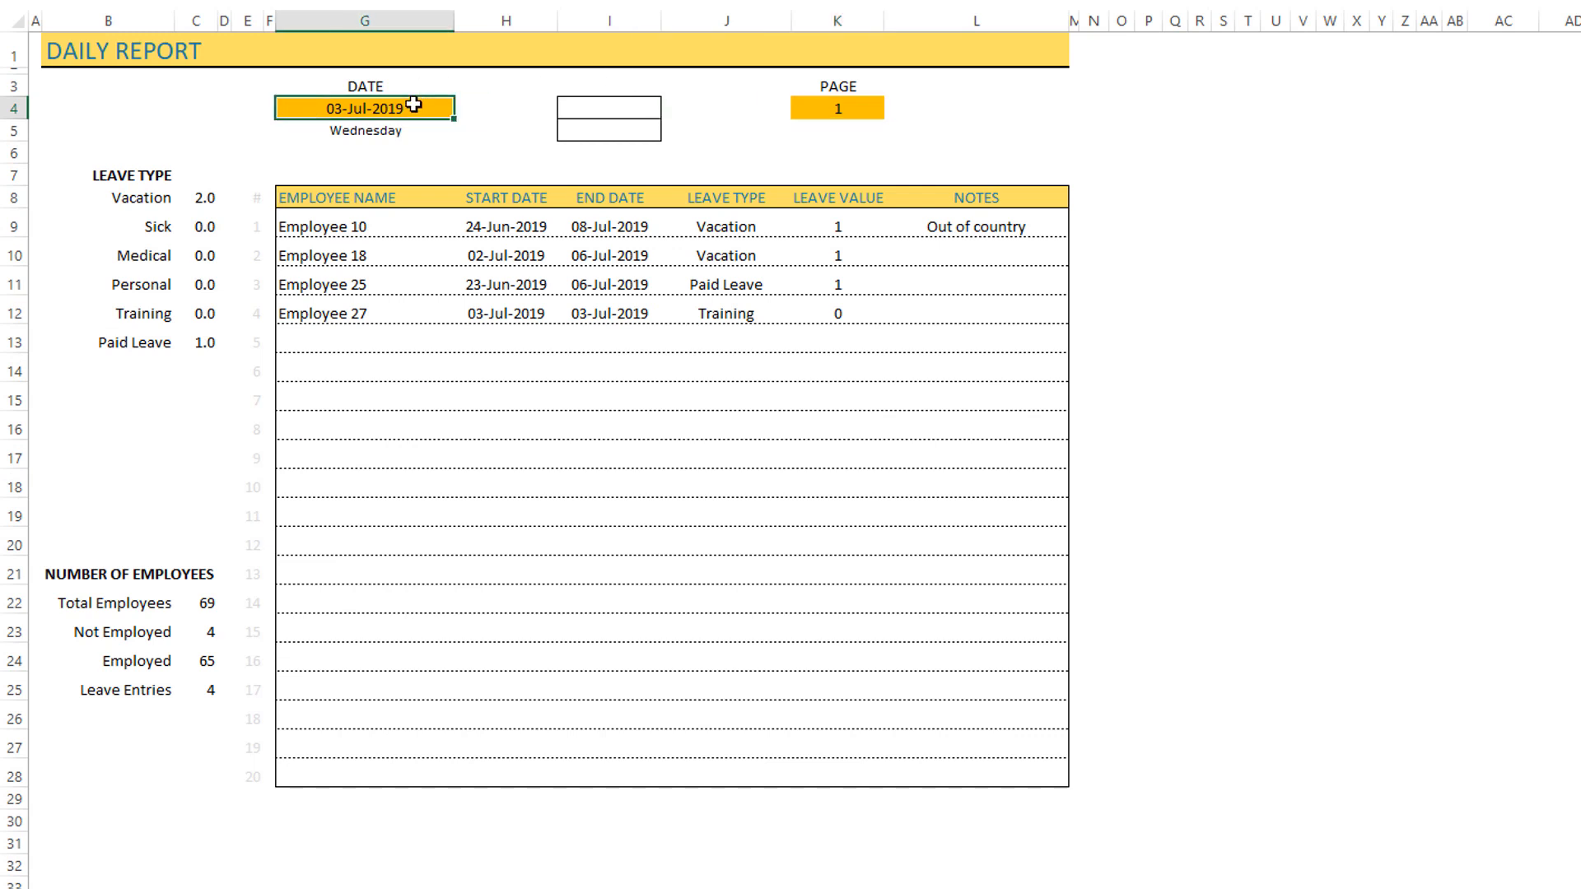
text(7/5/2019)
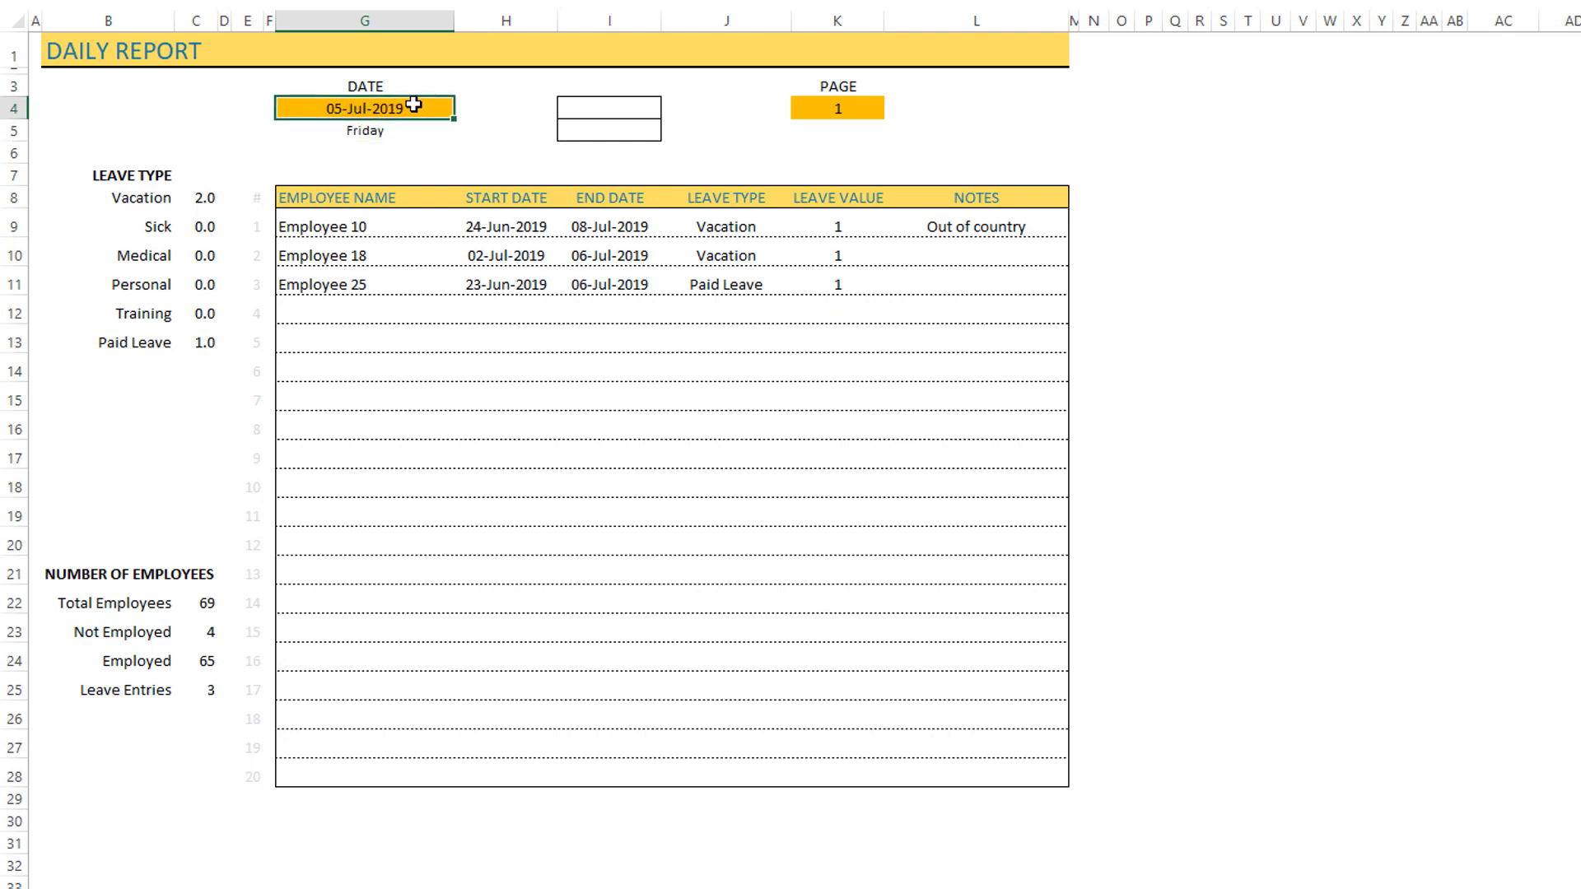
text(7/7/2019)
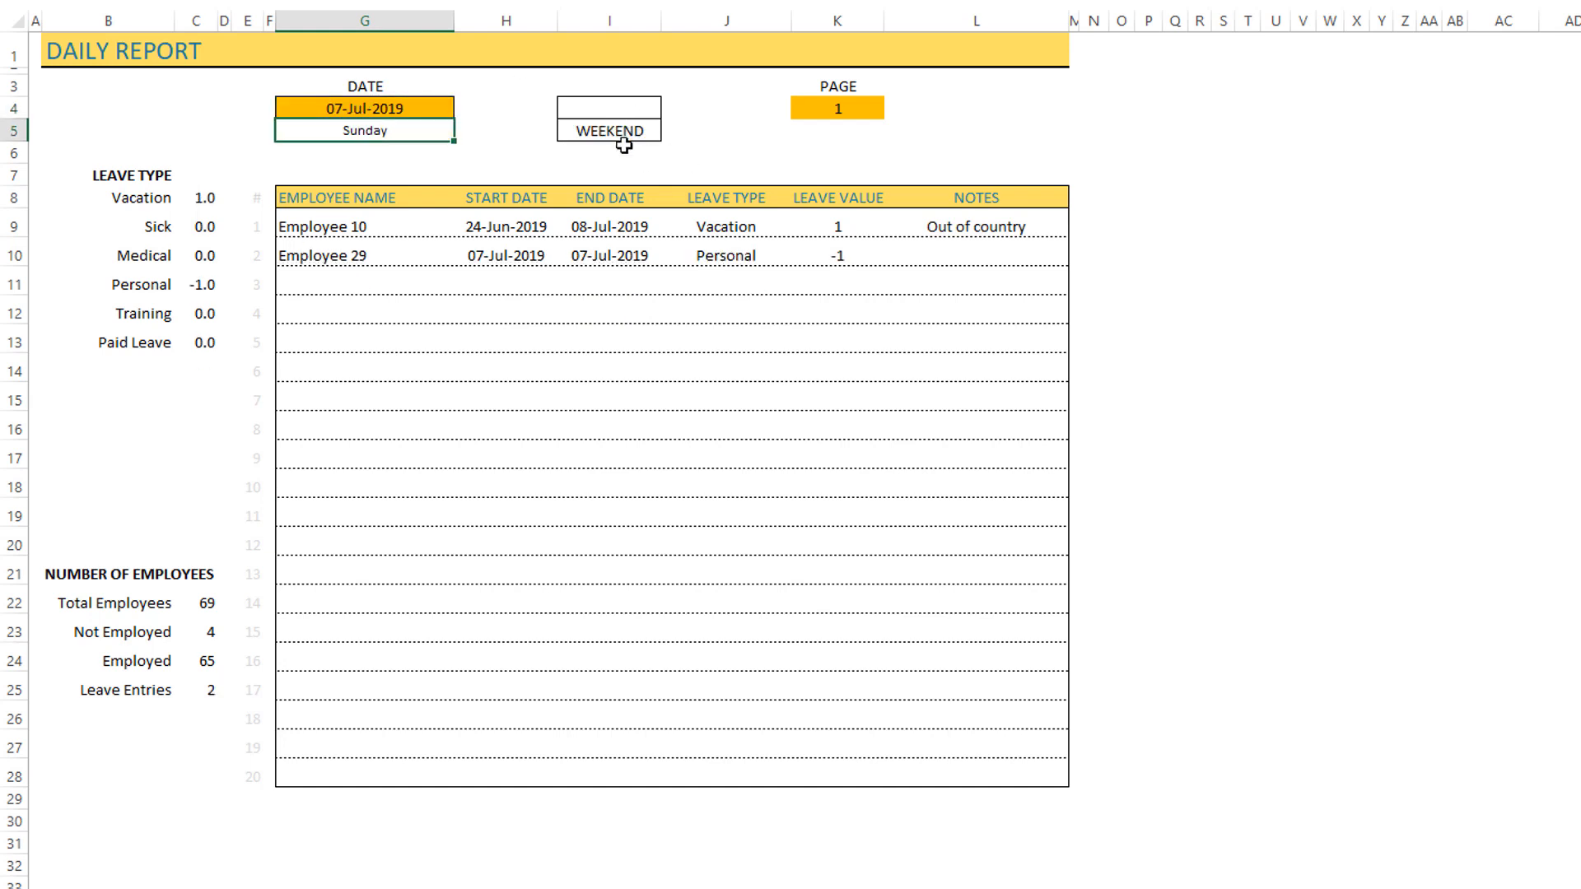
mouse_move(662, 142)
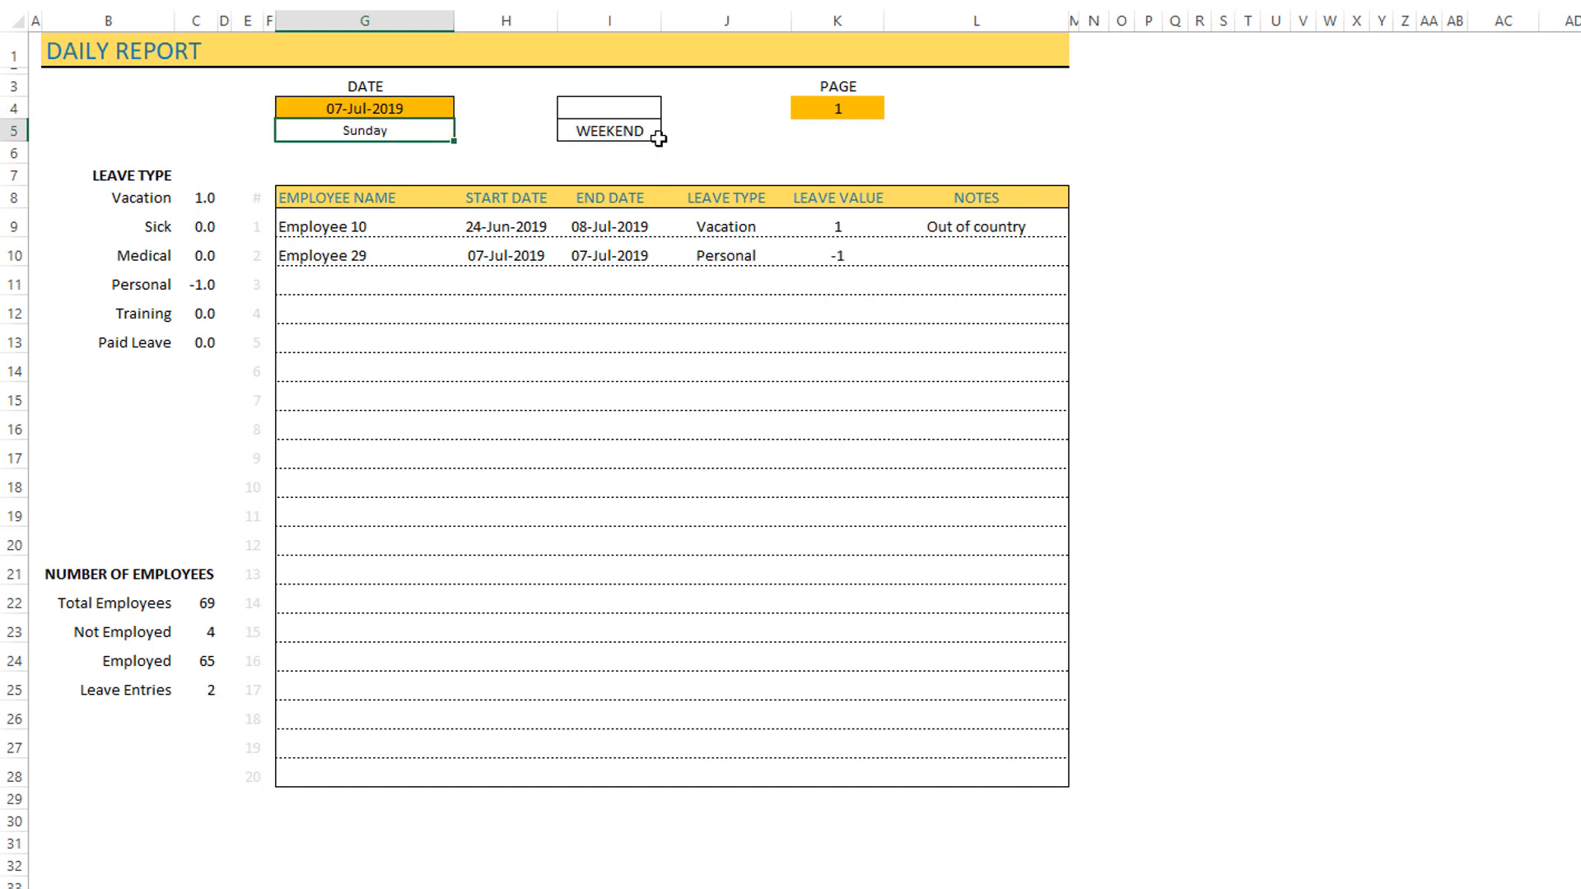
click(366, 107)
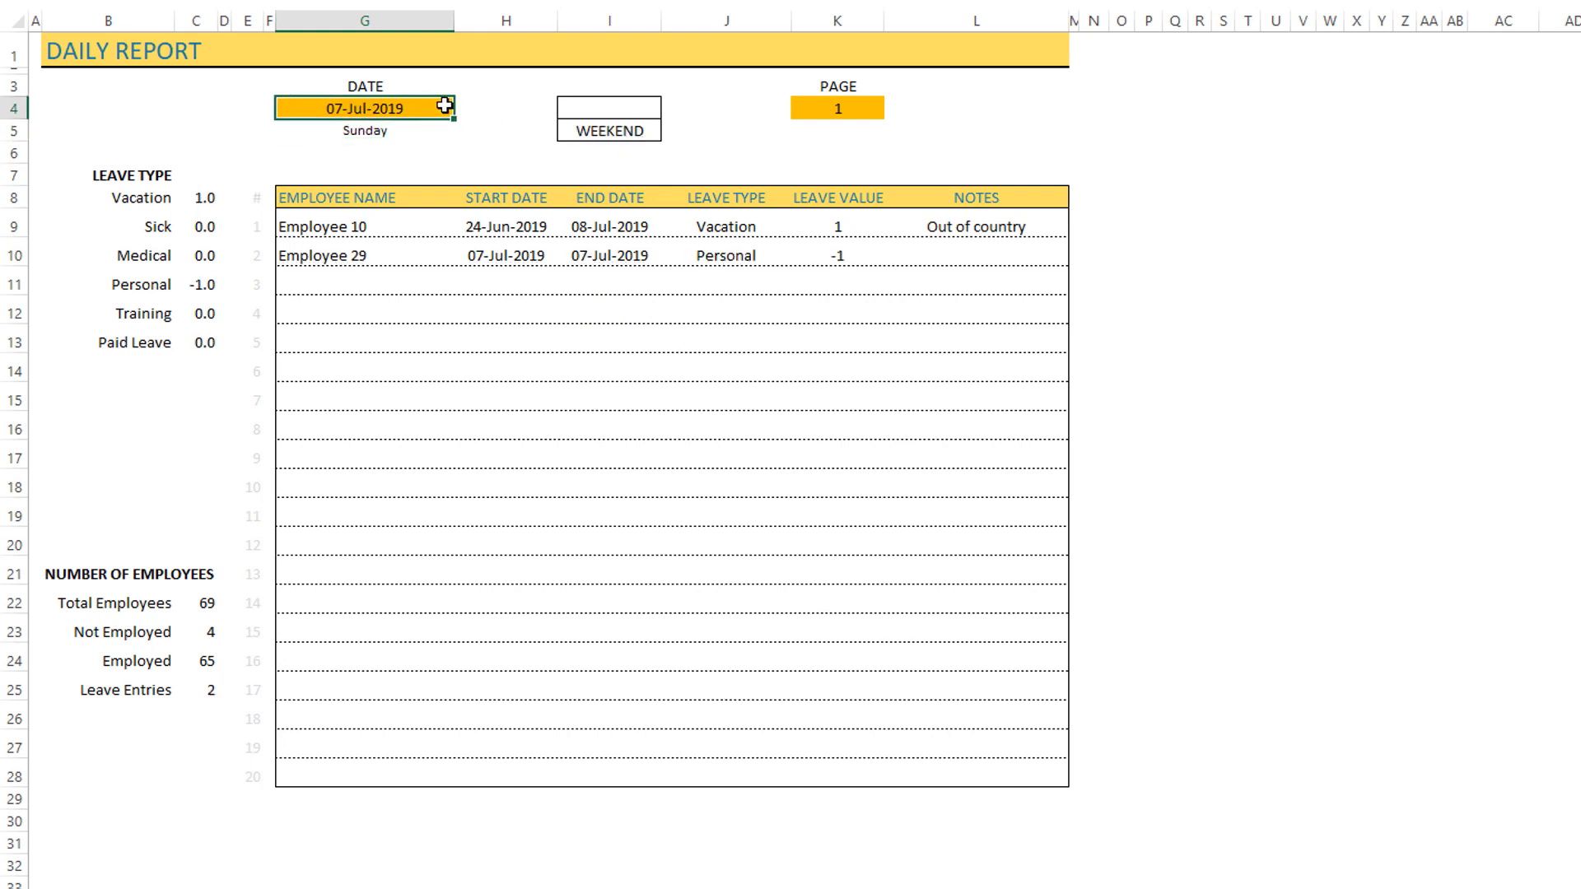
text(7/)
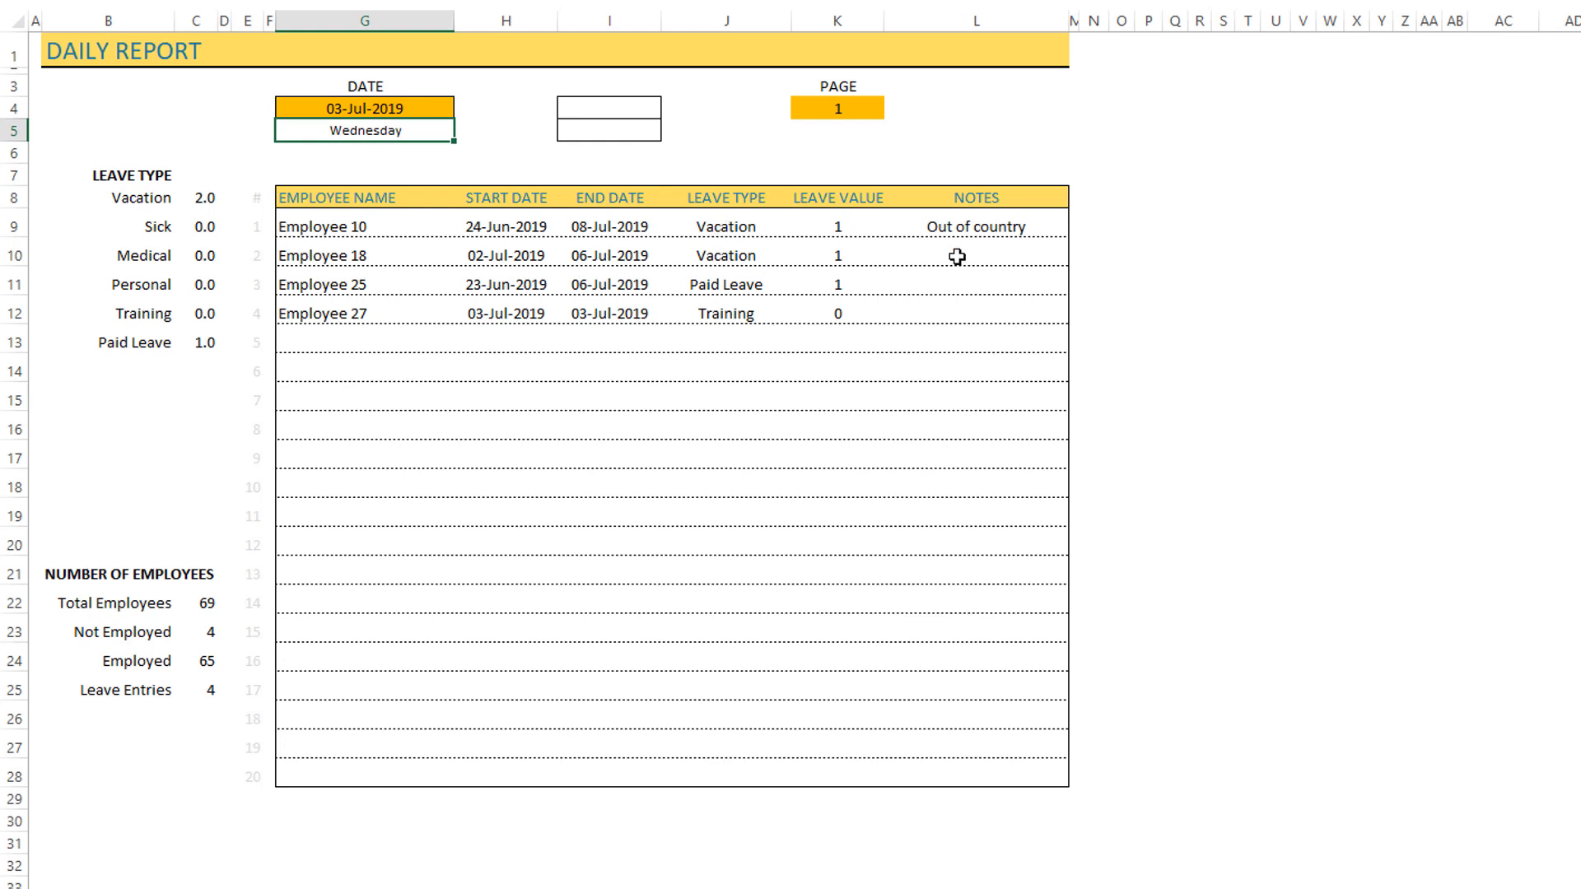
Switch the report's last column header from NOTES to CONTACT via its dropdown list.
click(978, 198)
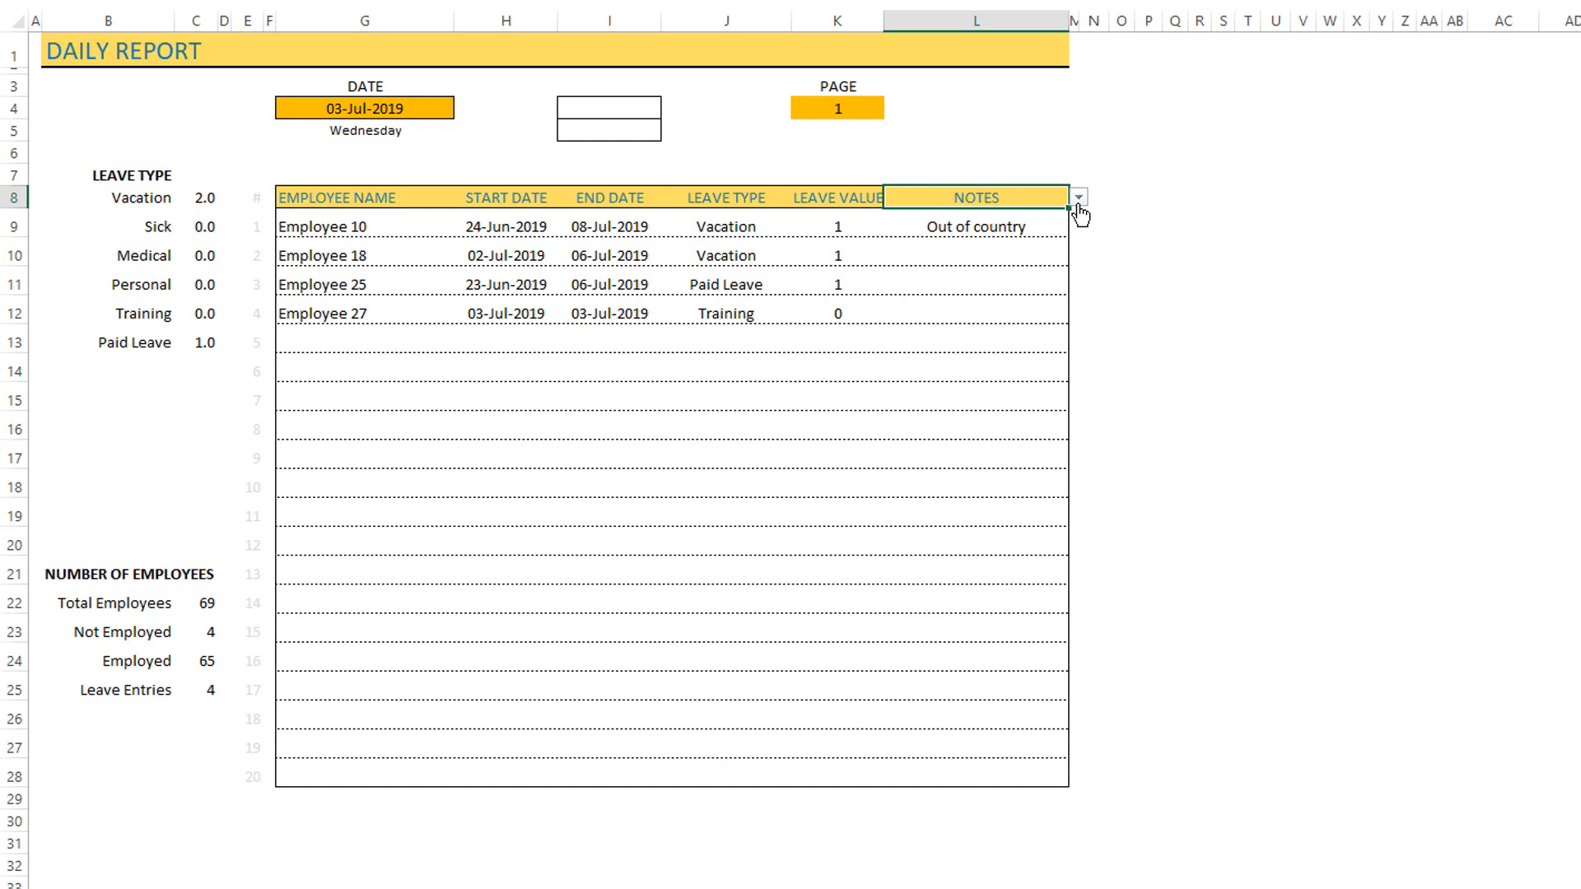
click(1077, 198)
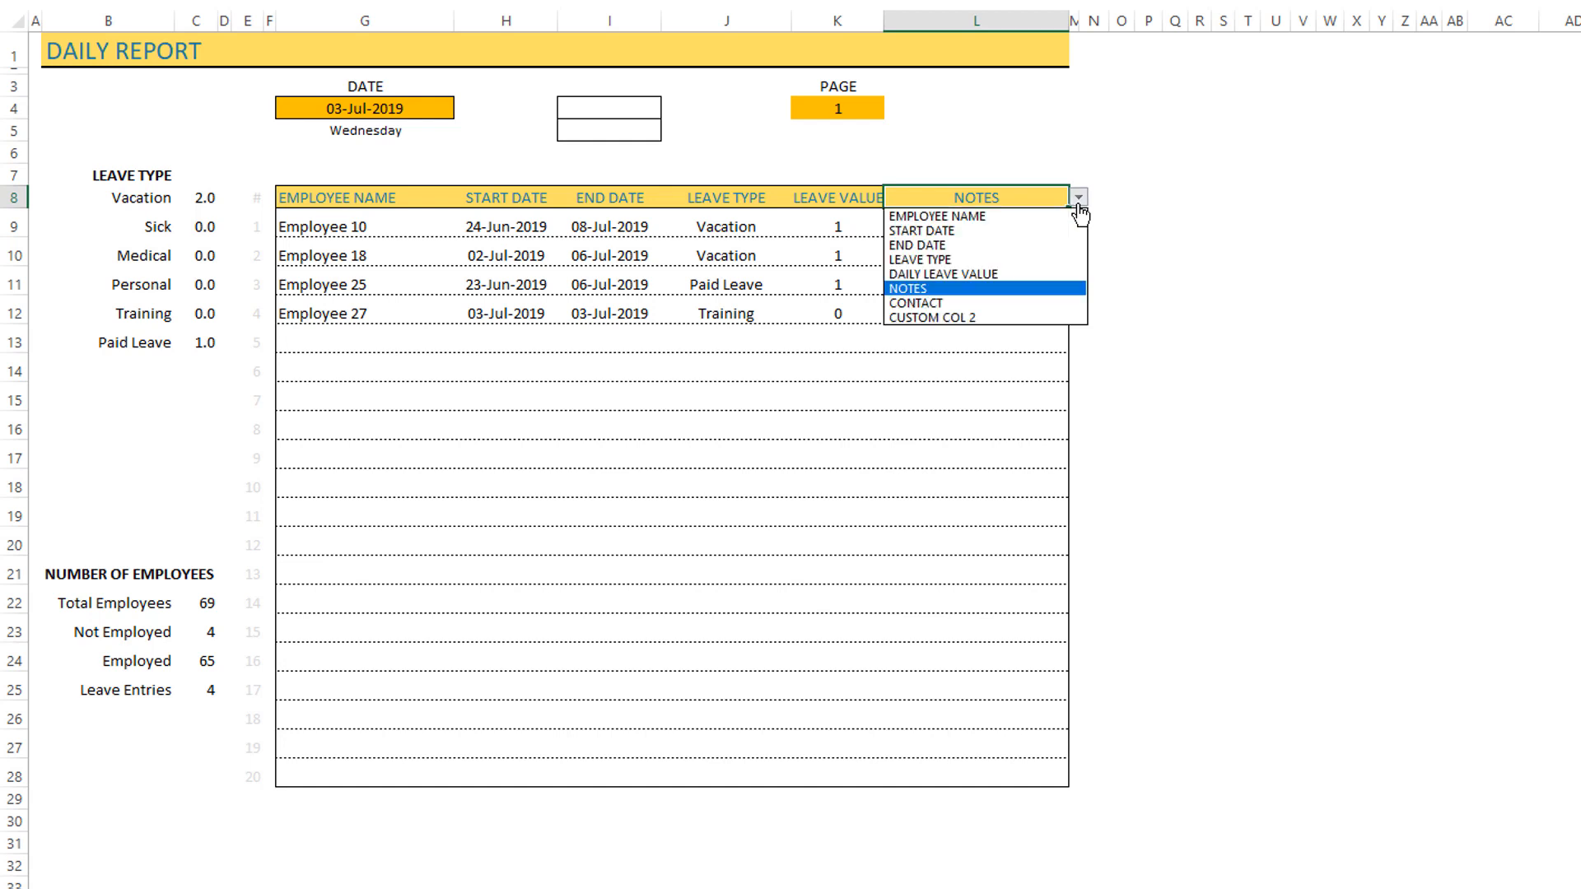
click(909, 287)
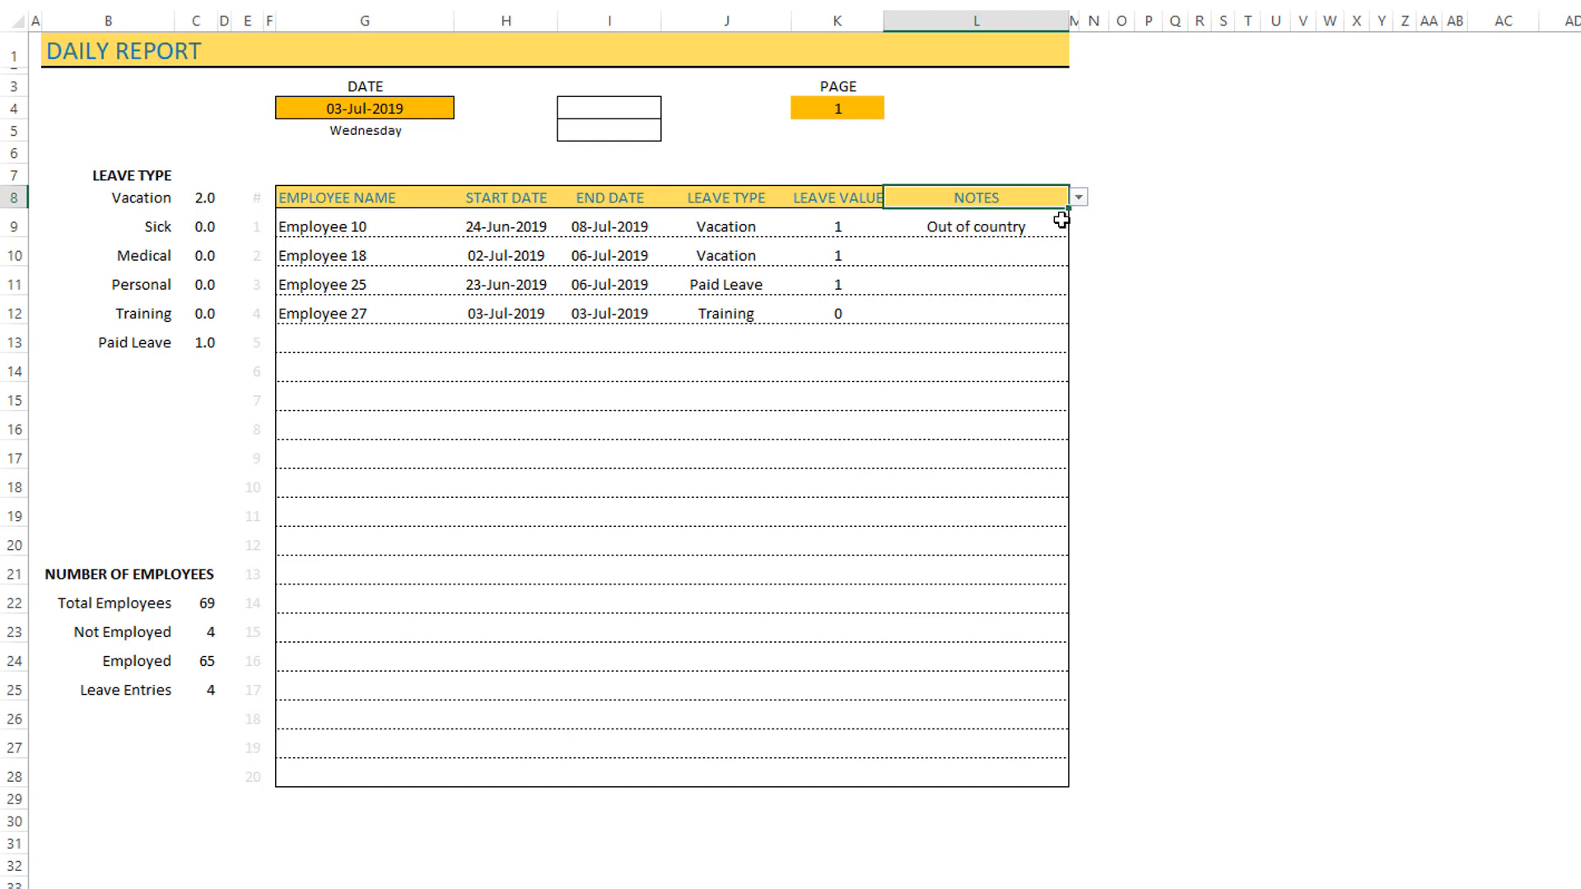
click(1079, 198)
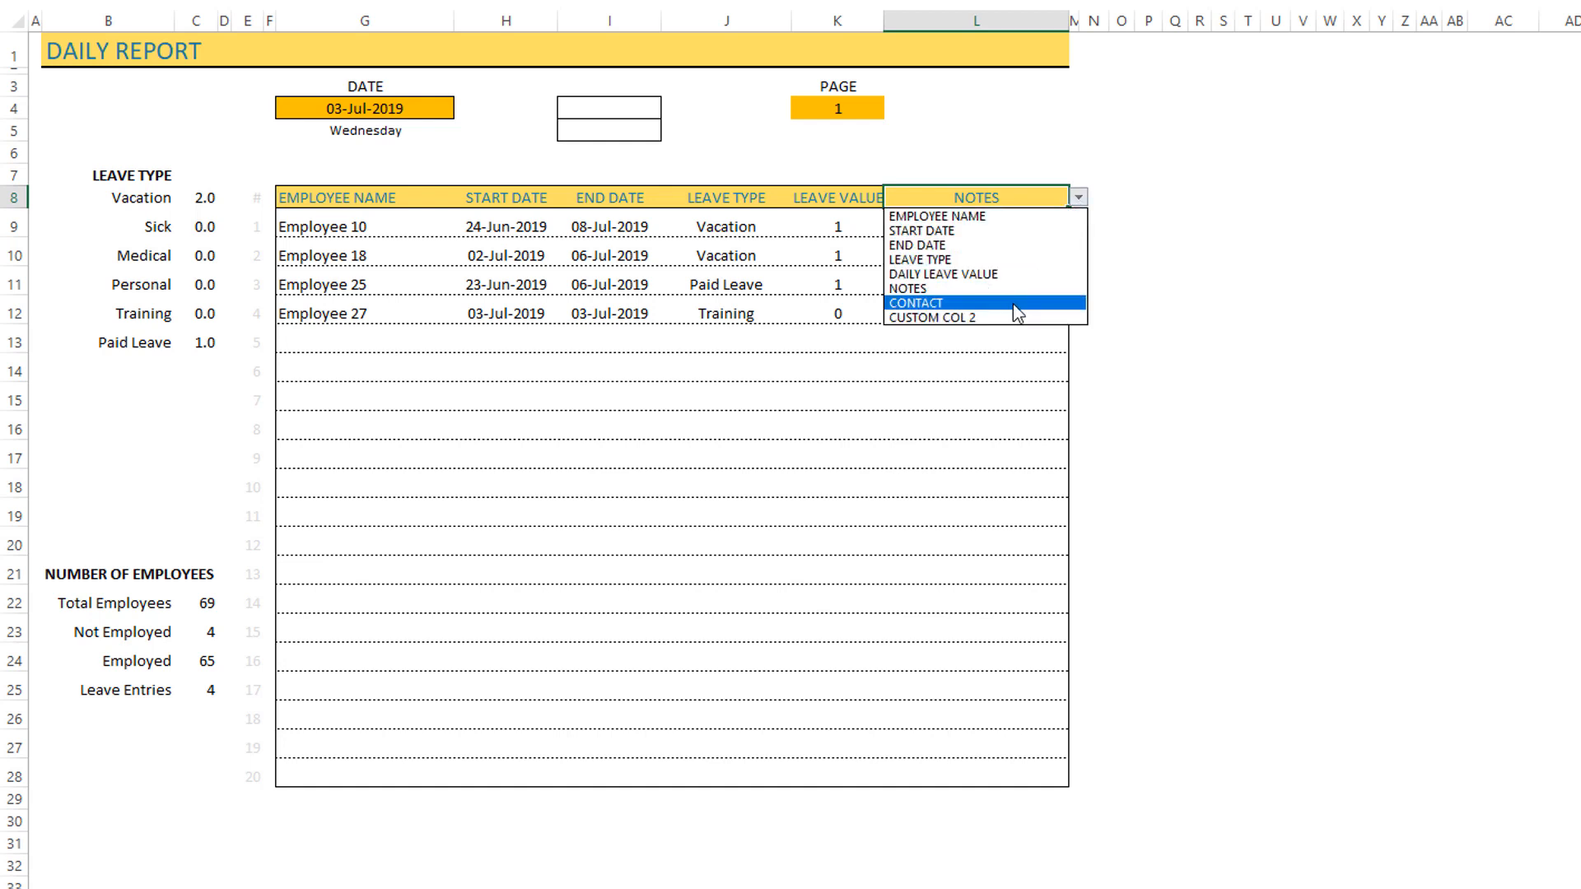
click(916, 303)
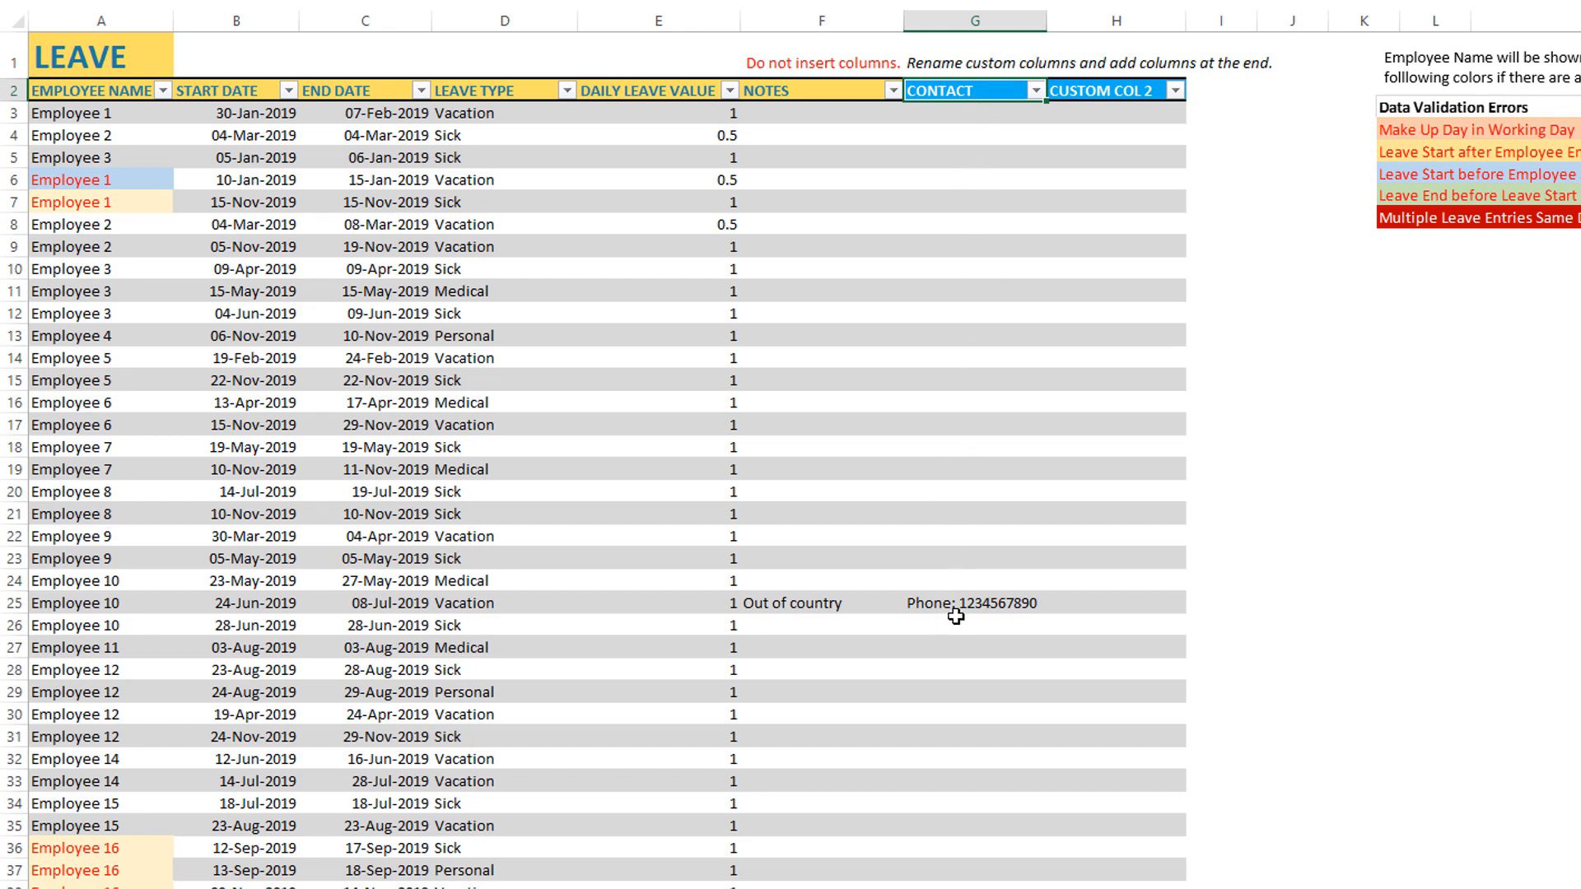
click(972, 602)
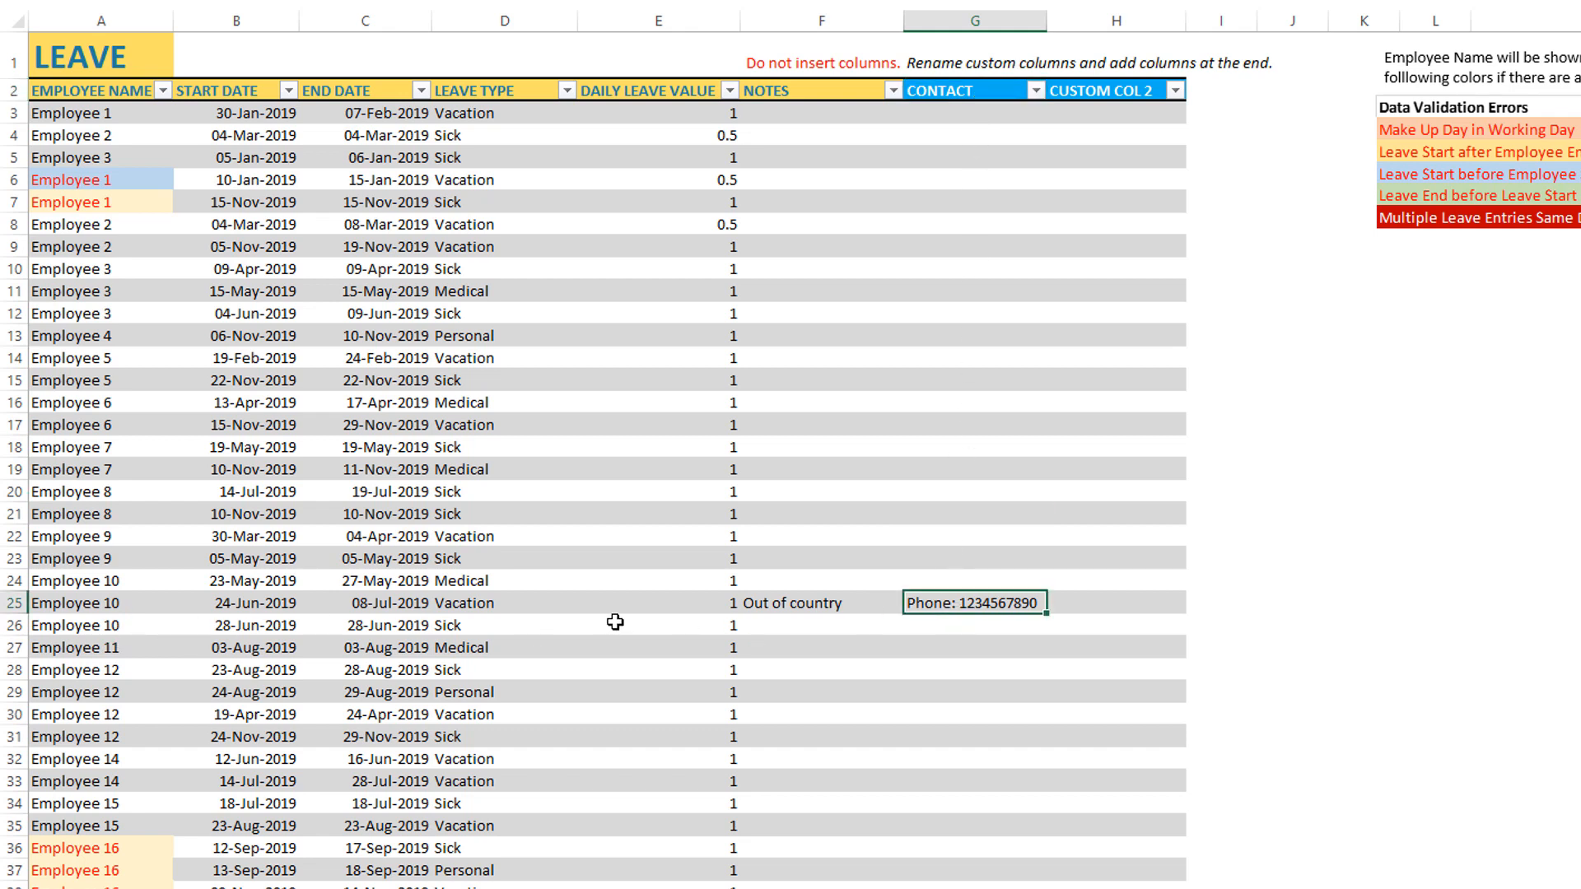
mouse_move(943, 626)
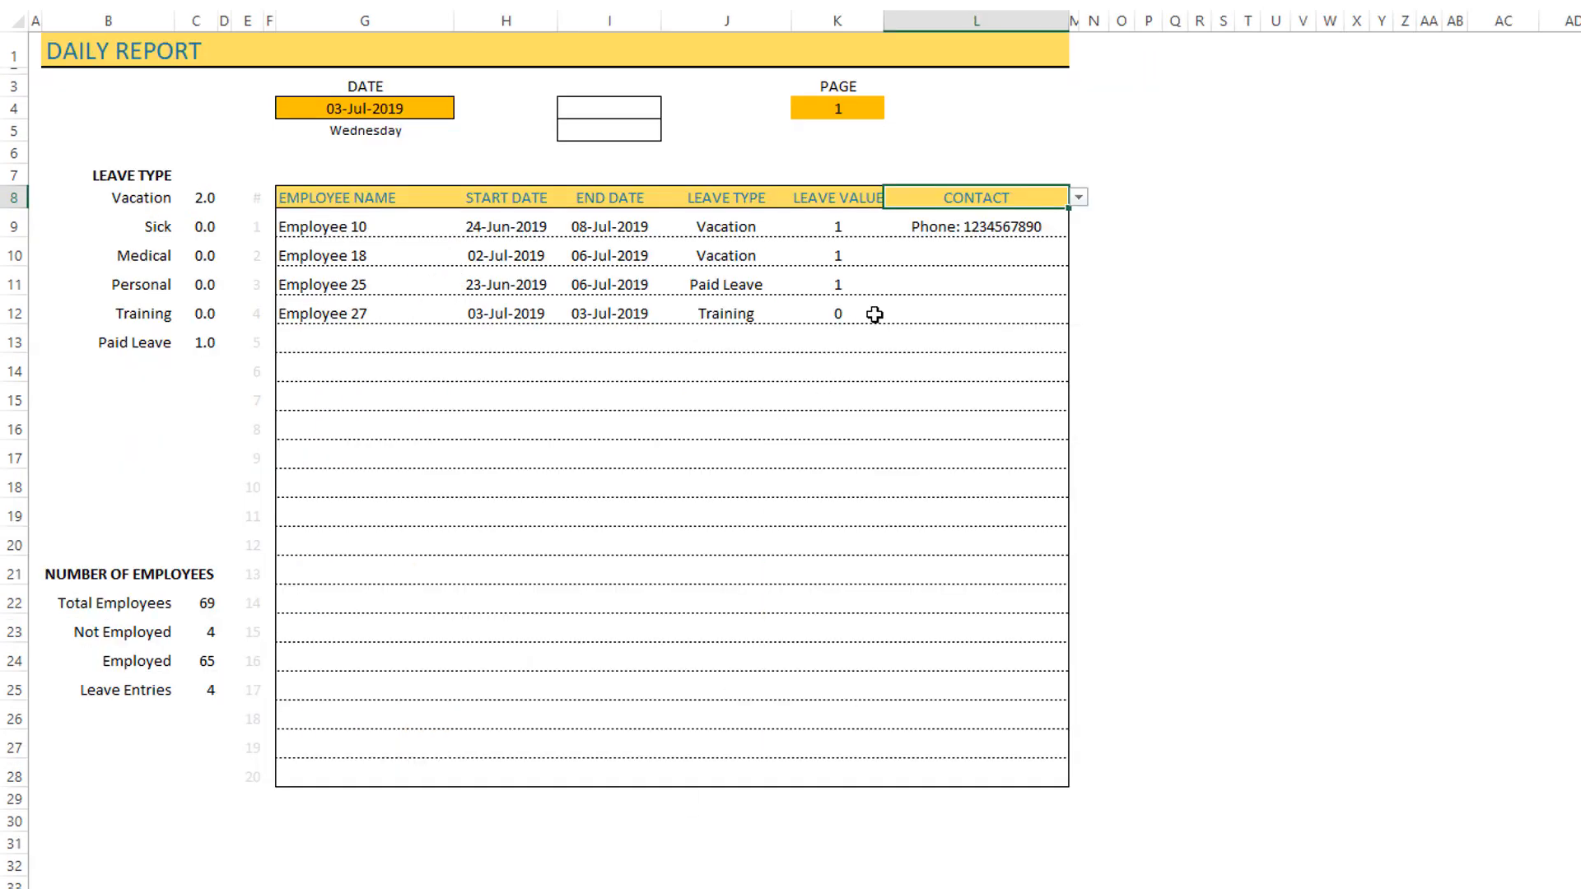
click(978, 225)
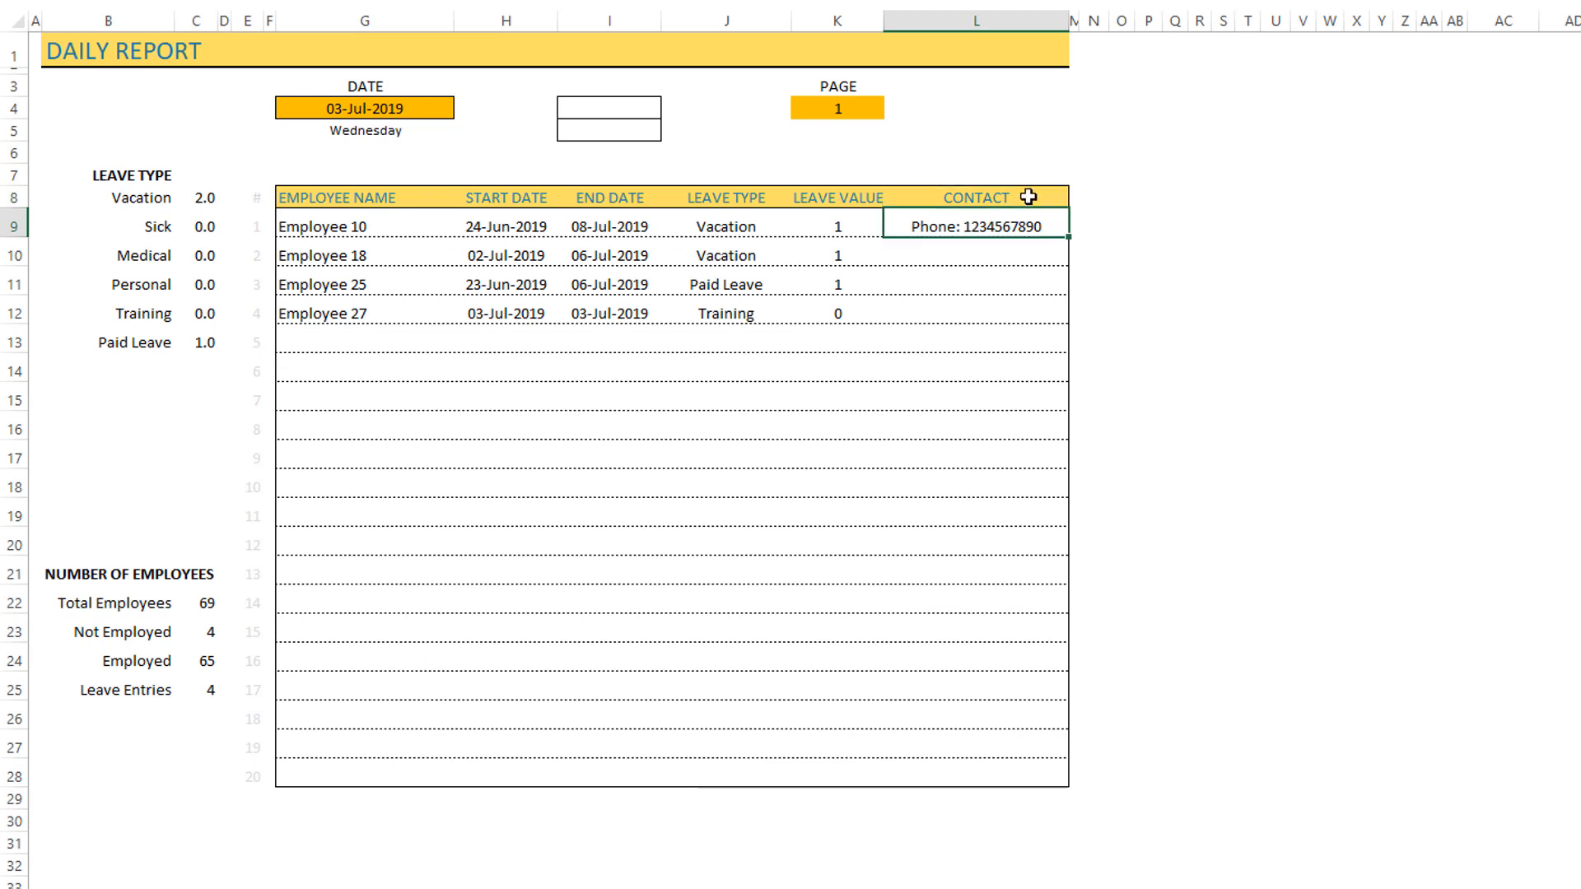
click(1078, 197)
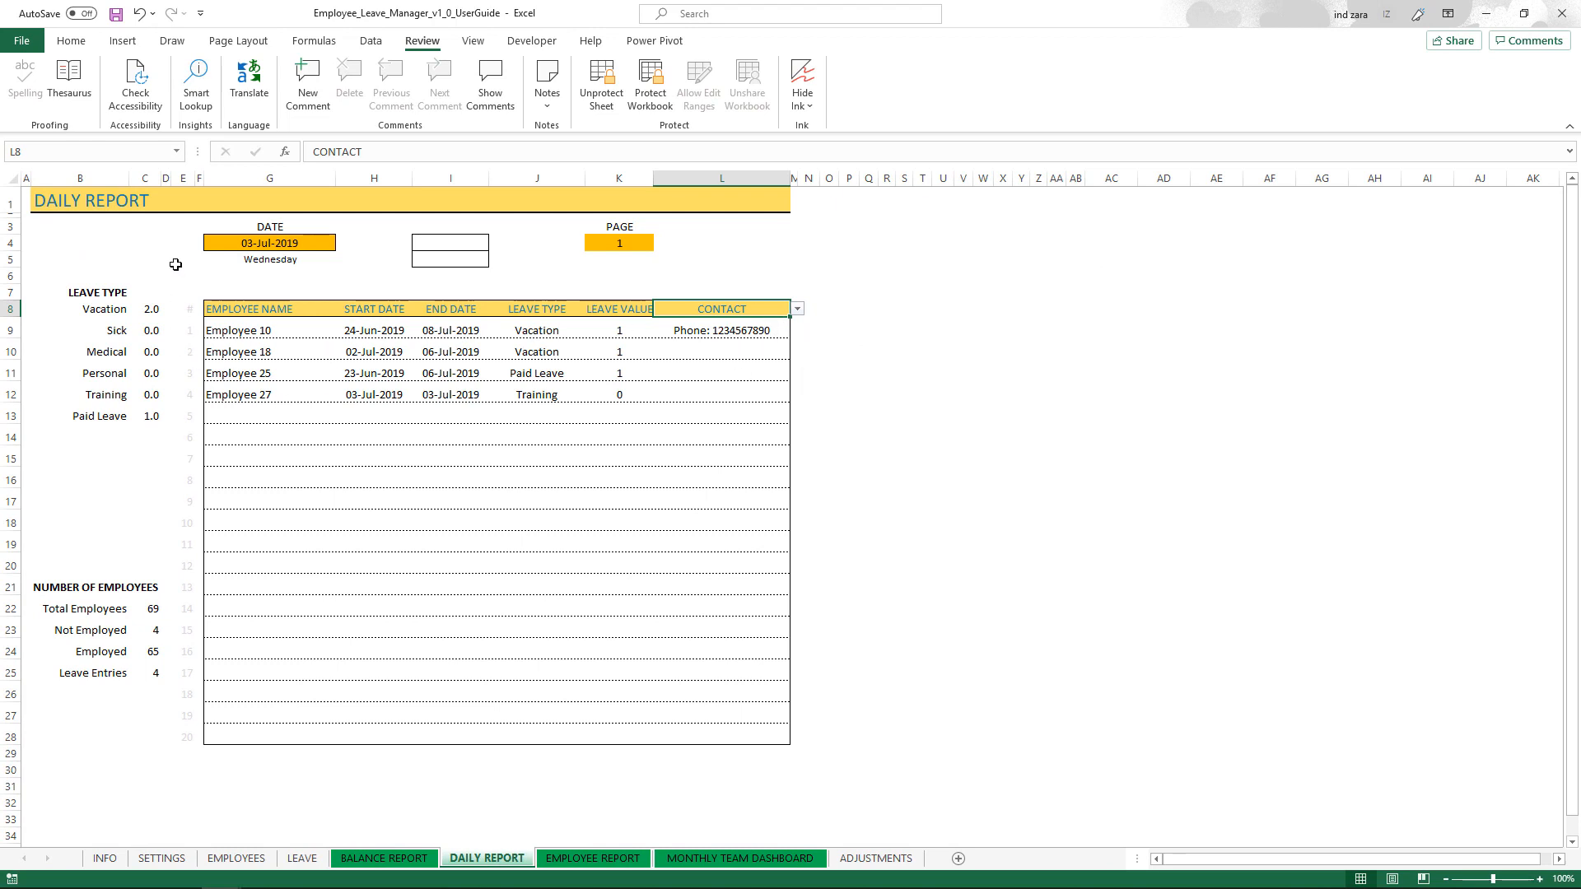
click(23, 40)
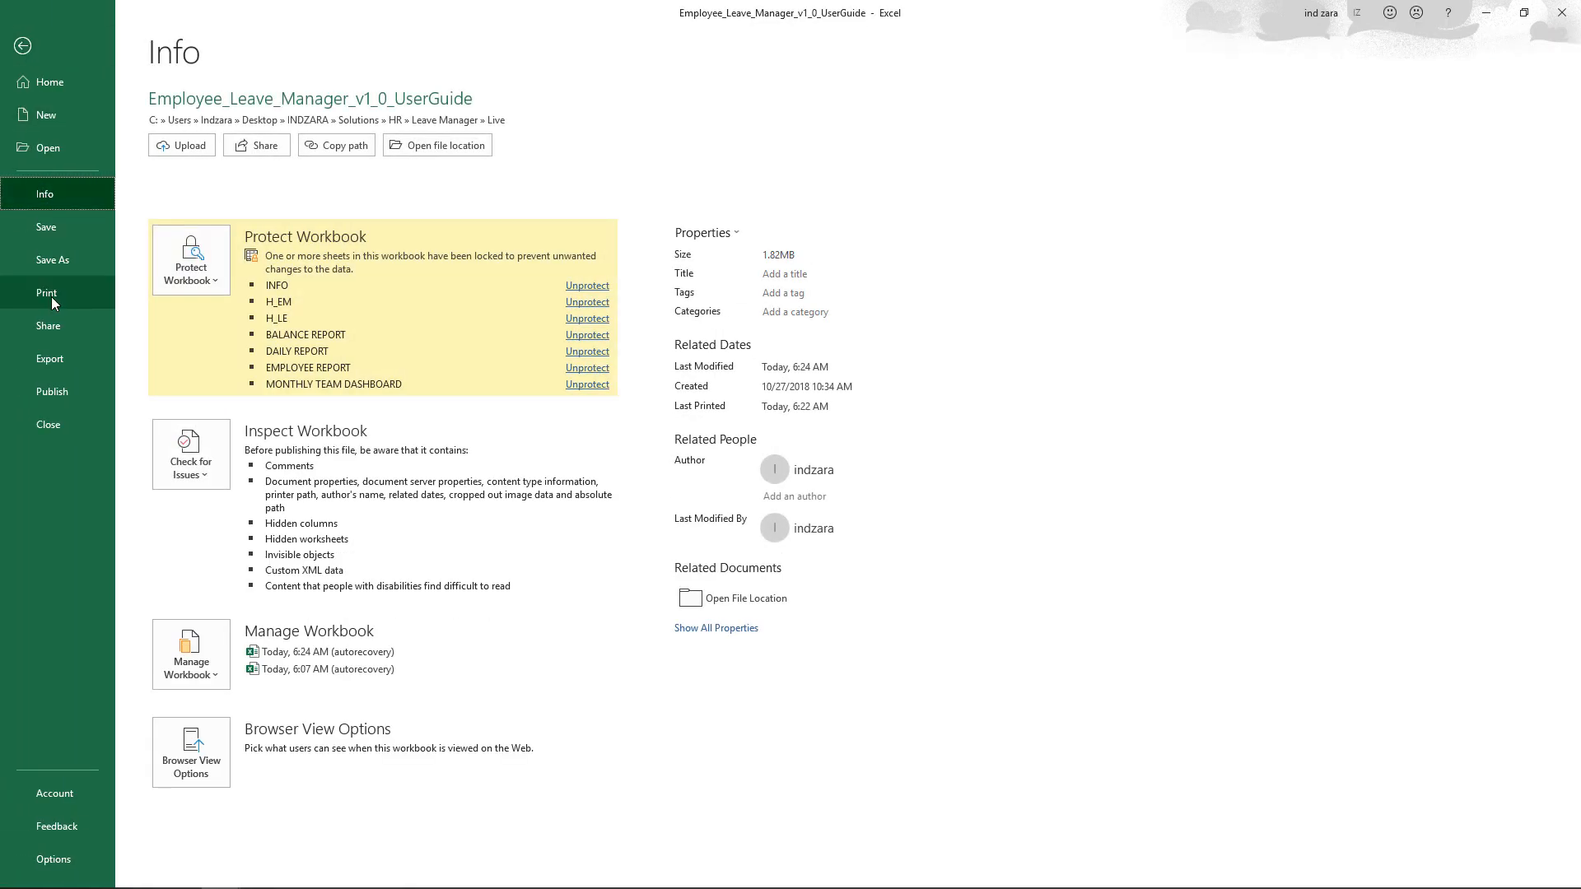
click(46, 293)
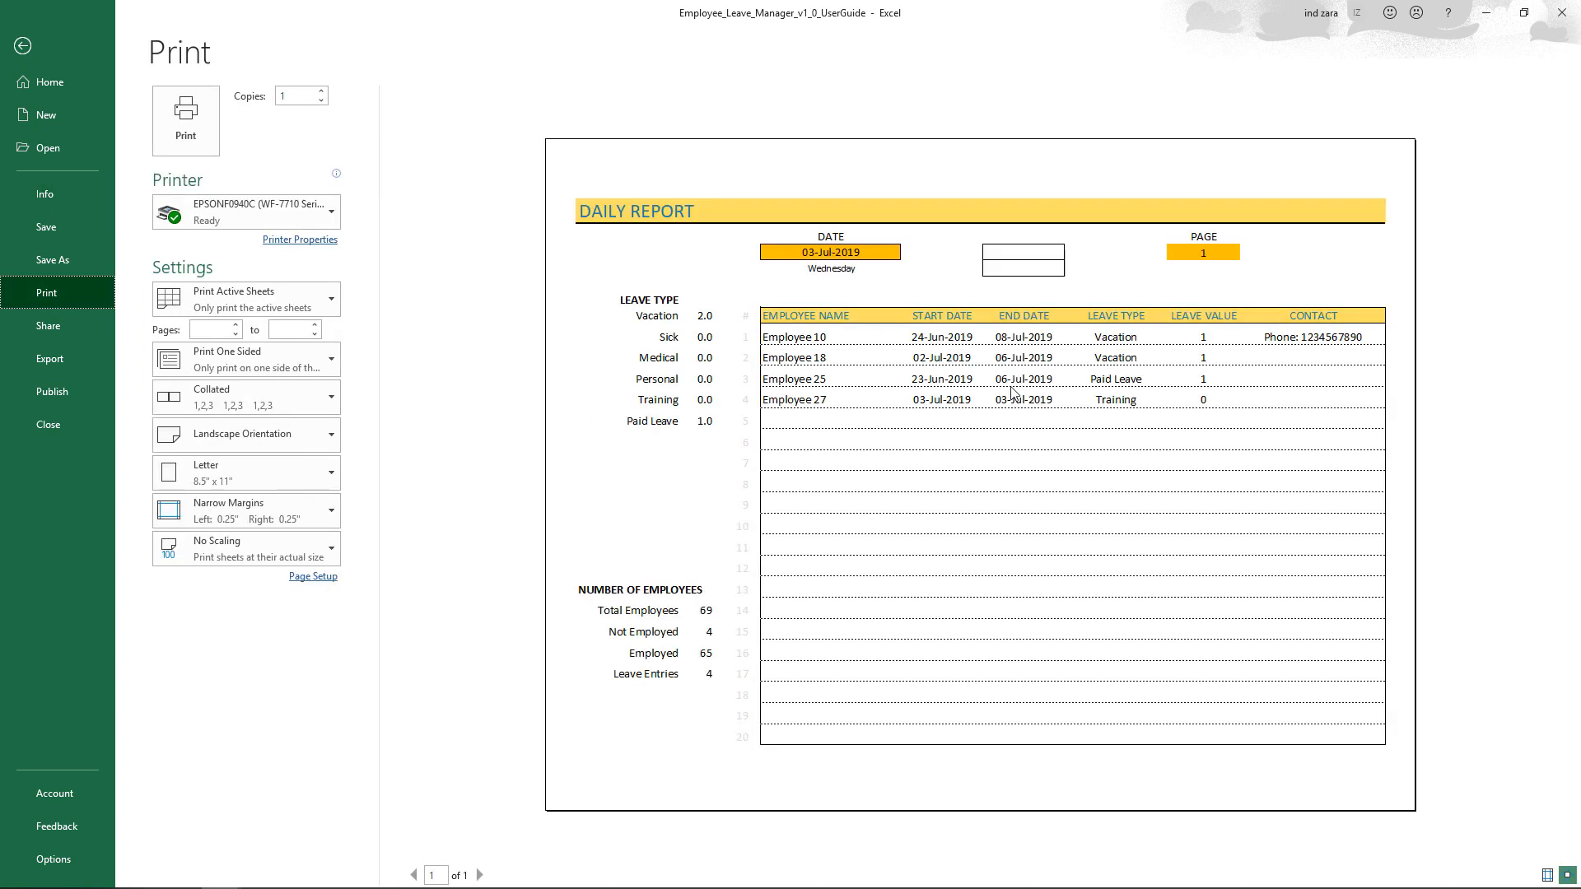
mouse_move(30, 120)
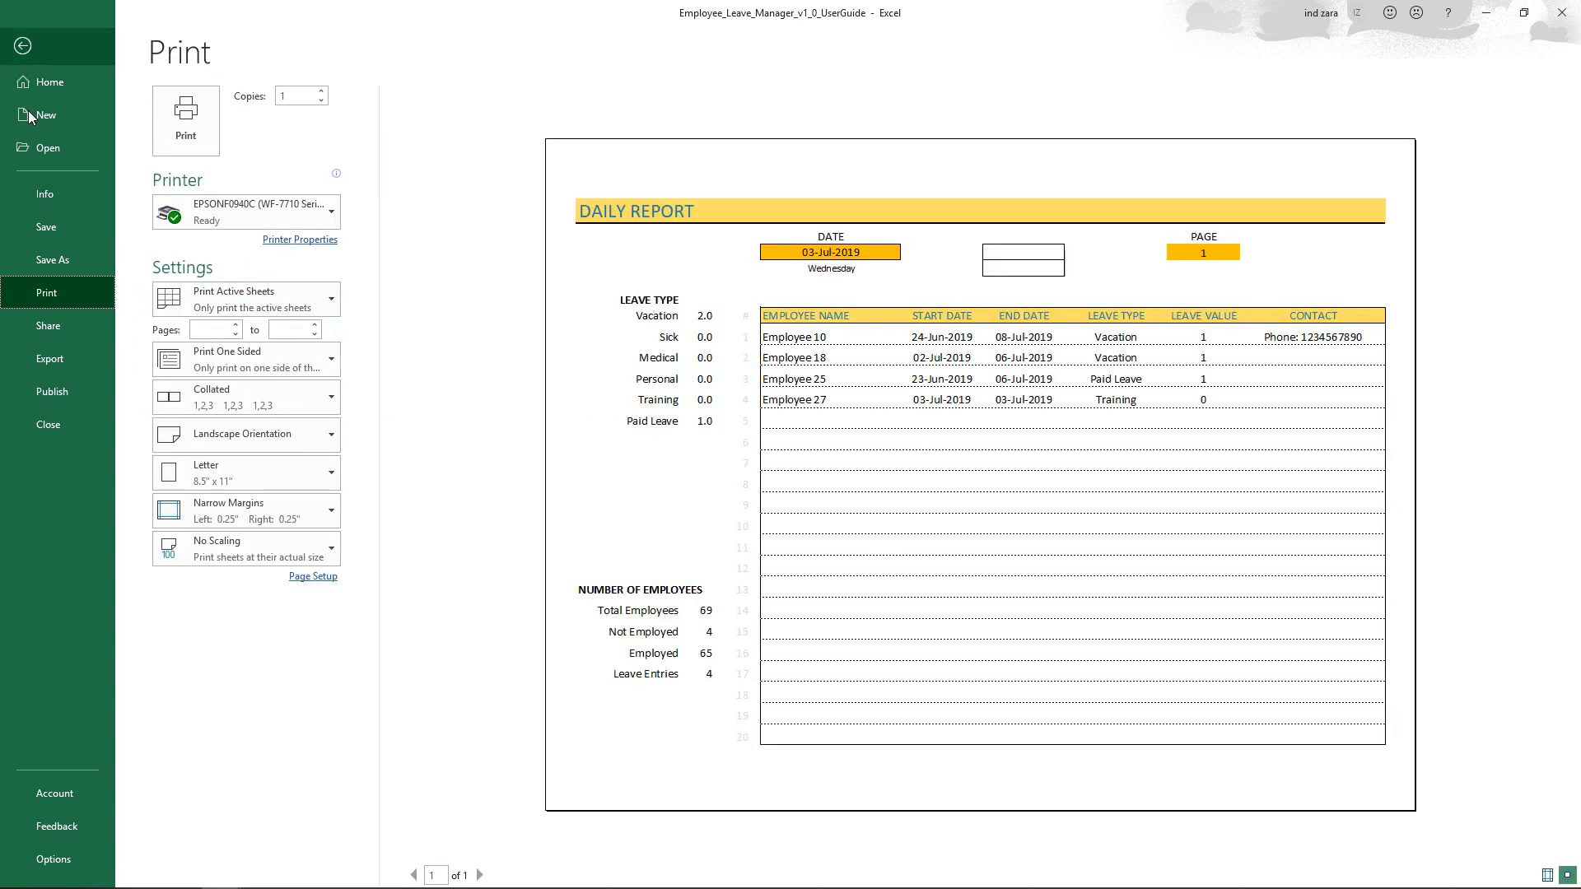
click(50, 359)
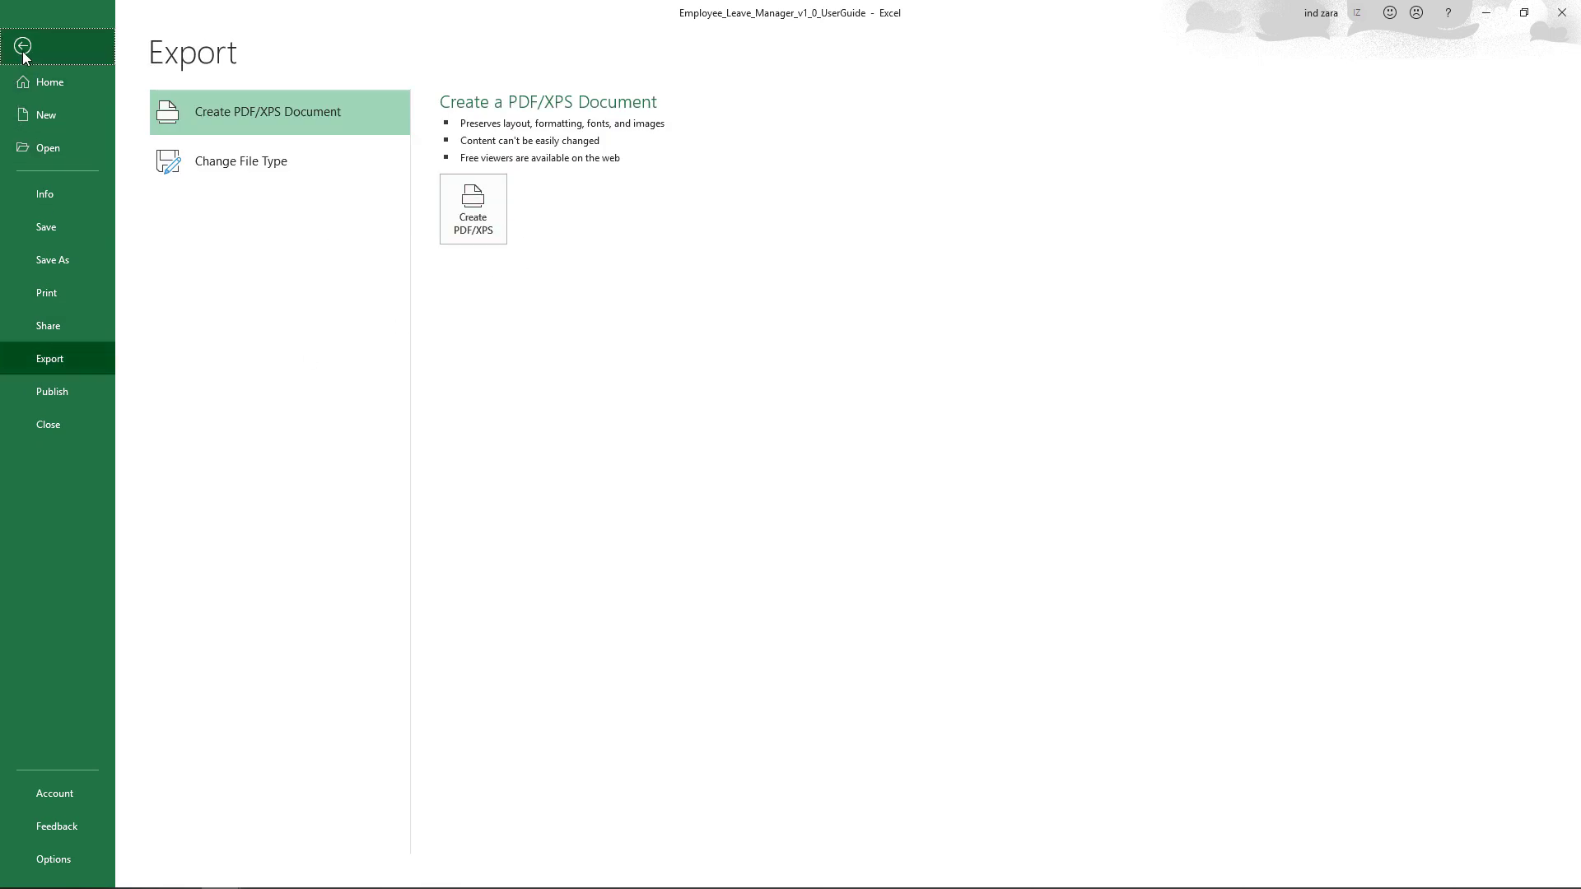
click(19, 43)
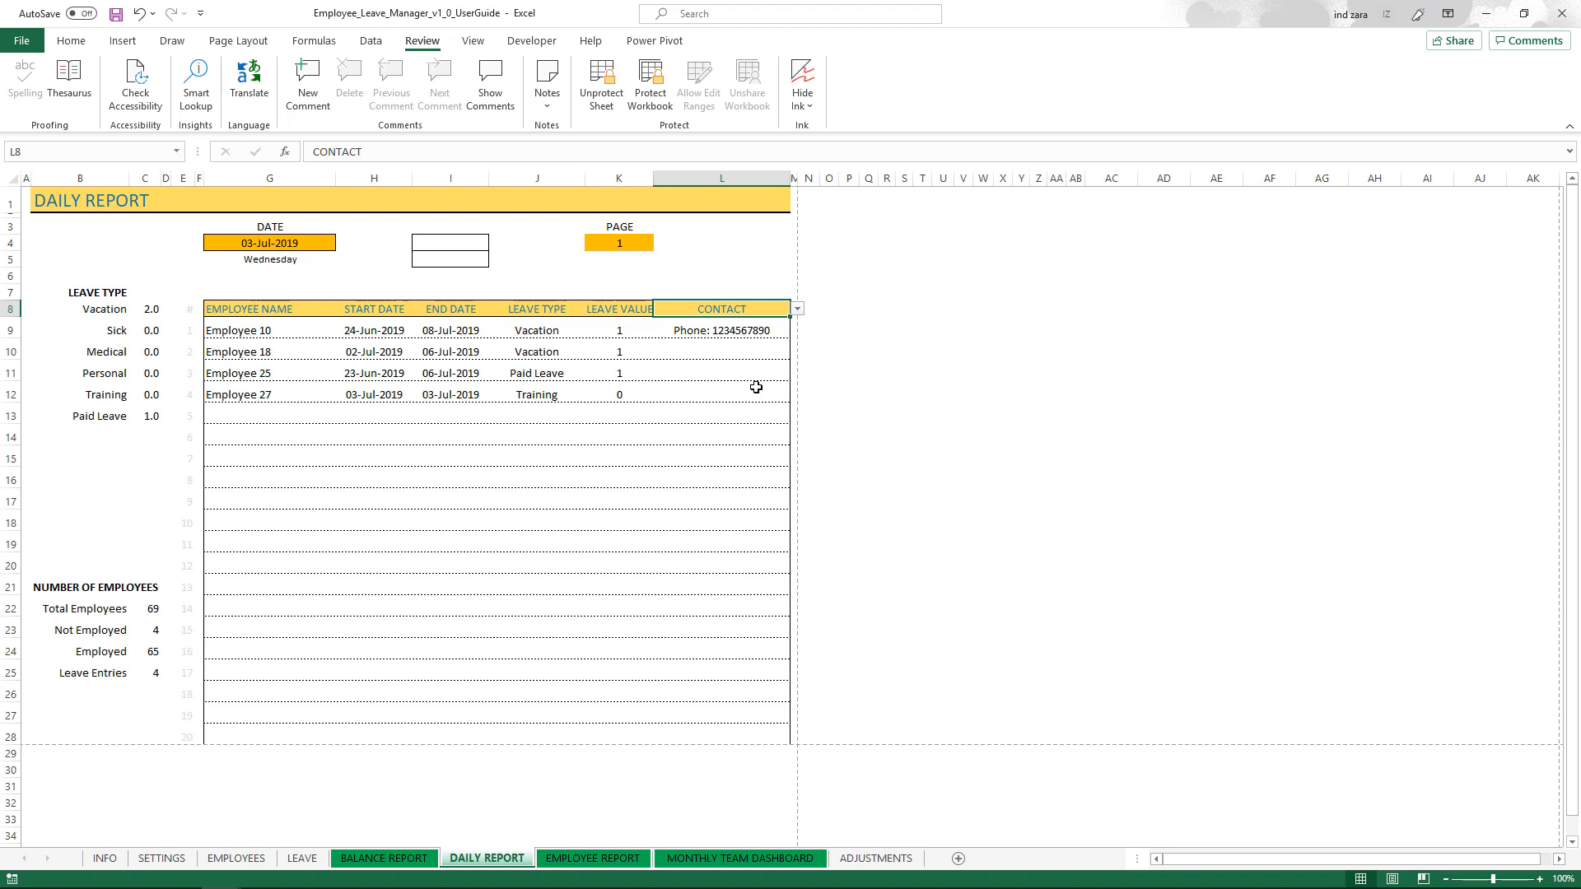
Replace the date in G4 with =TODAY() so the report shows 16-Aug-2019.
click(722, 262)
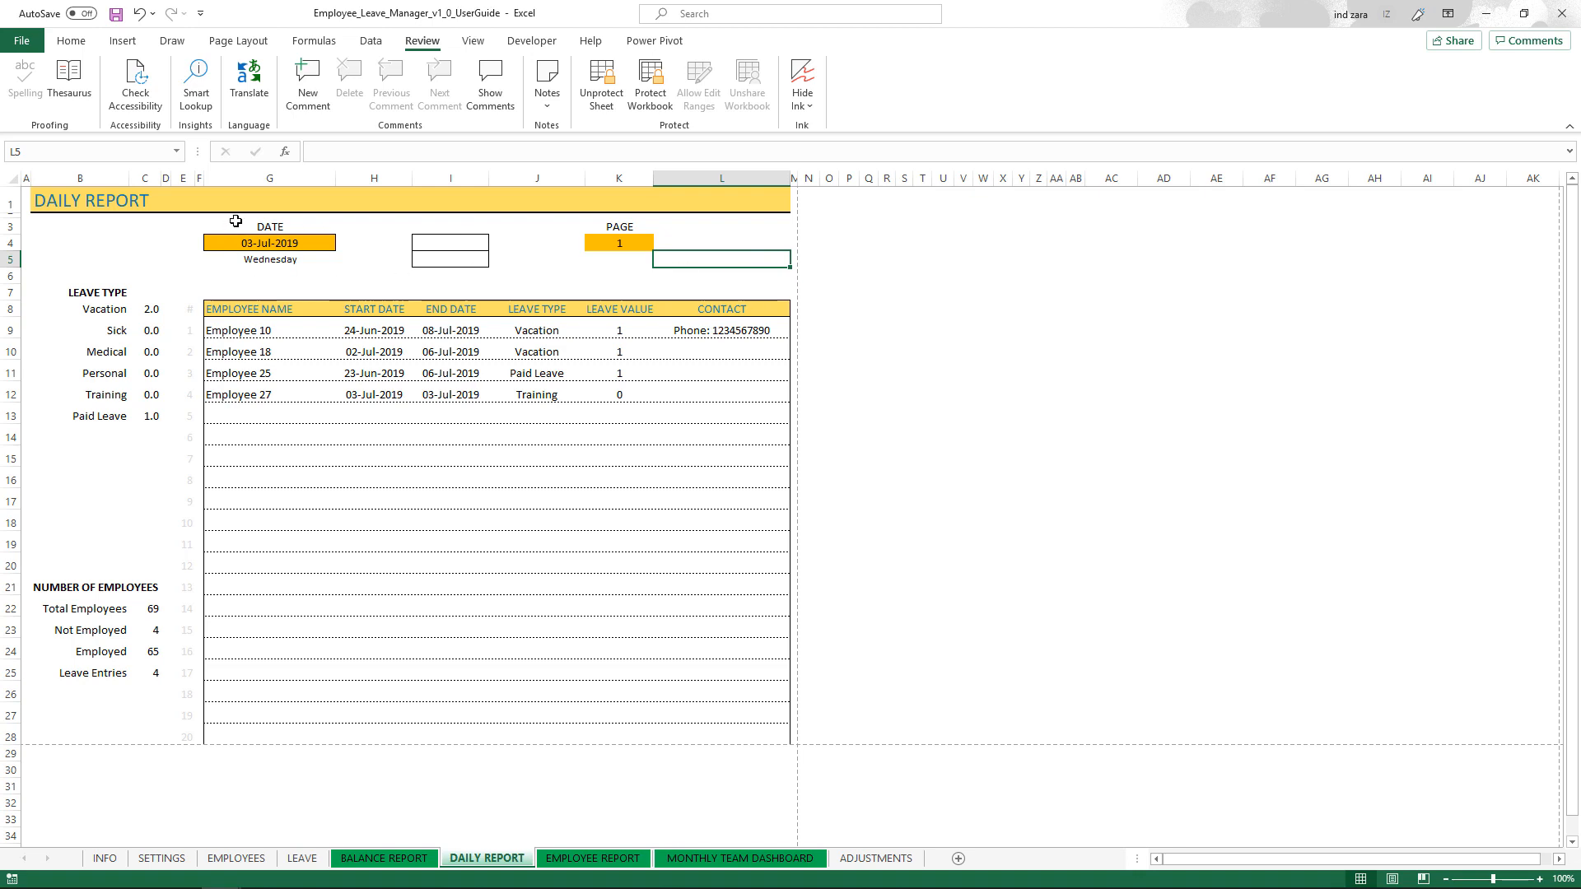
click(269, 242)
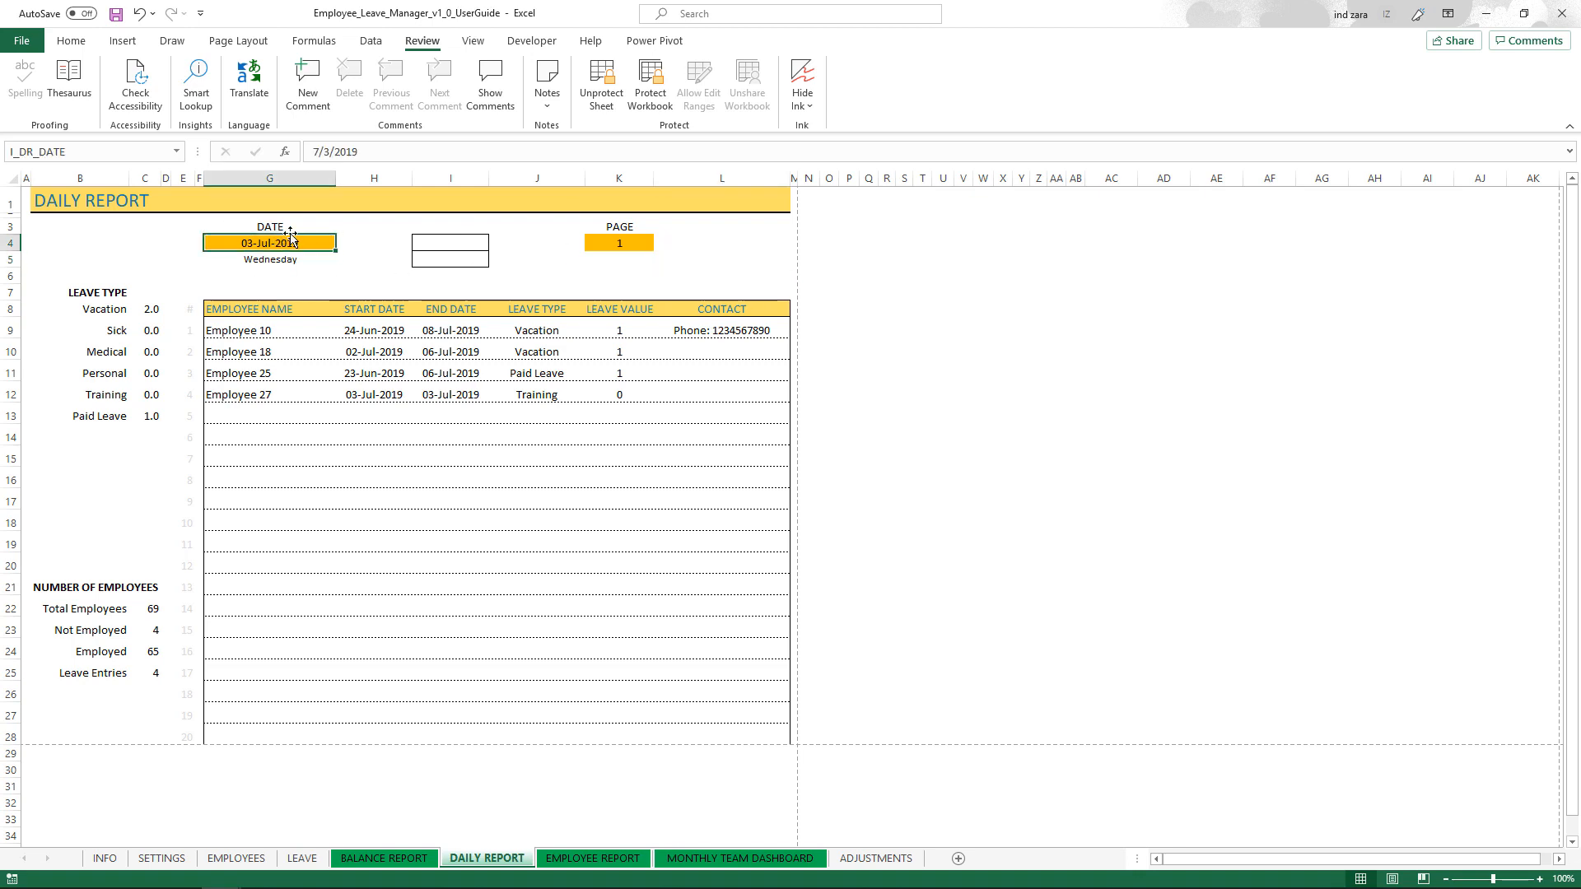
double_click(269, 242)
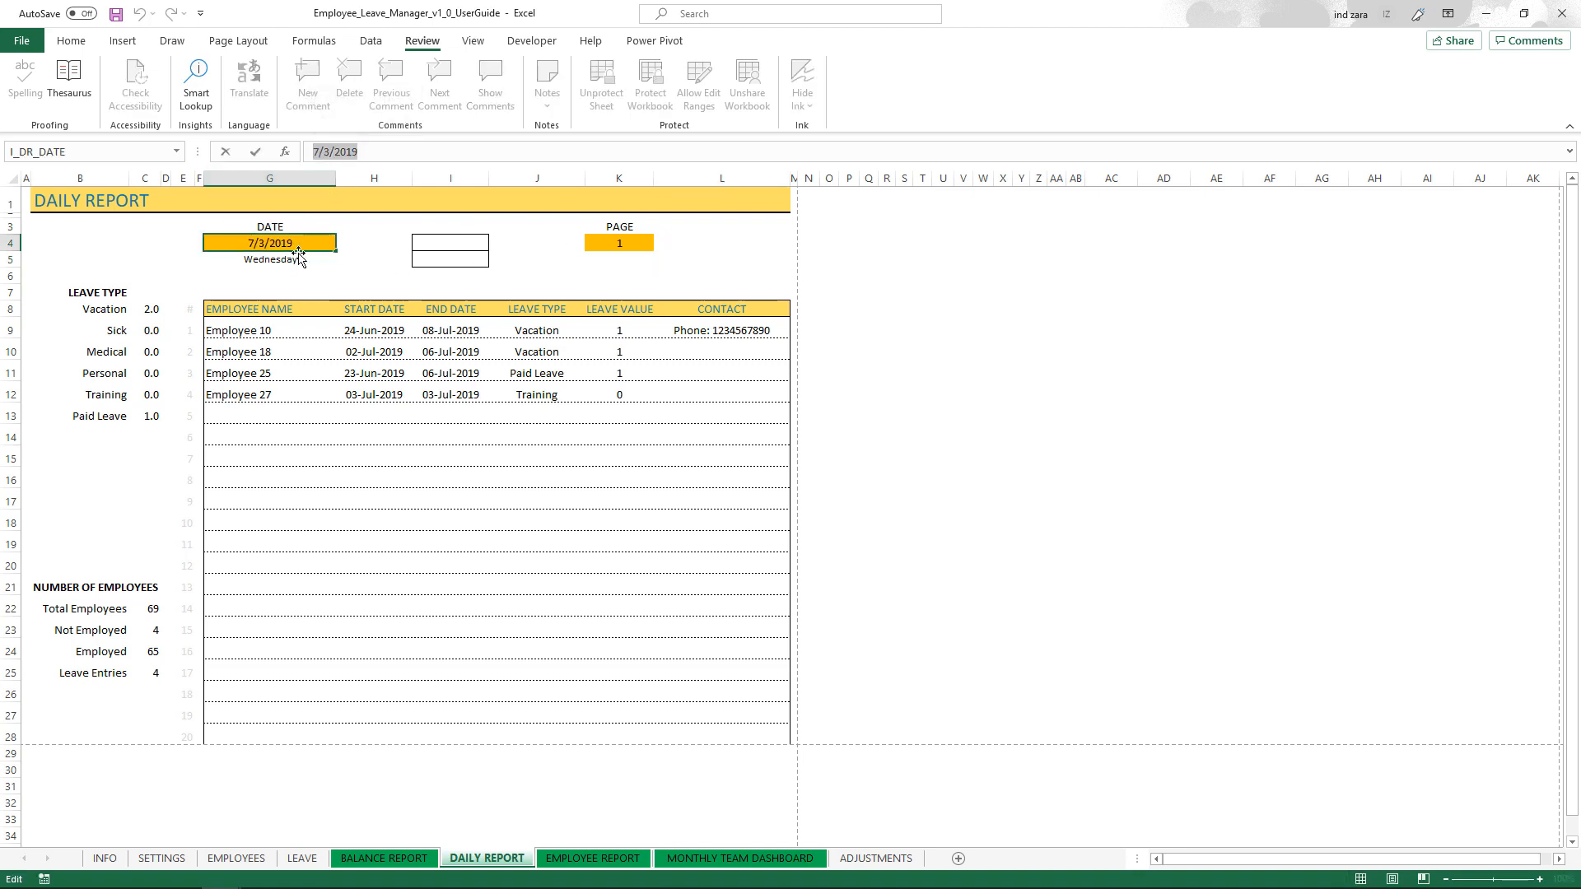
mouse_move(293, 260)
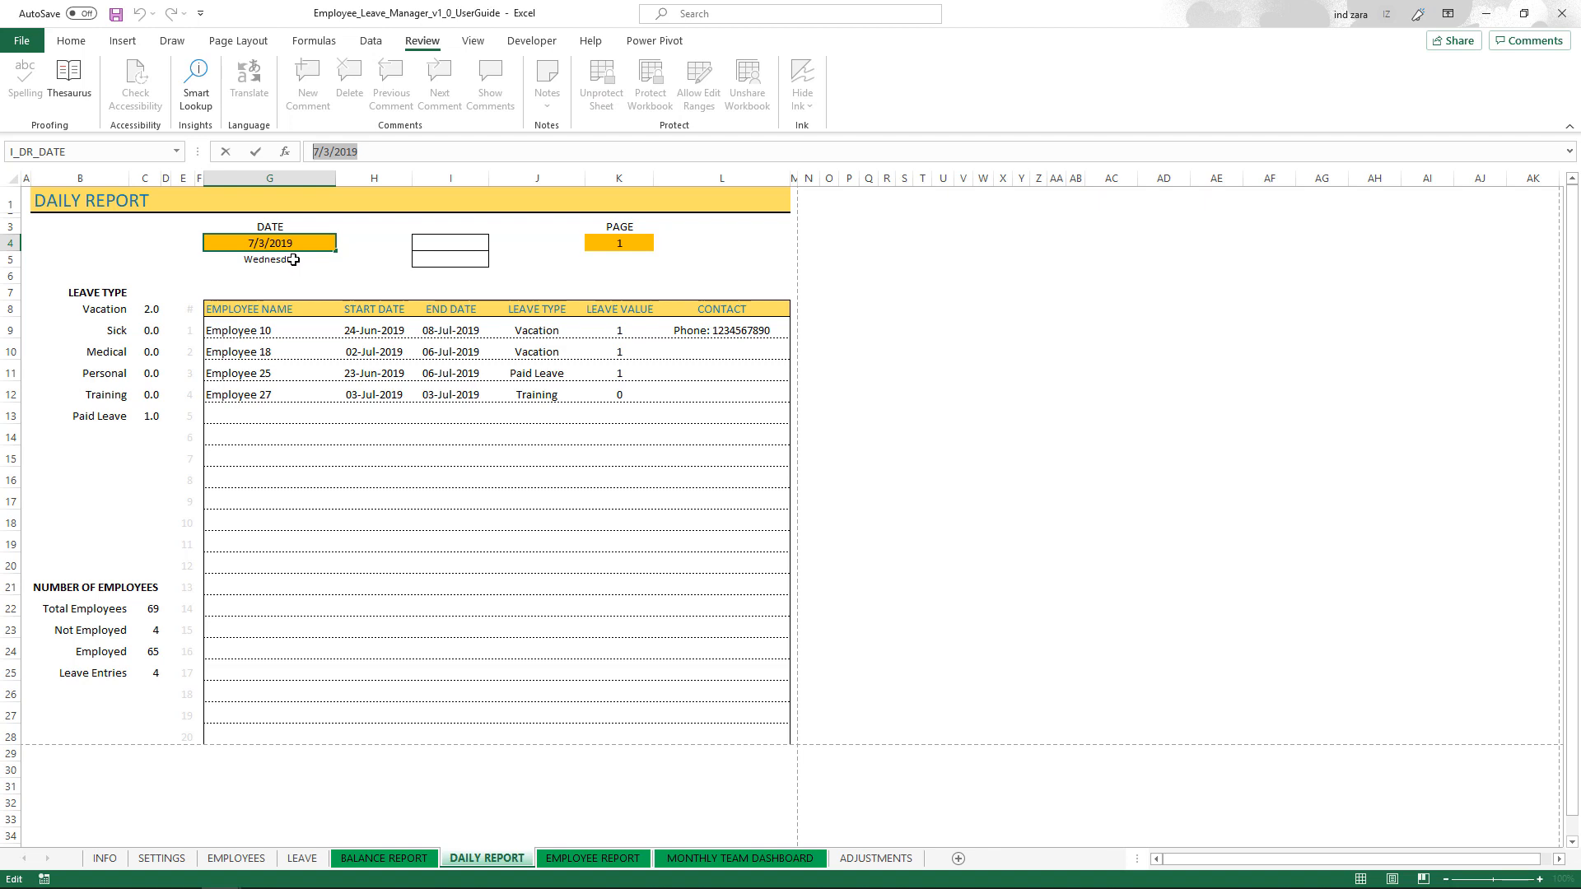
text(=)
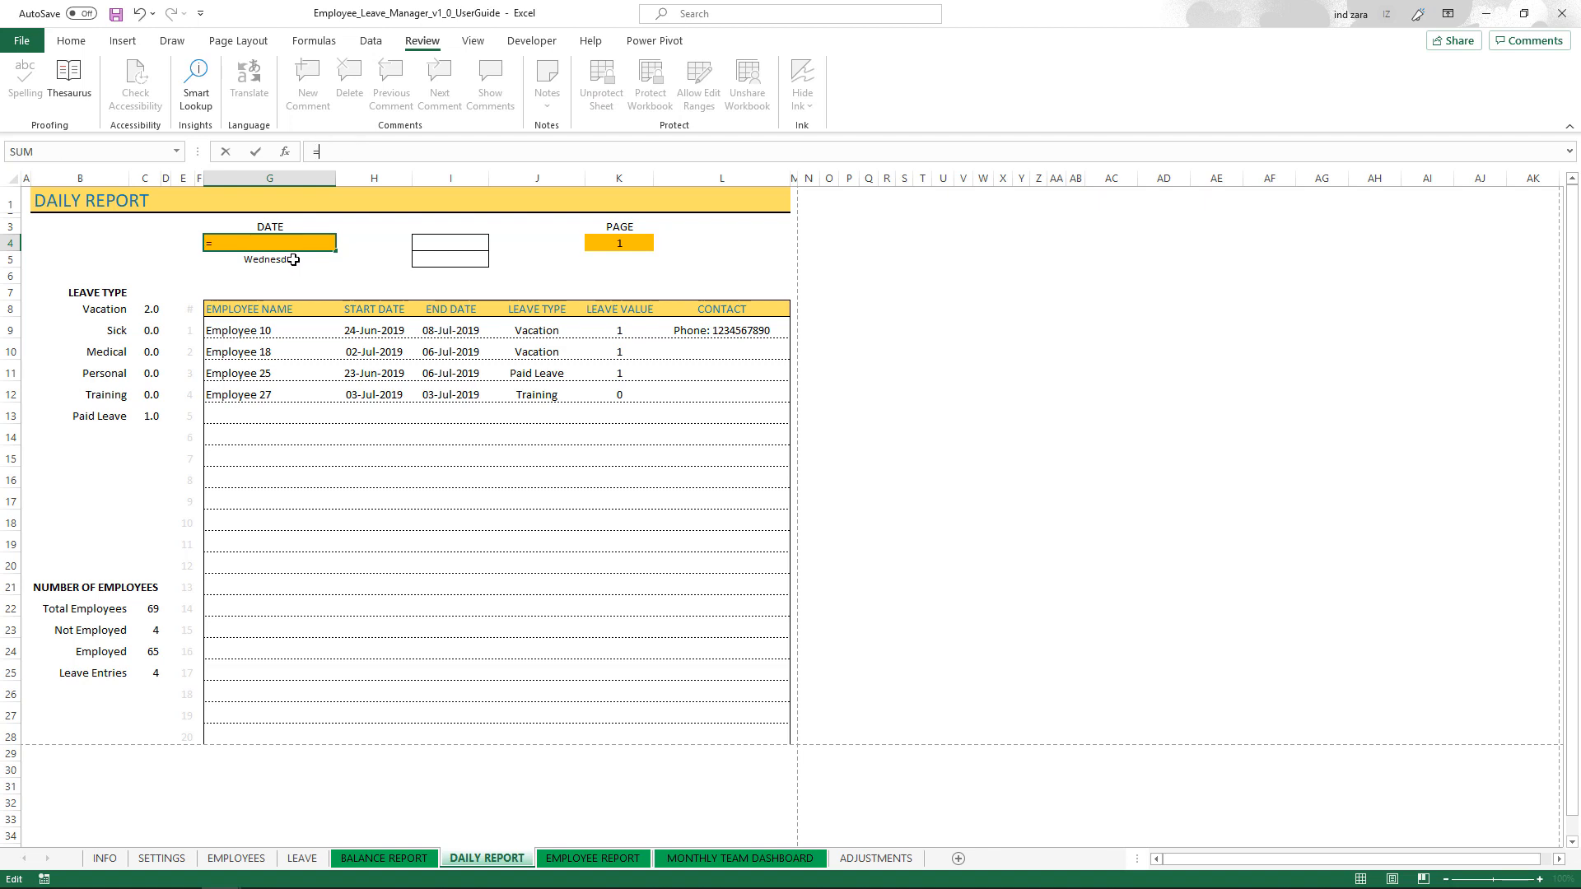
text(TODAY)
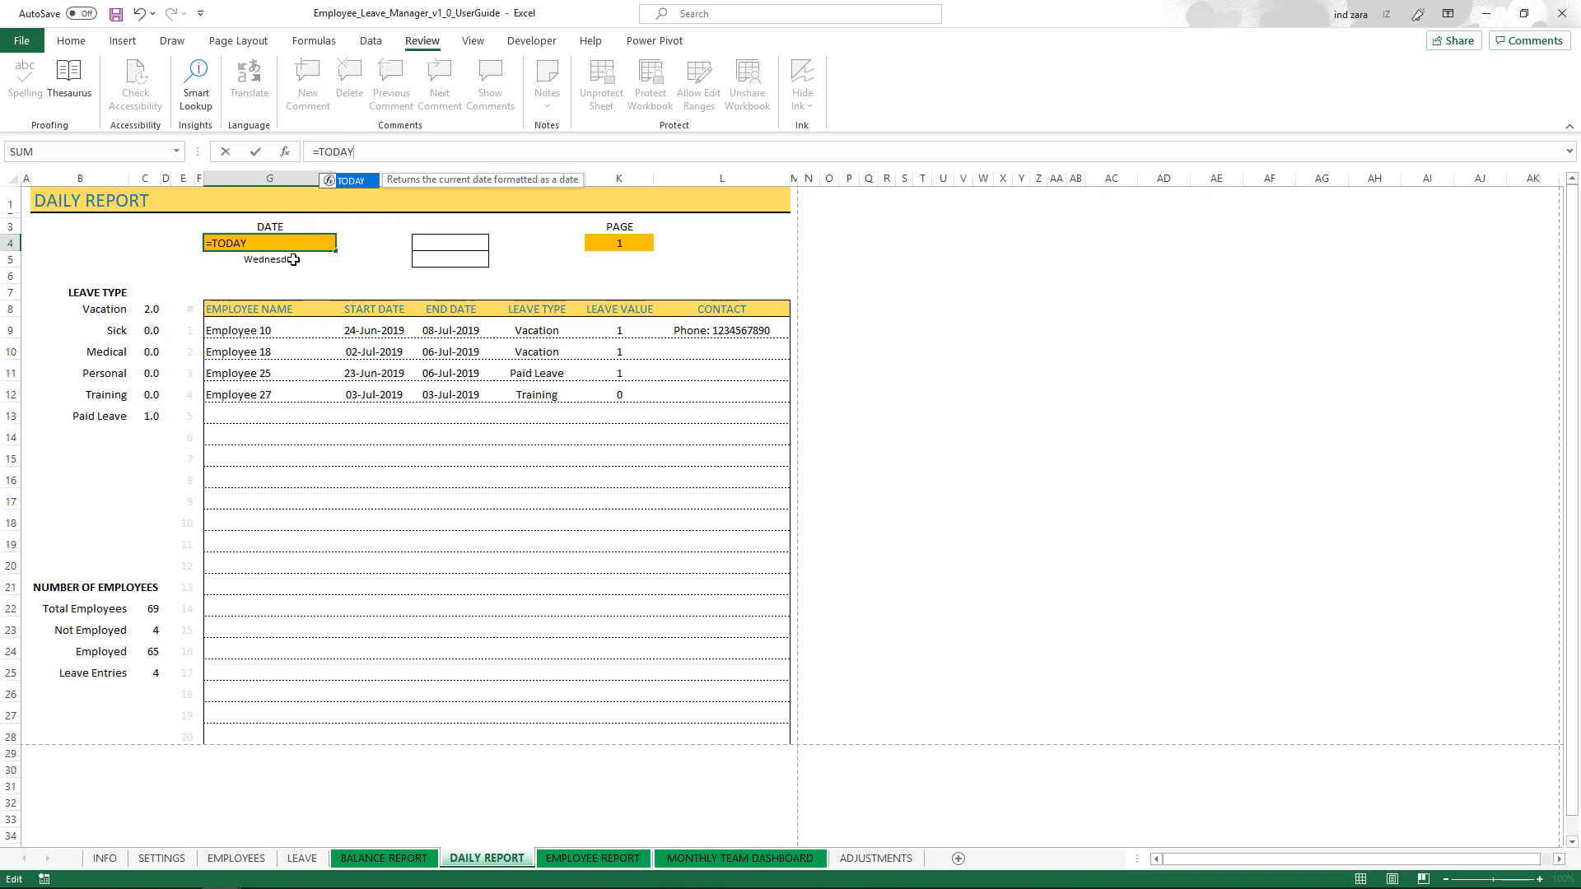
text(())
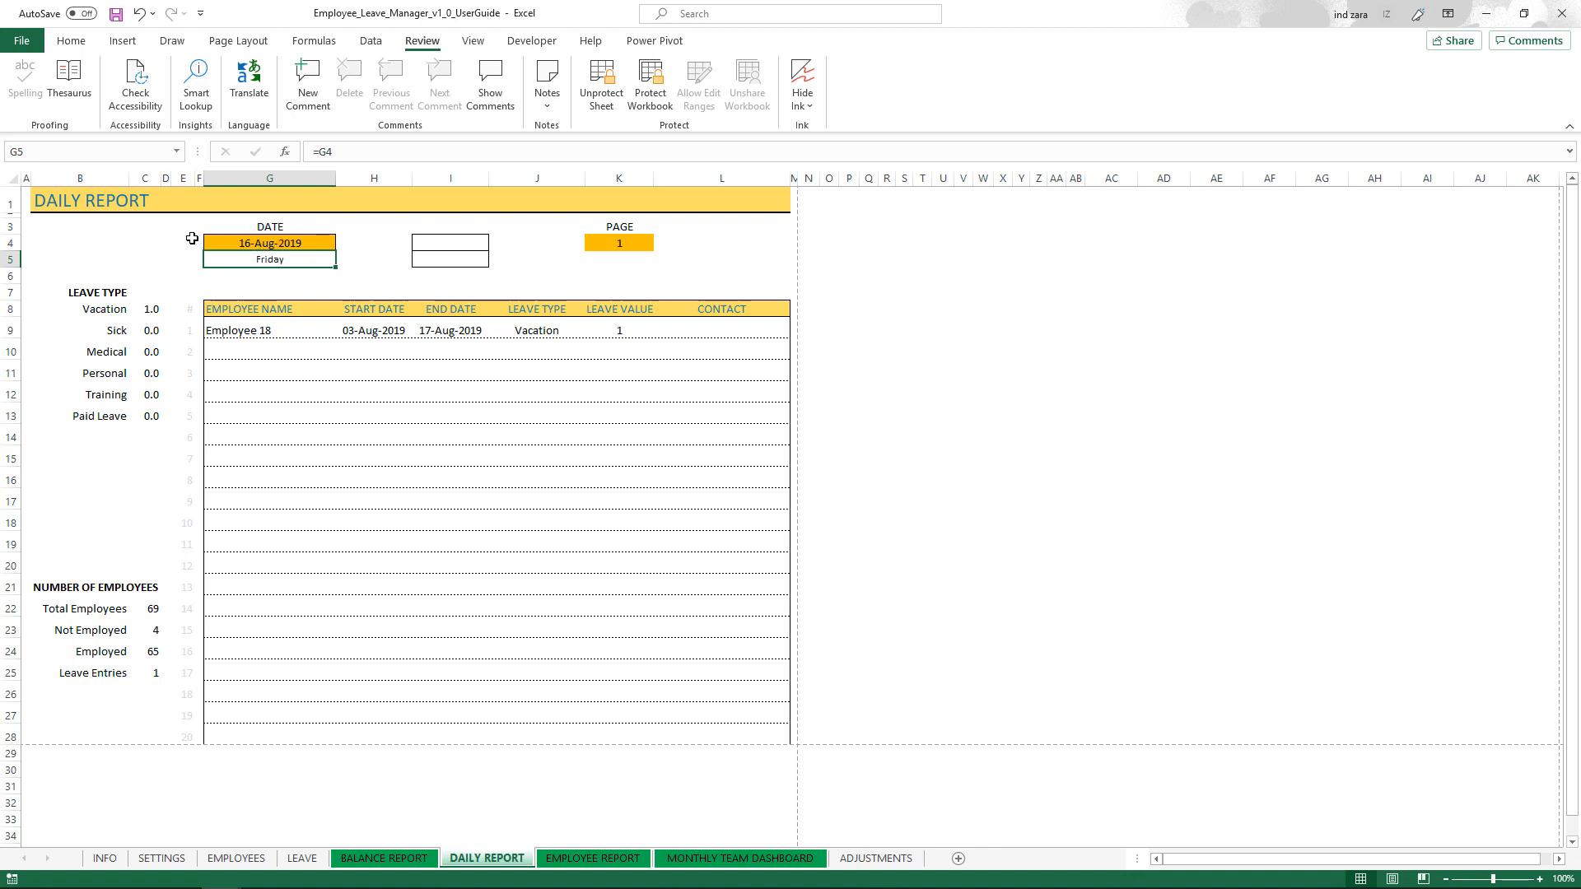
mouse_move(270, 244)
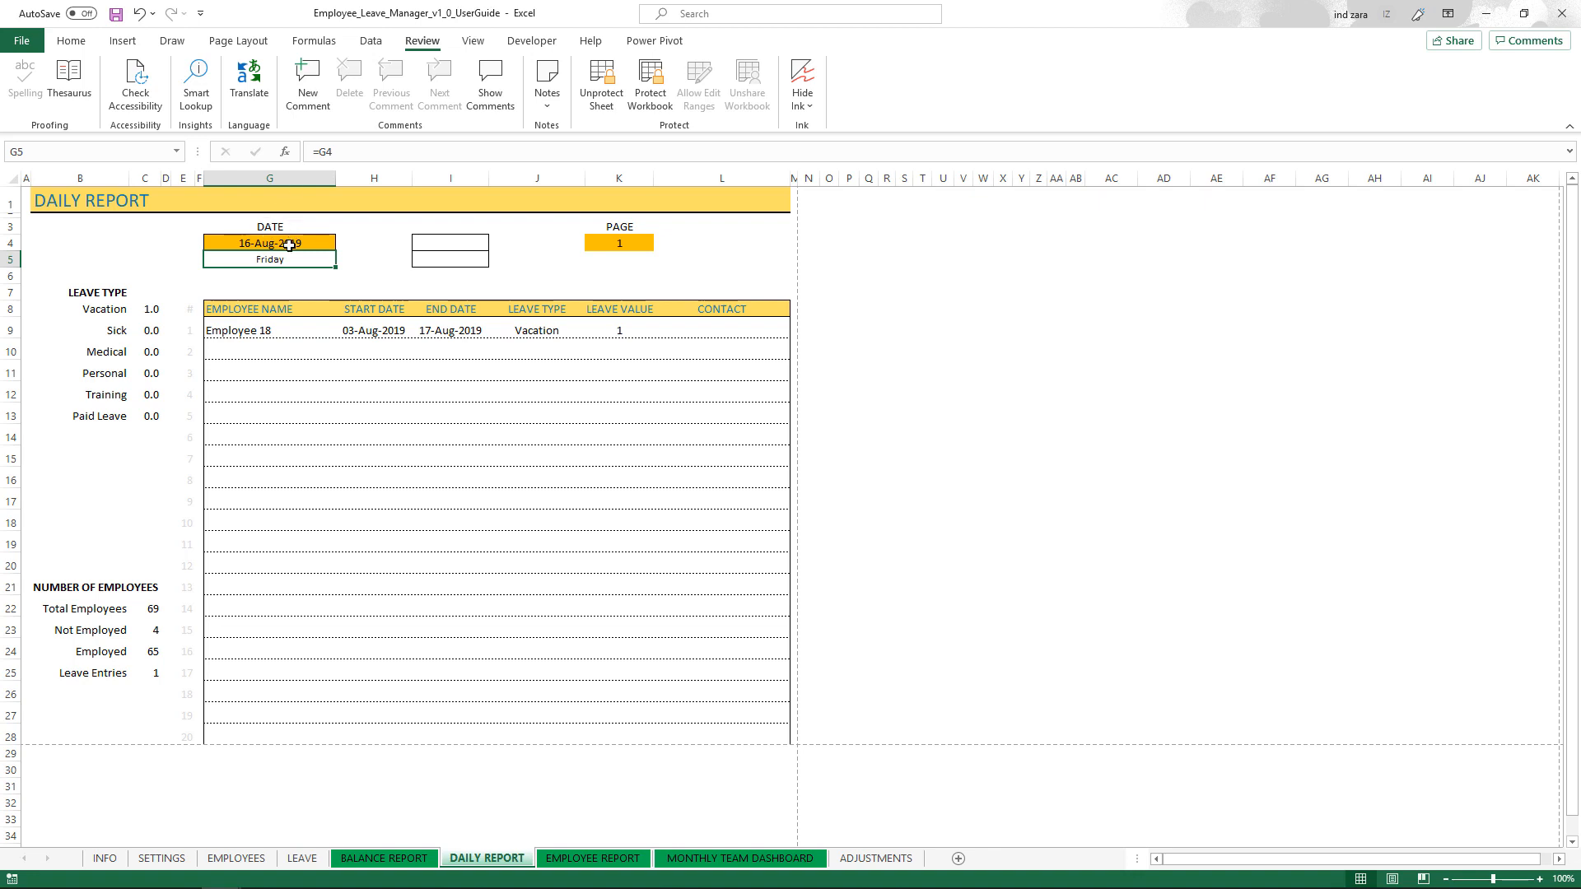
mouse_move(227, 264)
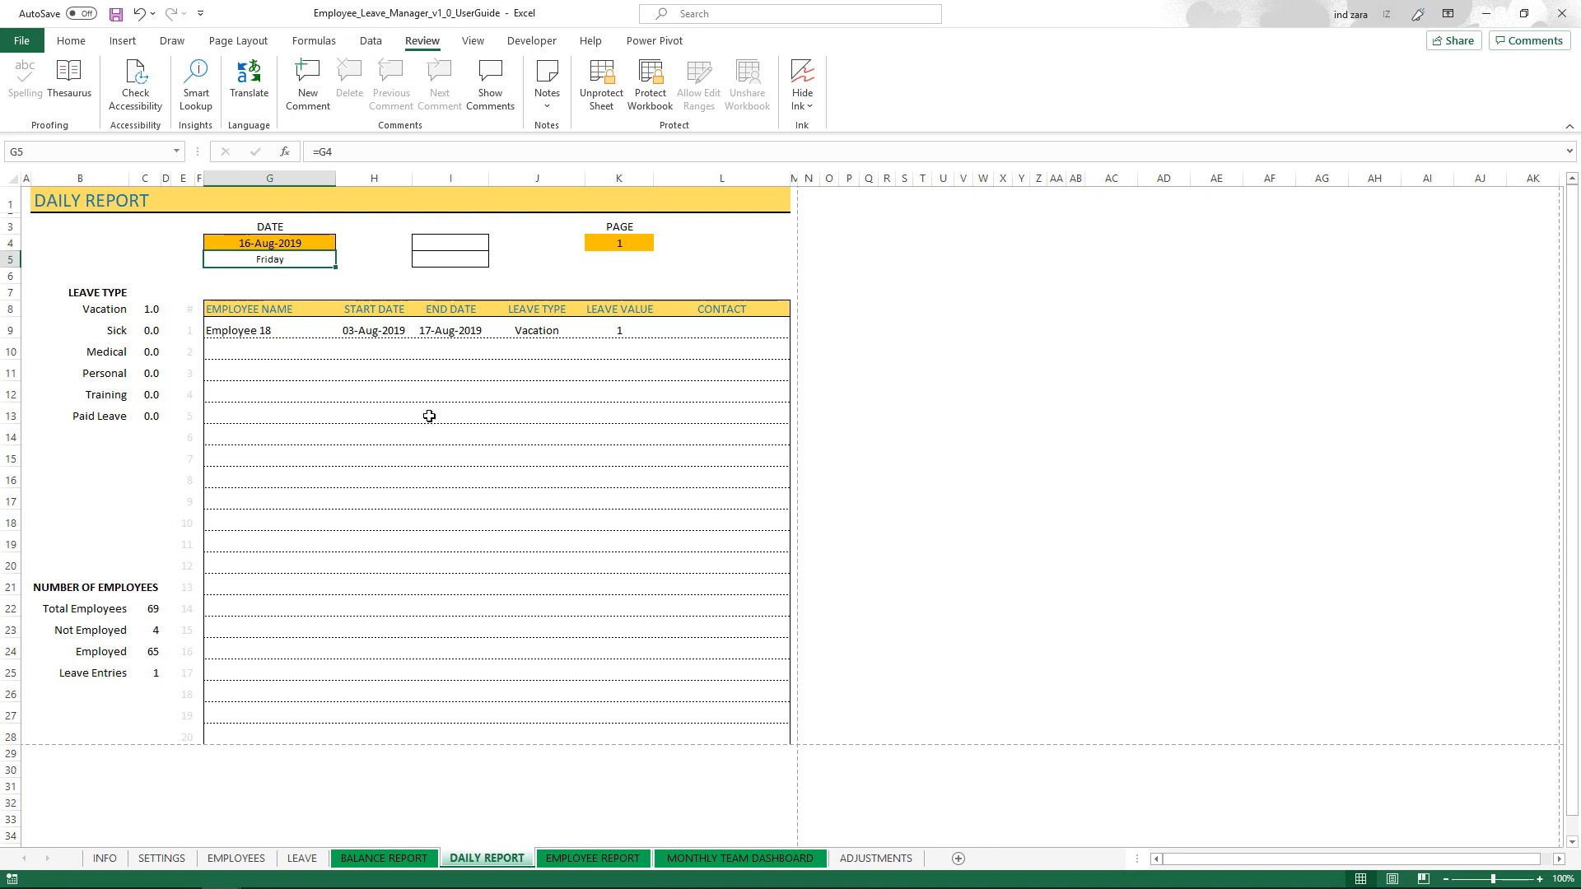
mouse_move(359, 416)
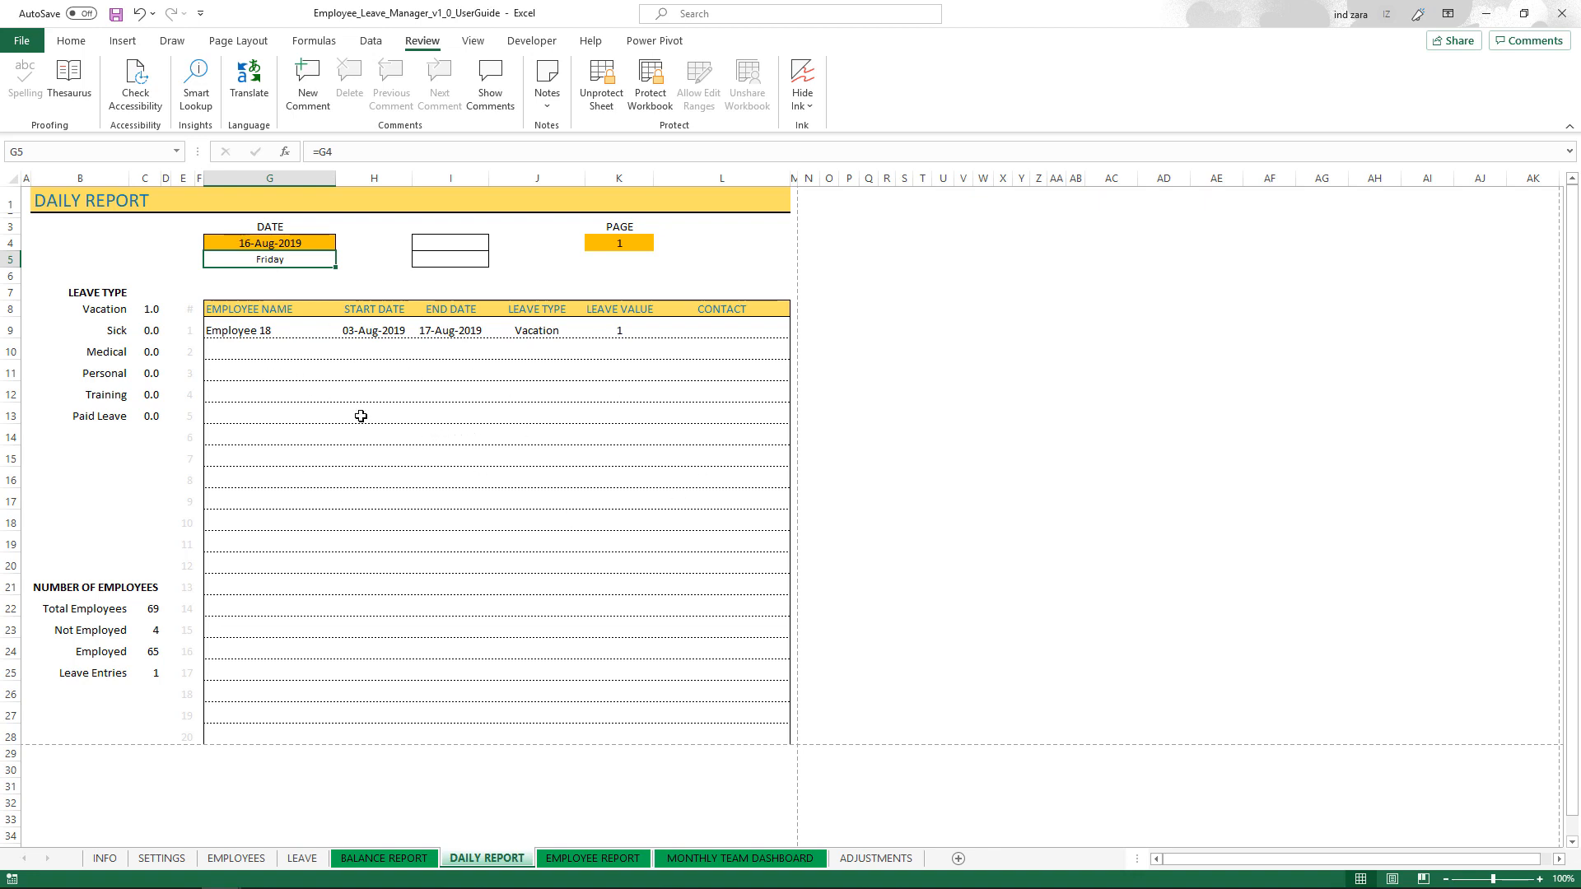
mouse_move(247, 229)
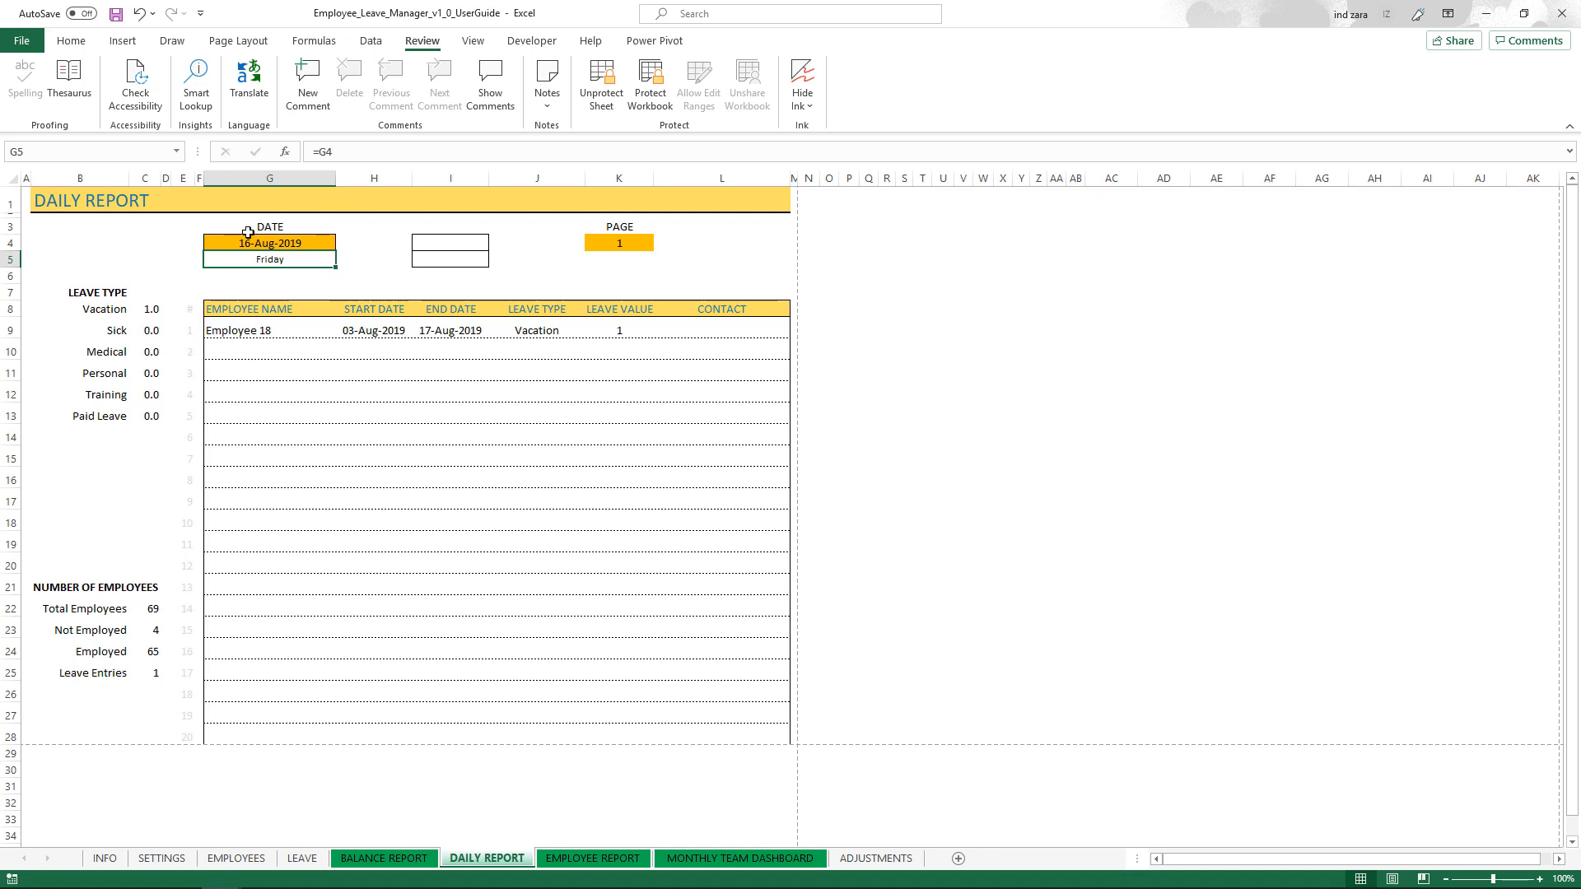
mouse_move(278, 239)
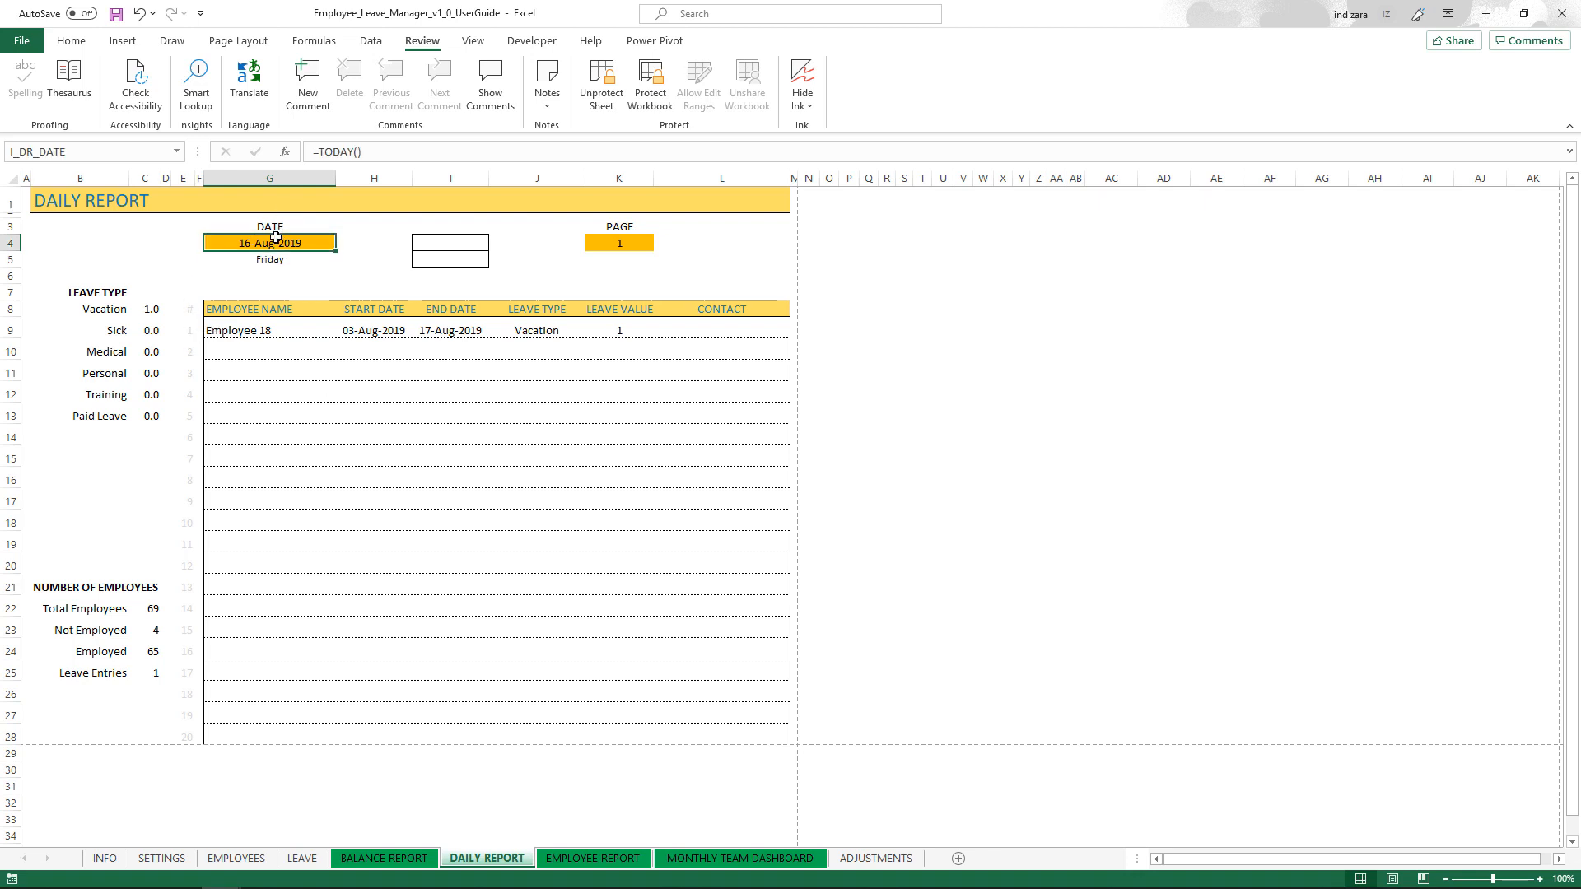
Set the report date to 30-Aug-2019, then go to the Employee Report sheet.
text(8/)
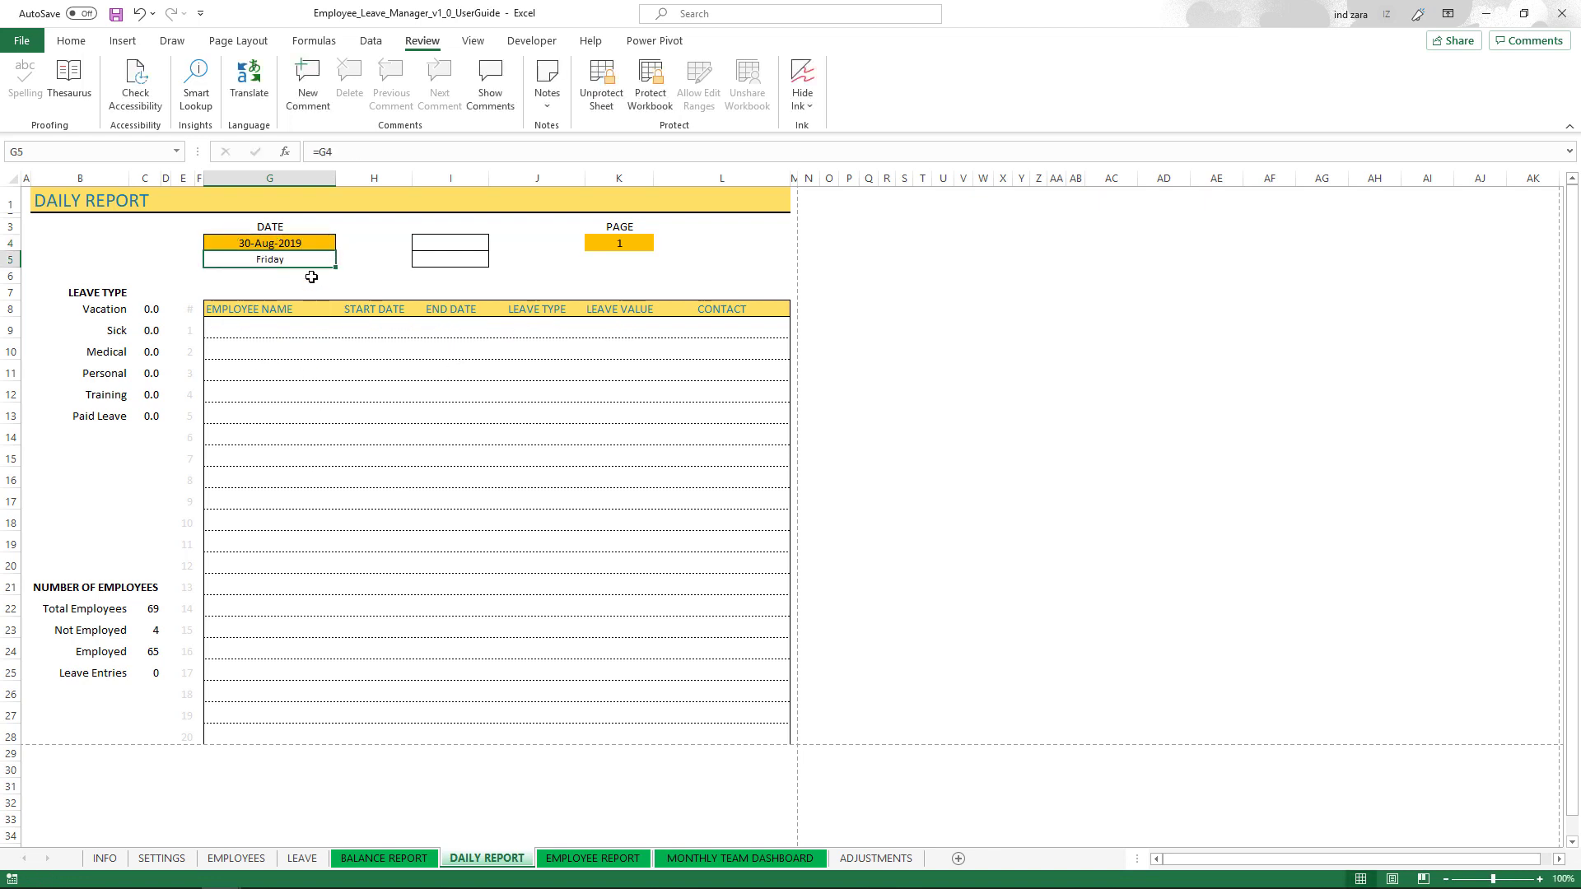
mouse_move(303, 244)
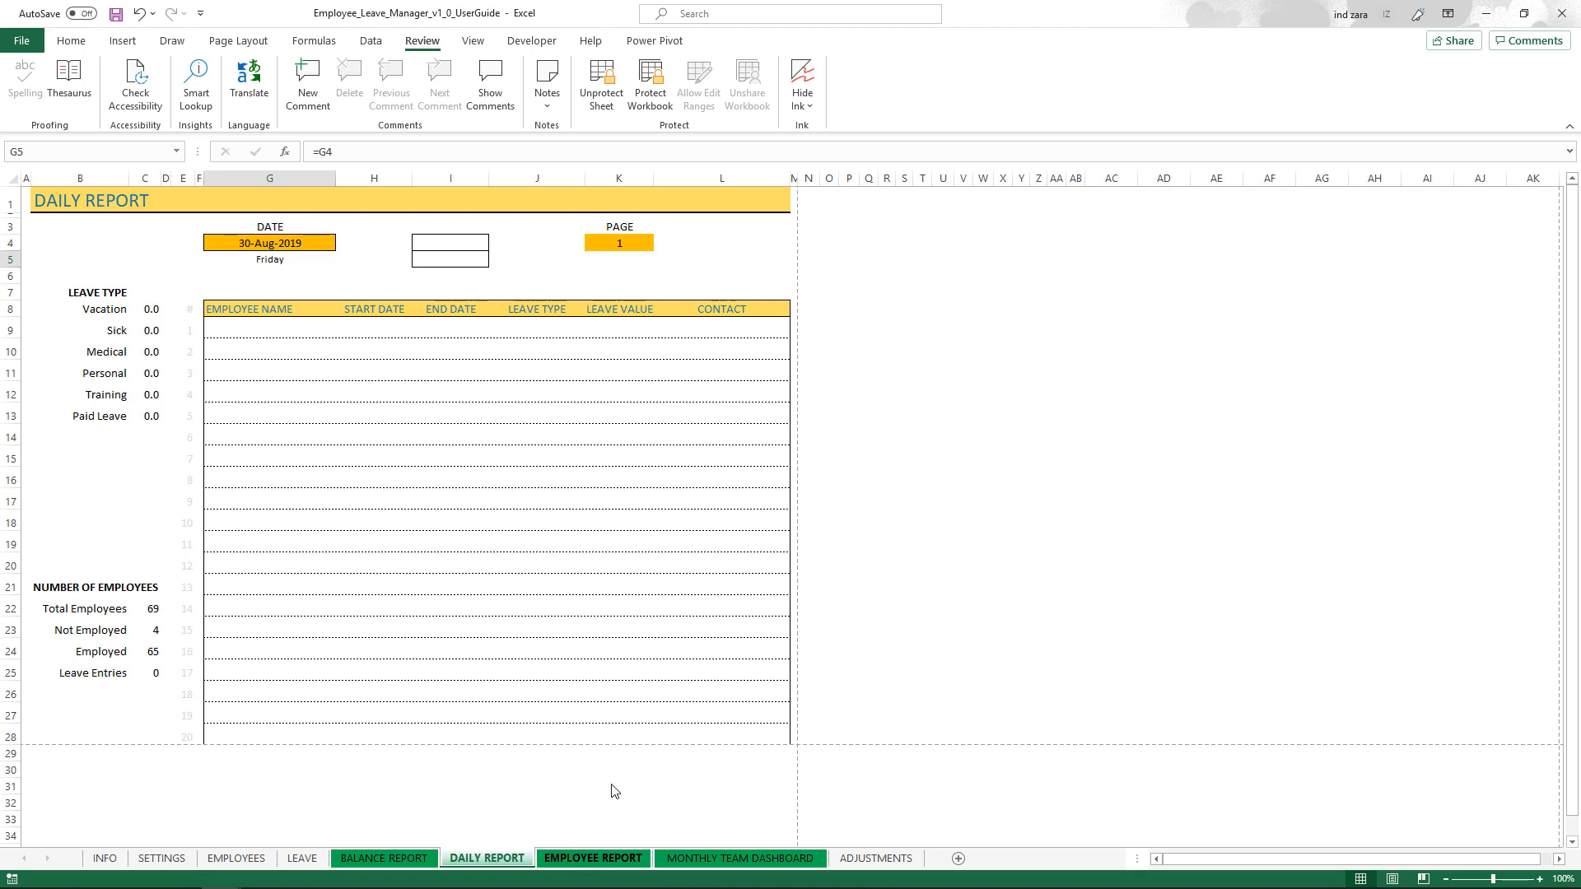
click(593, 858)
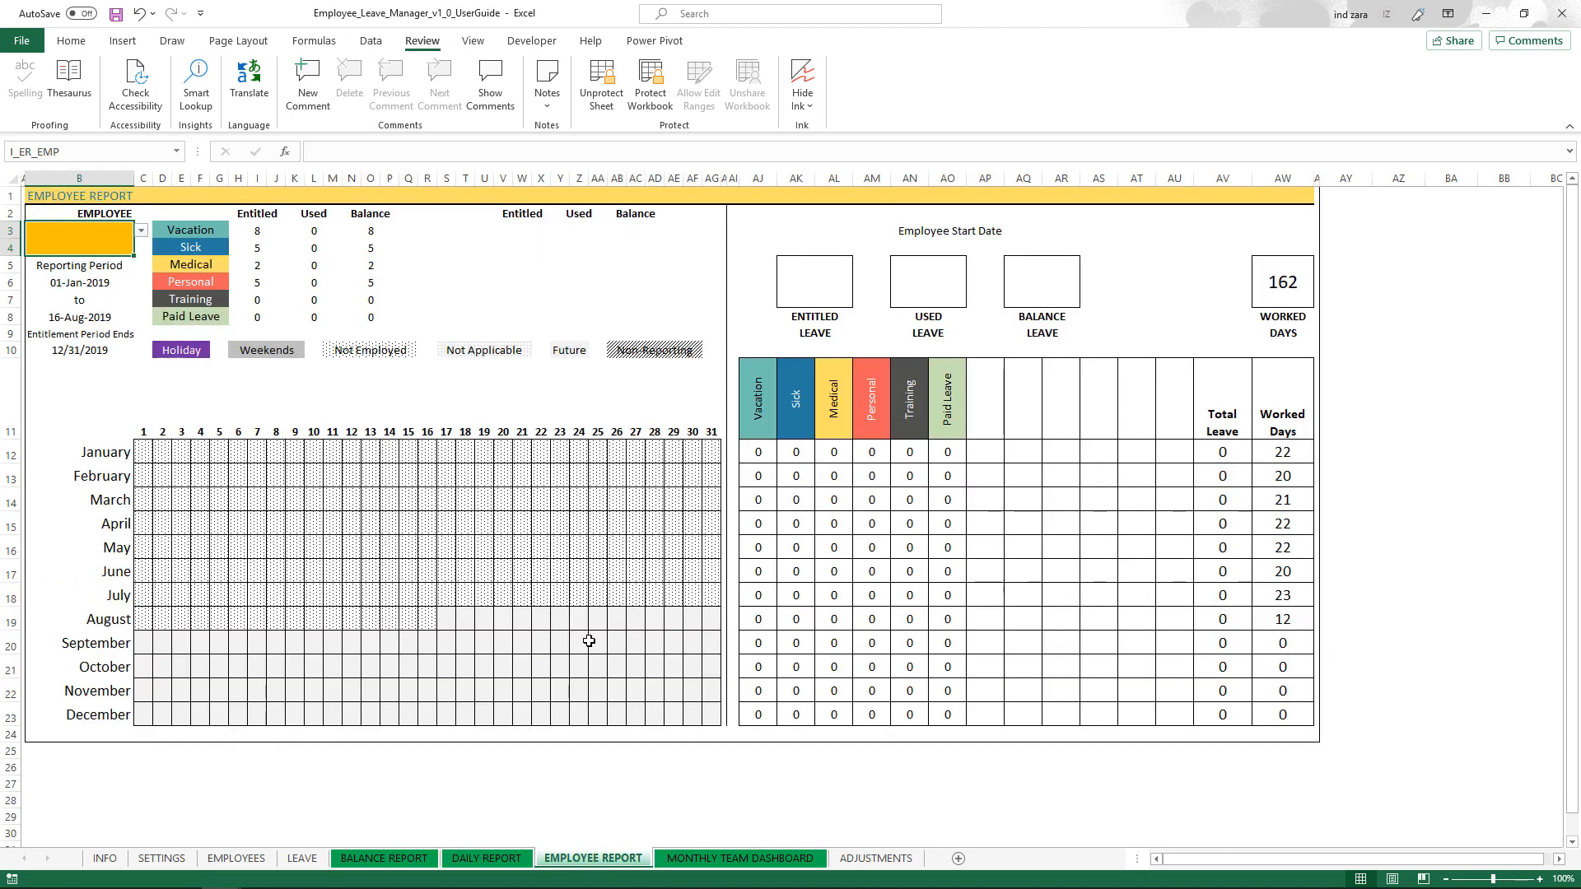